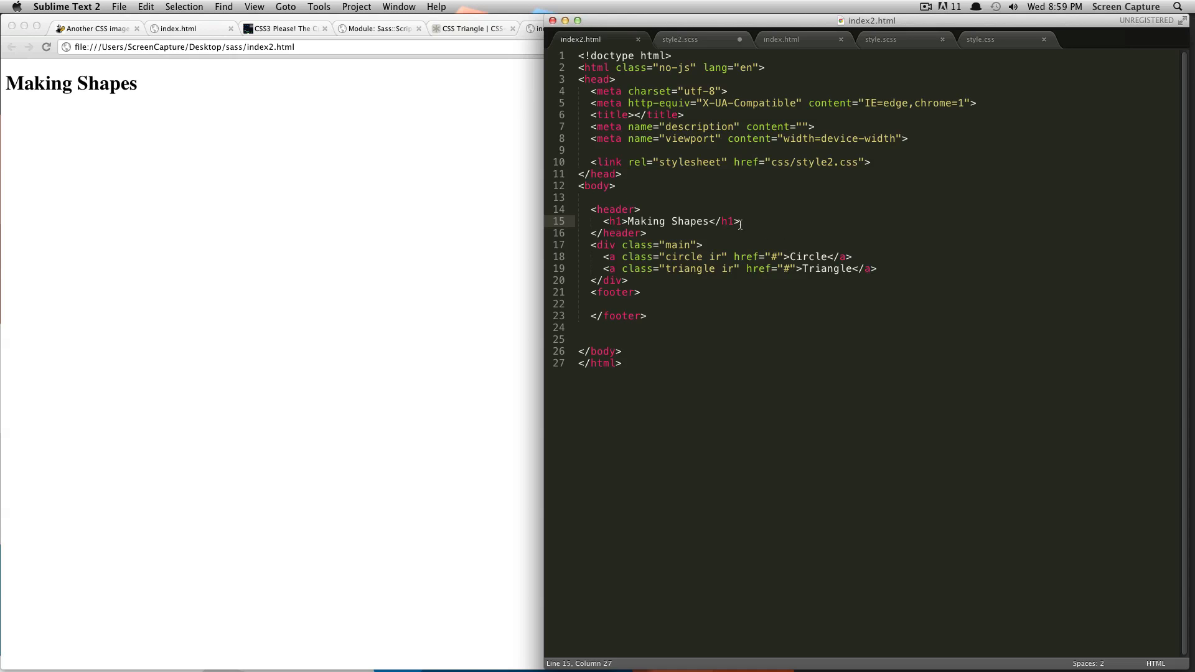
mouse_move(757, 224)
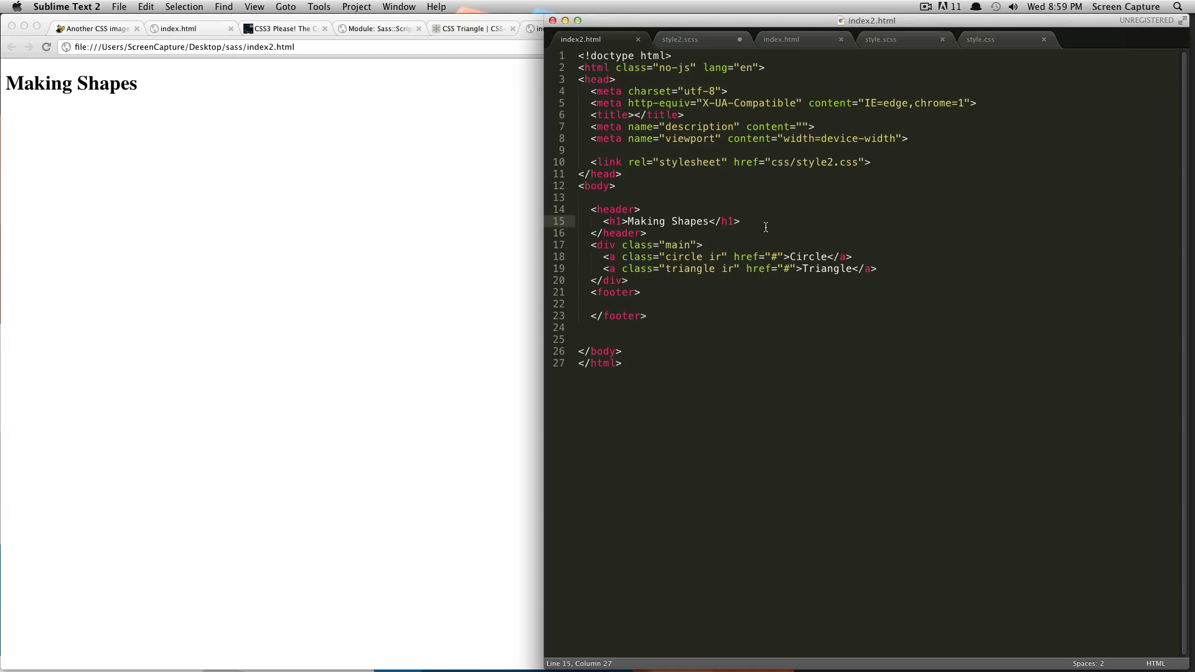
mouse_move(794, 220)
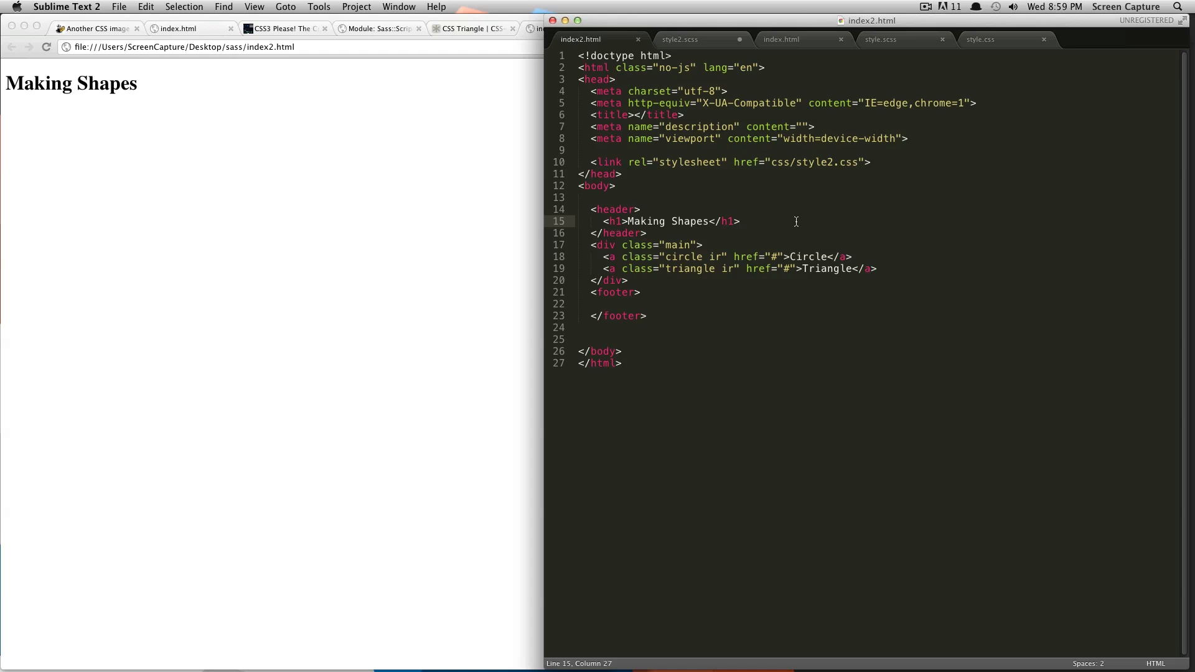
mouse_move(873, 273)
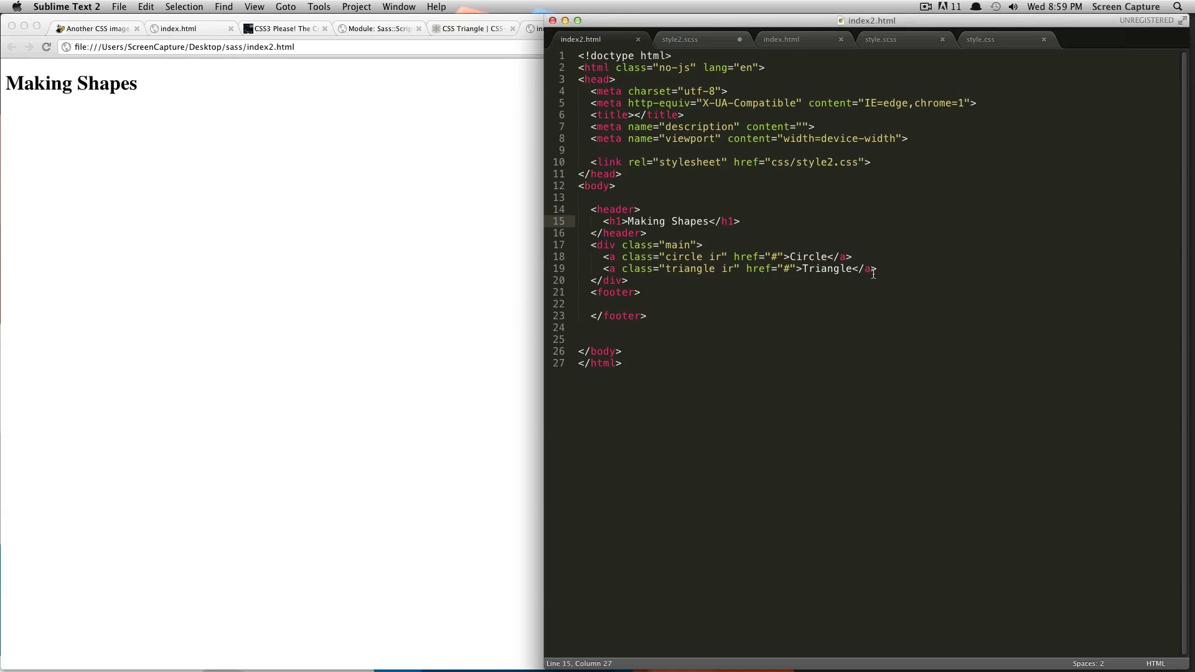
mouse_move(903, 274)
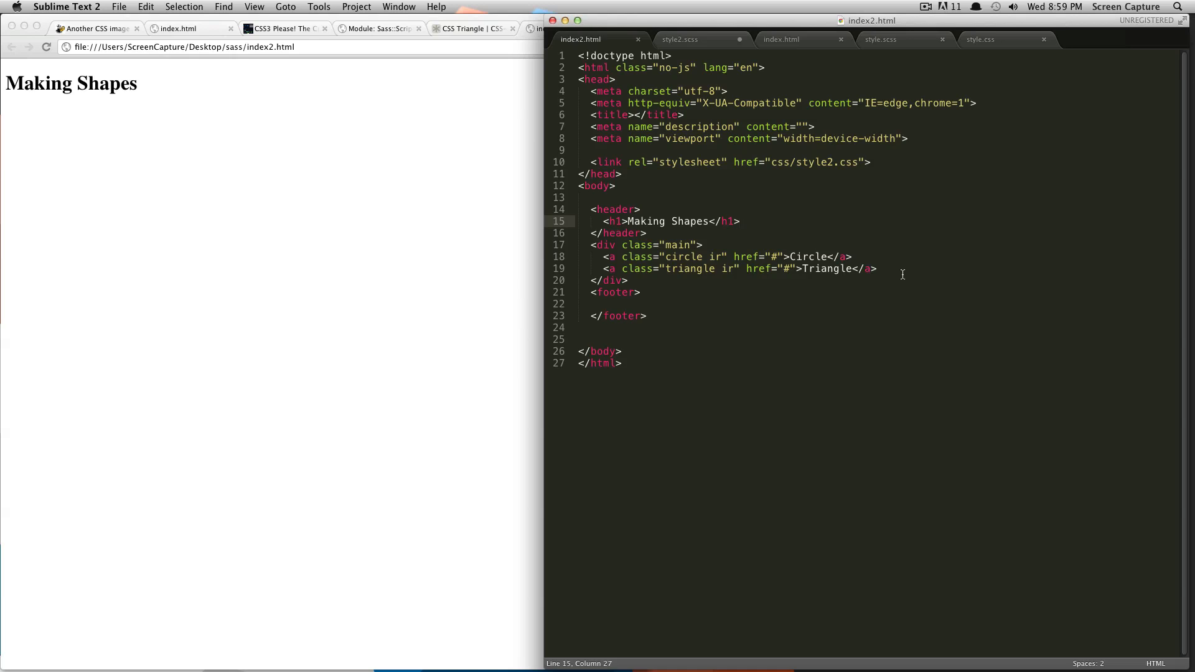
Scroll through the CSS image replacement article in Chrome, then return to the index2.html Making Shapes page.
click(699, 269)
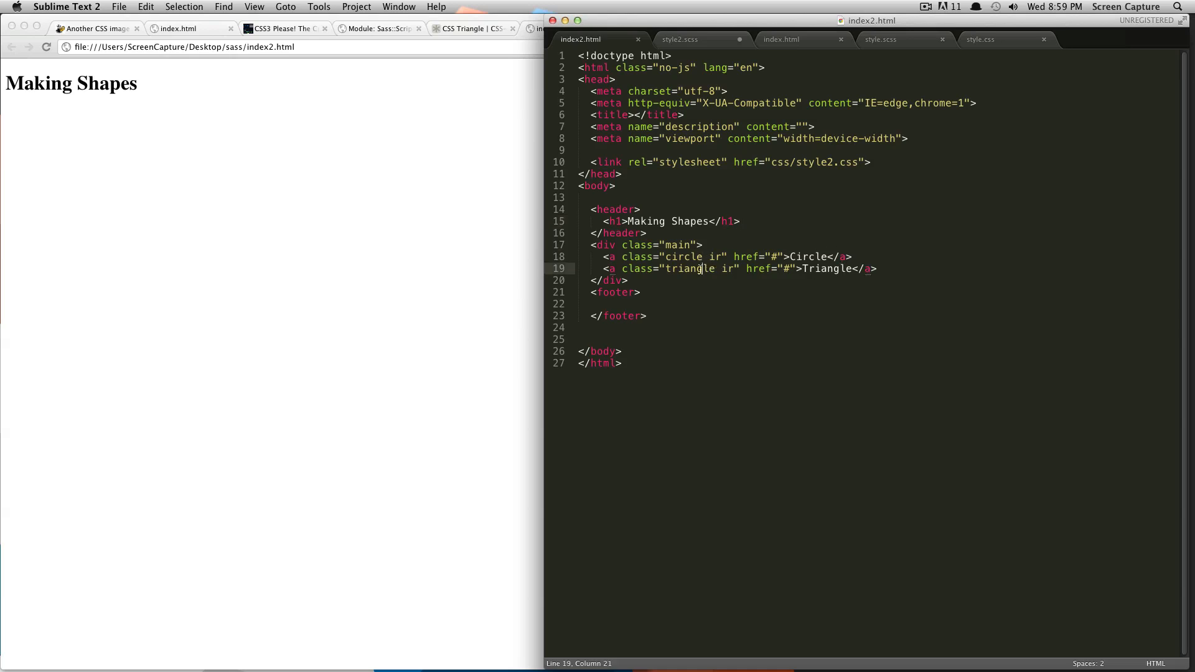
mouse_move(912, 269)
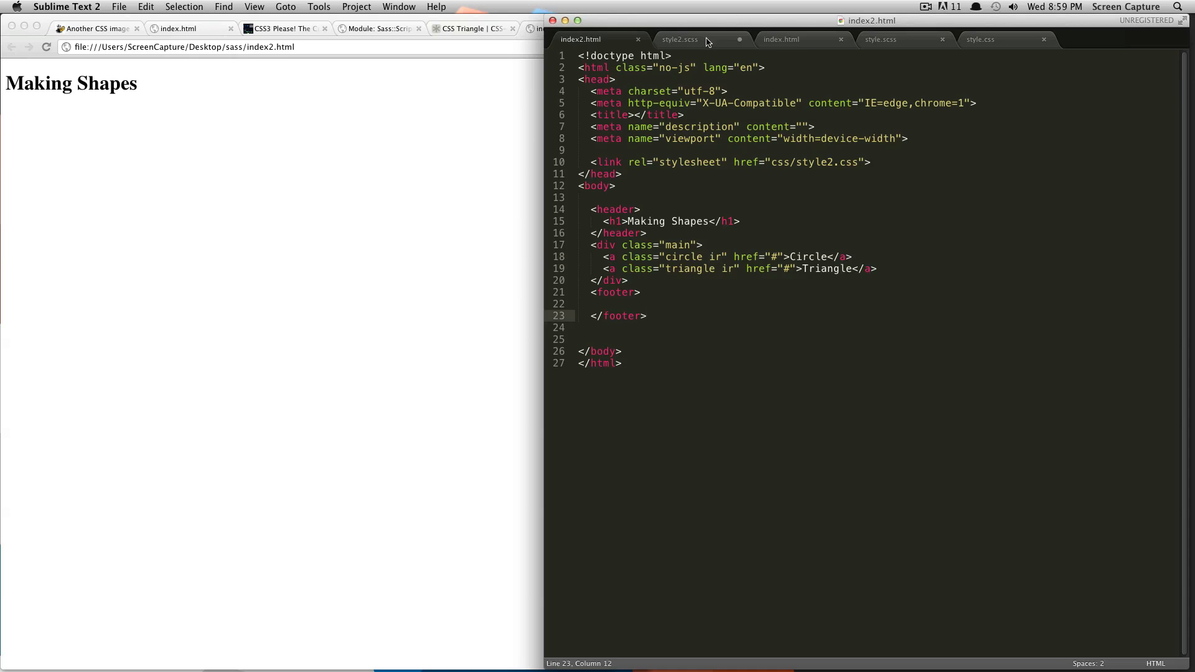
click(679, 39)
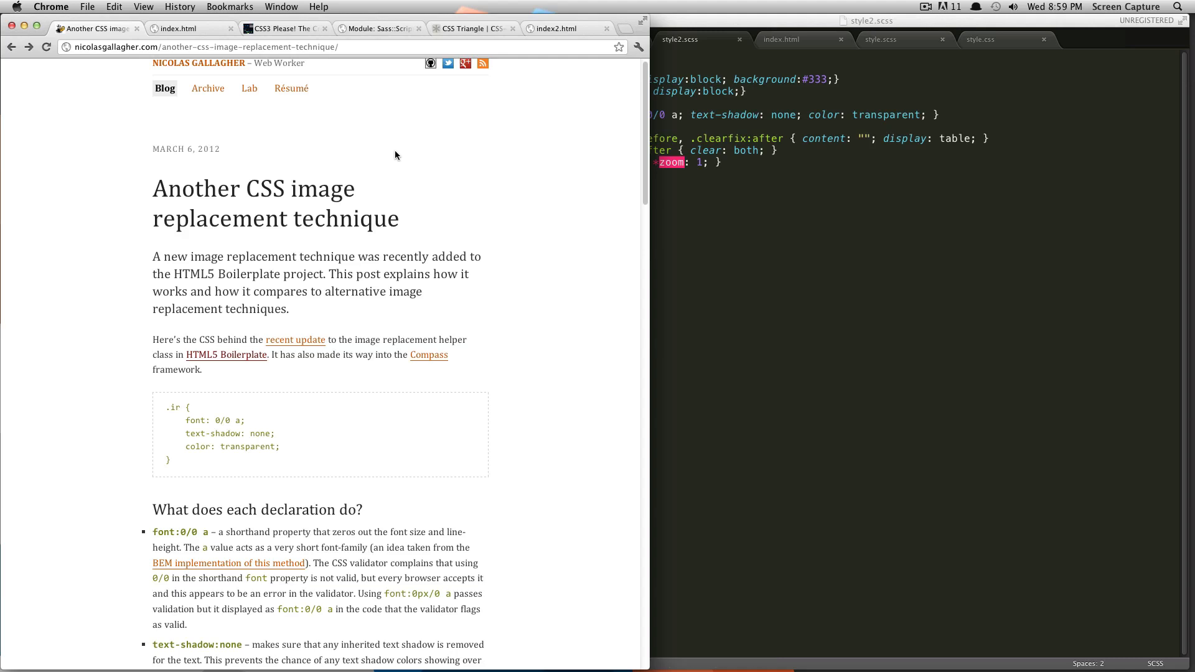
mouse_move(338, 371)
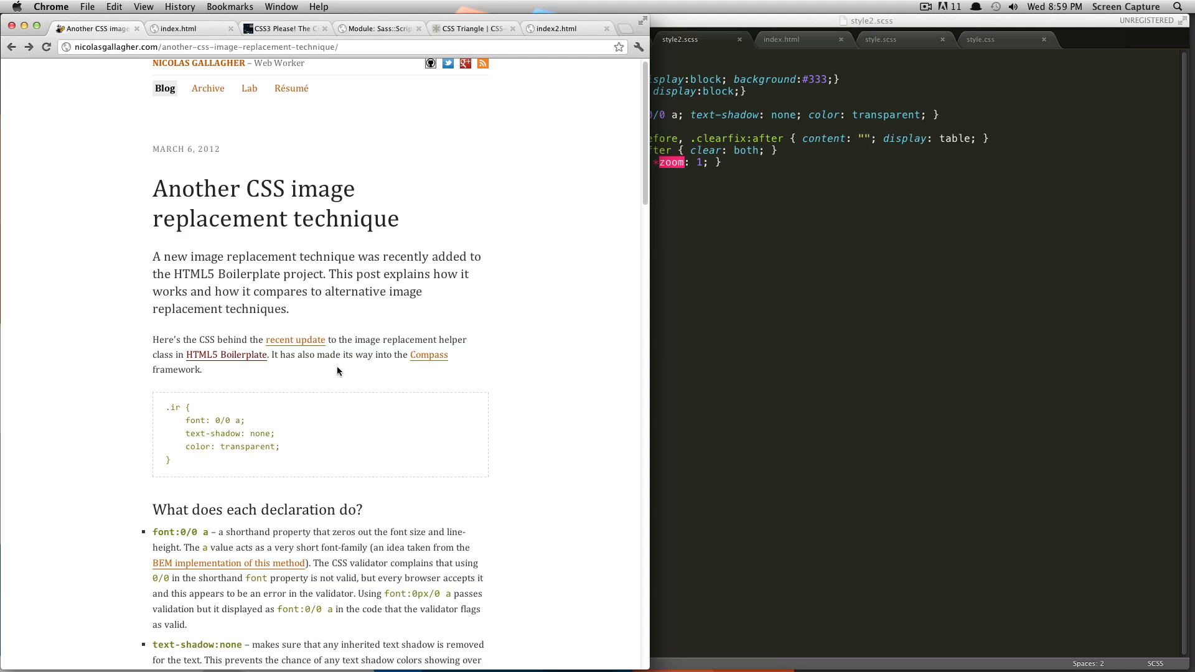
scroll(down, 3)
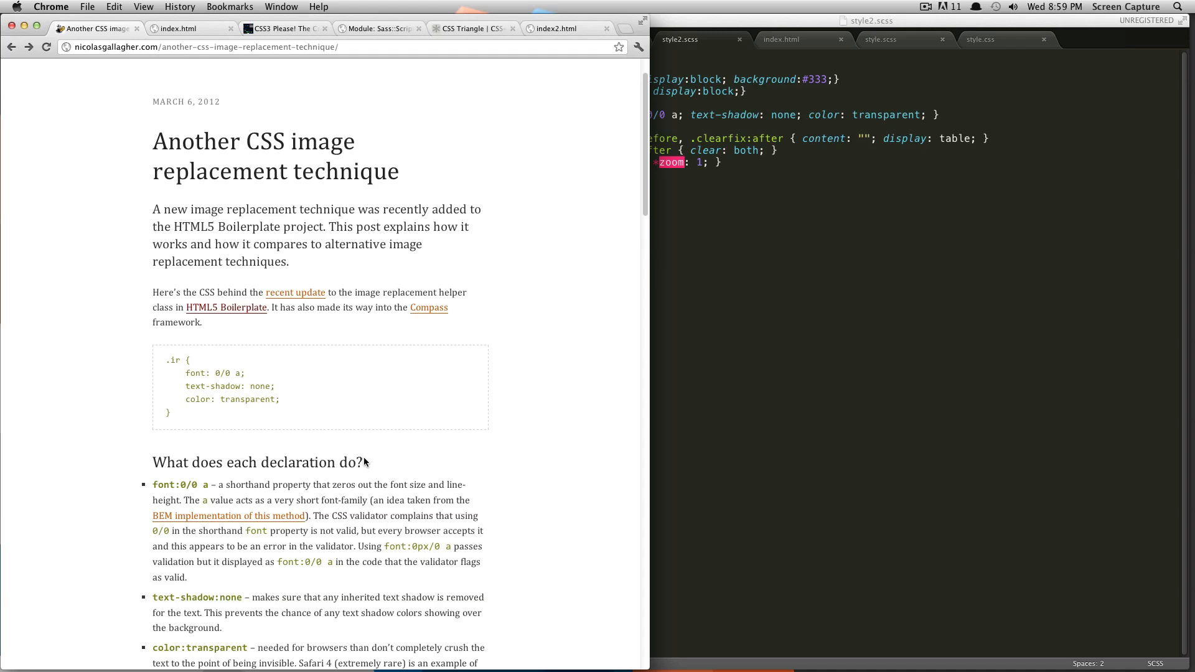
scroll(up, 3)
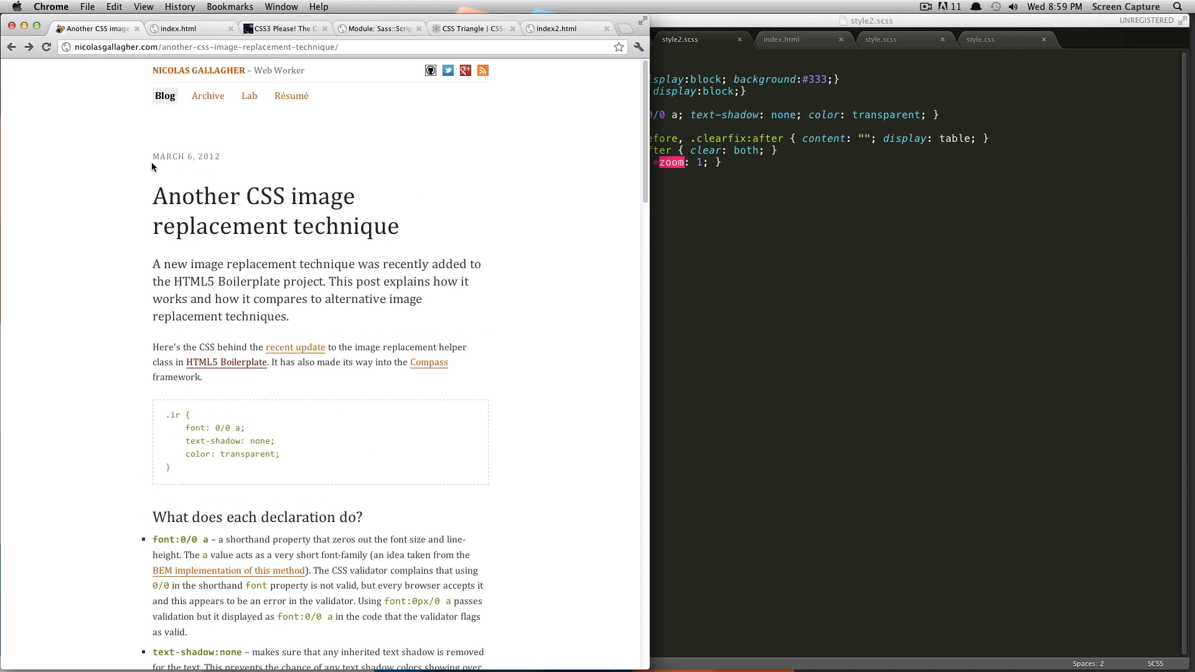
mouse_move(268, 168)
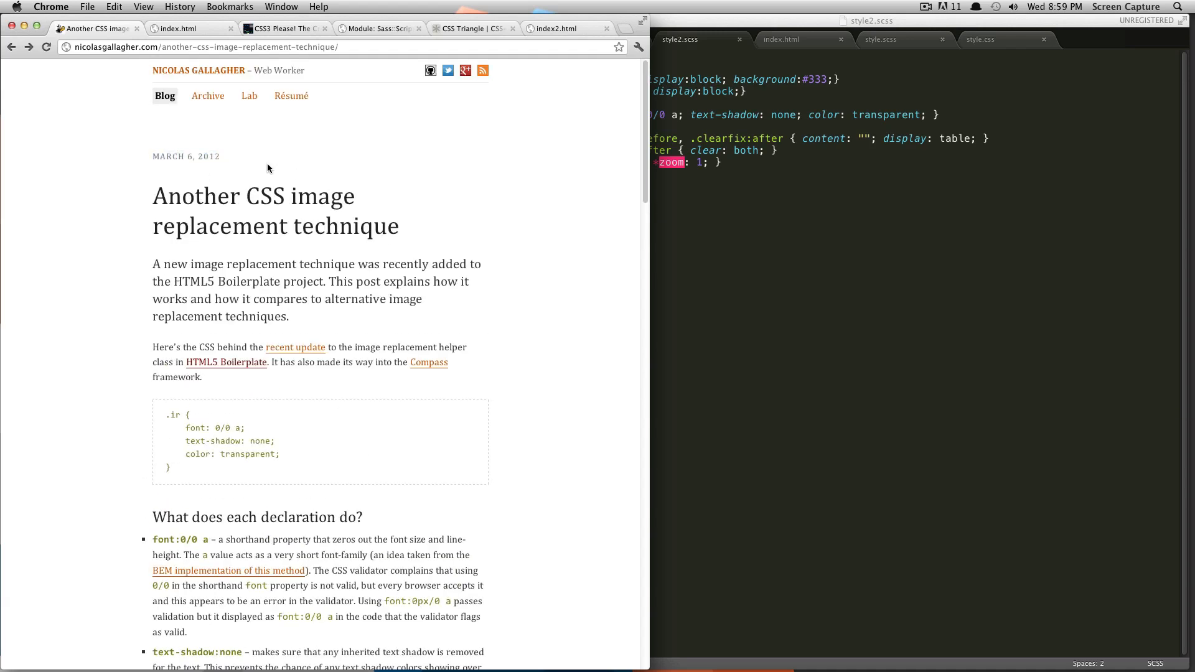
mouse_move(291, 155)
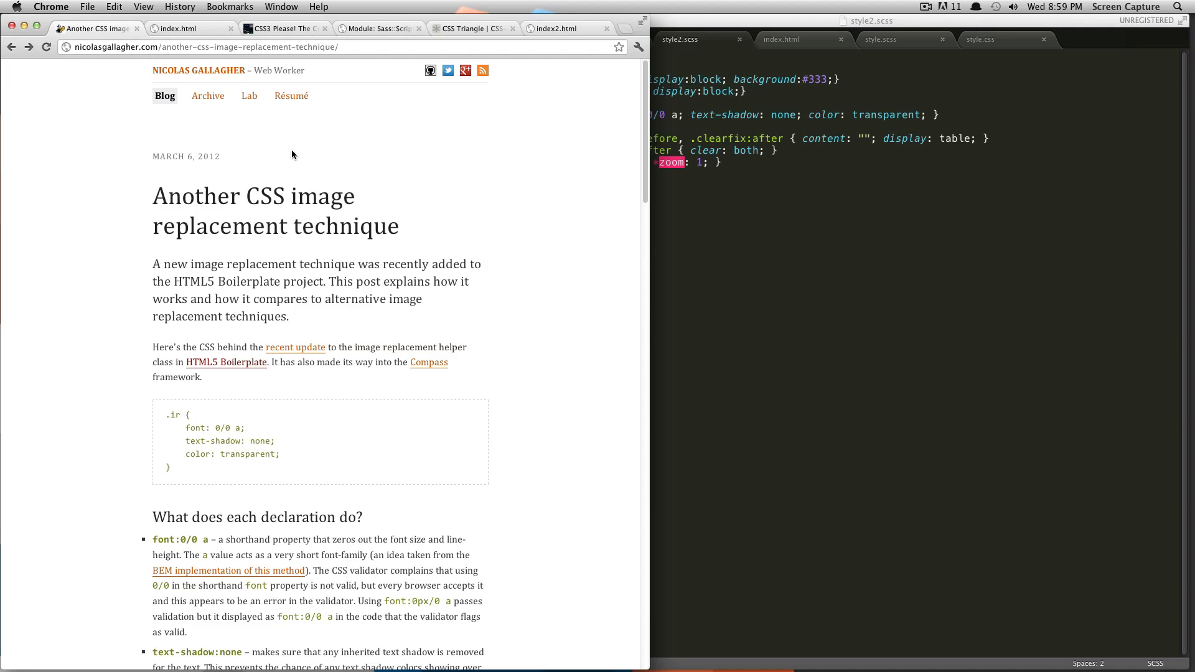
scroll(down, 3)
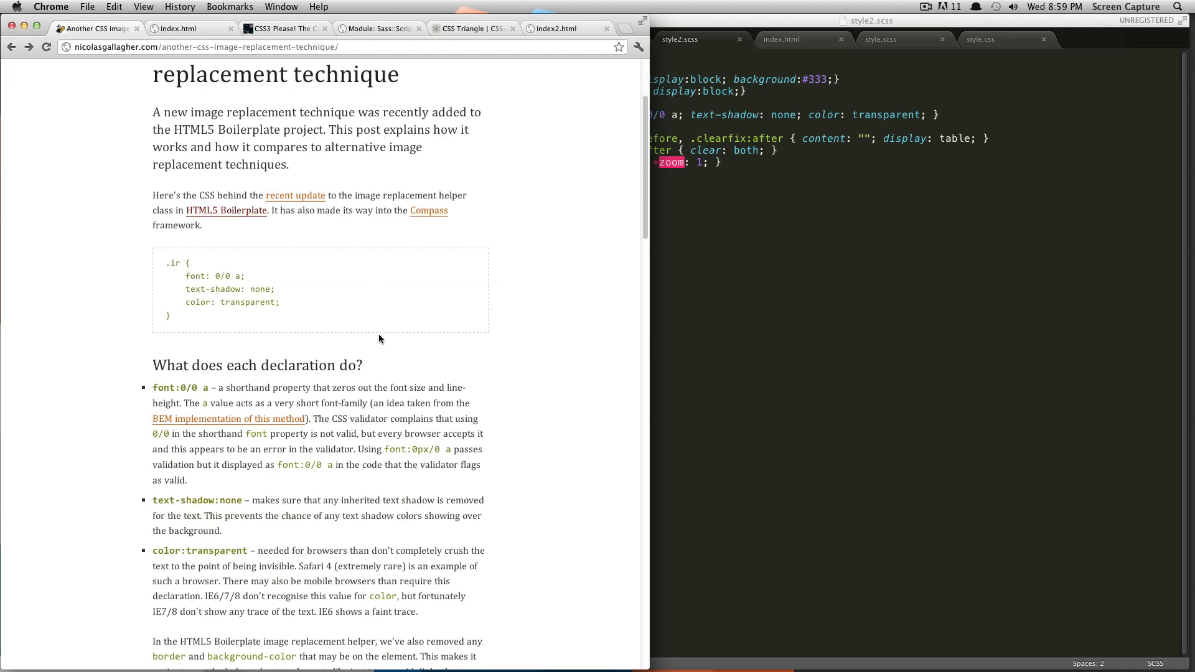
scroll(up, 3)
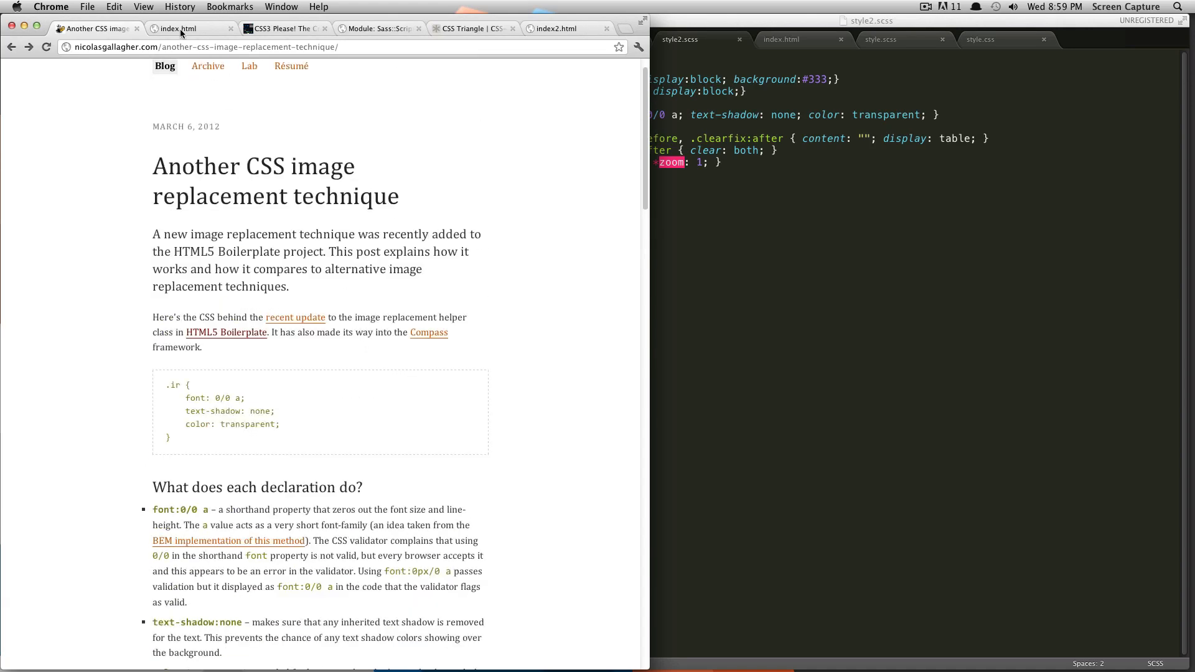
click(558, 29)
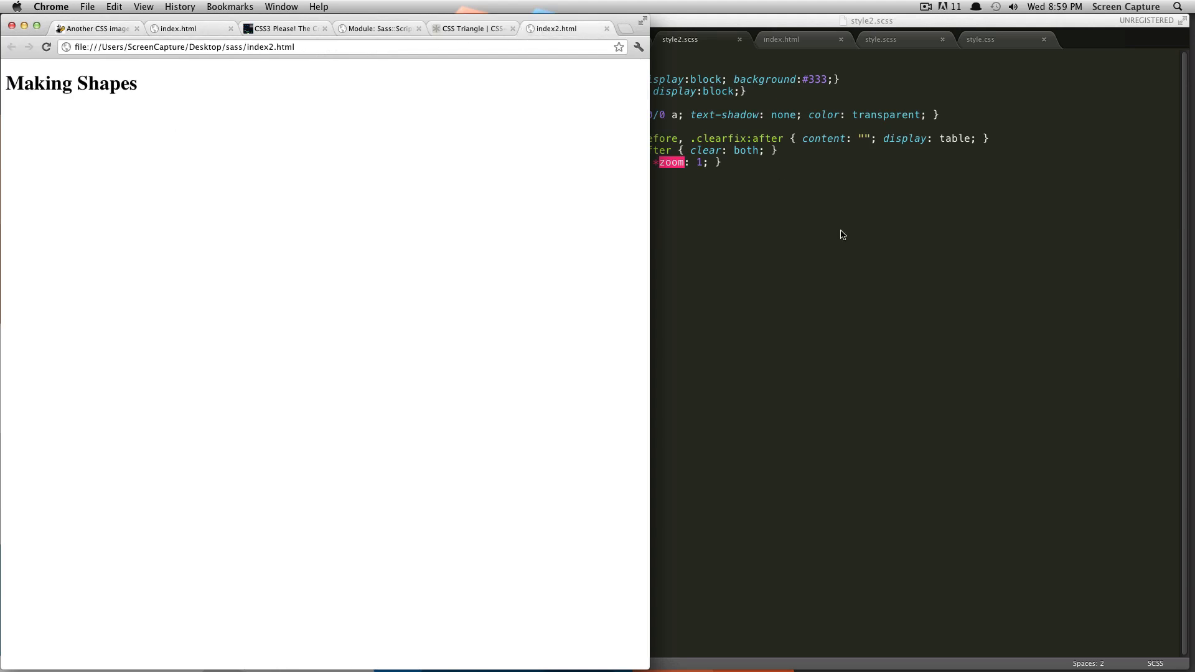
mouse_move(36, 101)
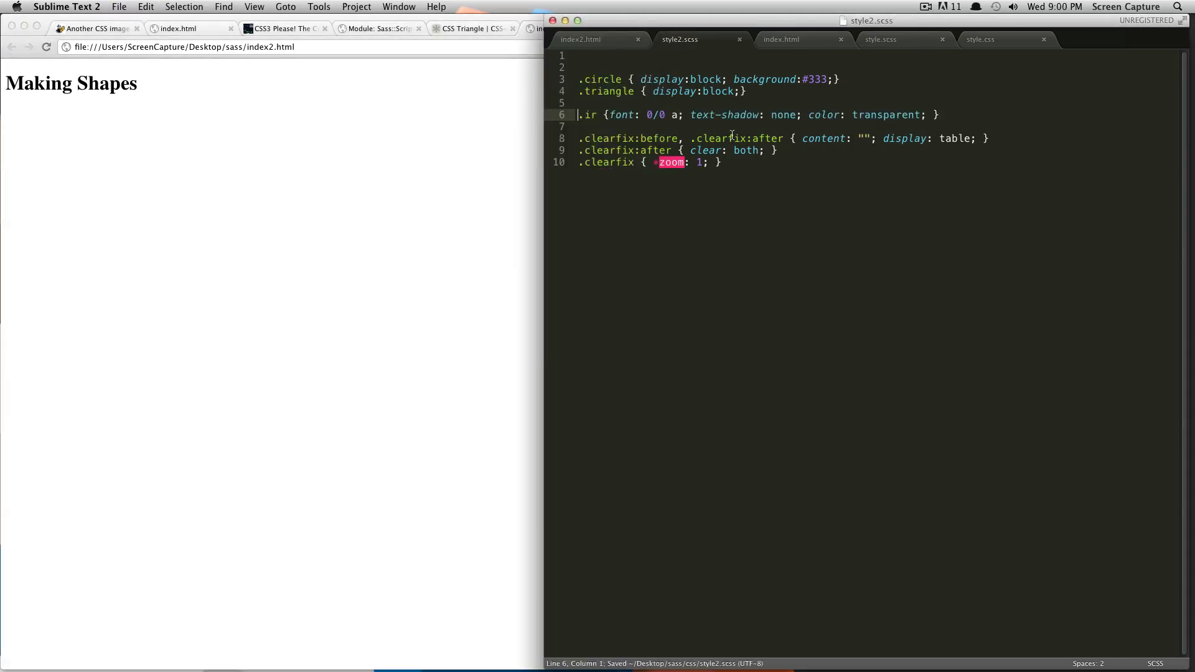
click(643, 56)
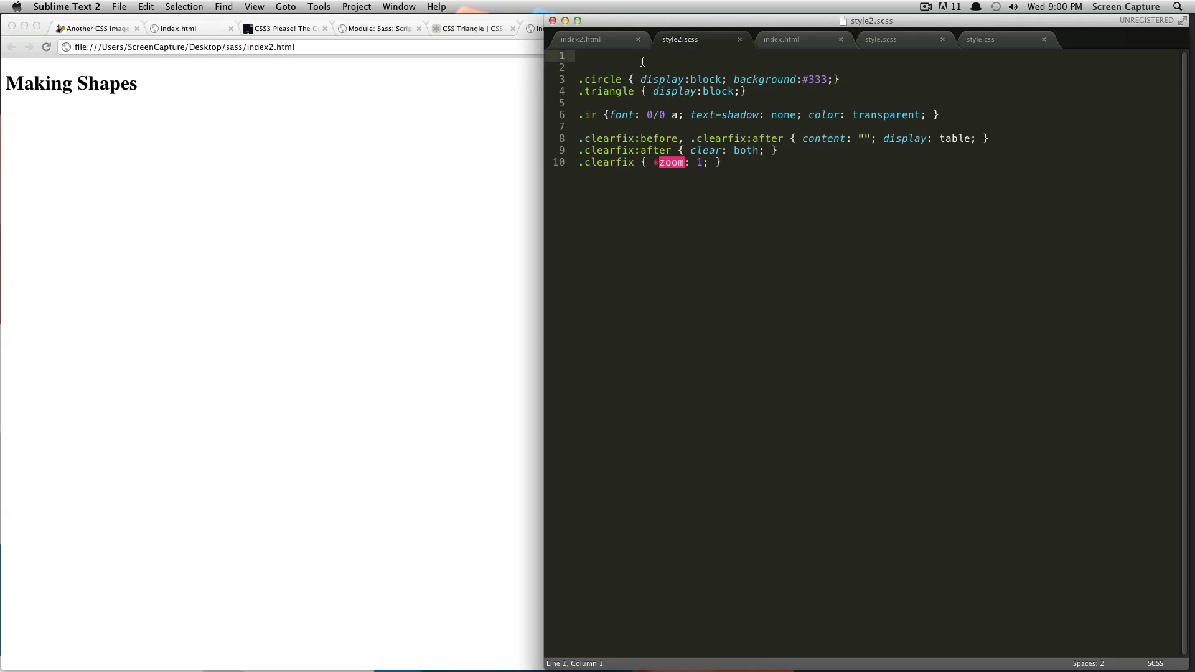
text(@mixi)
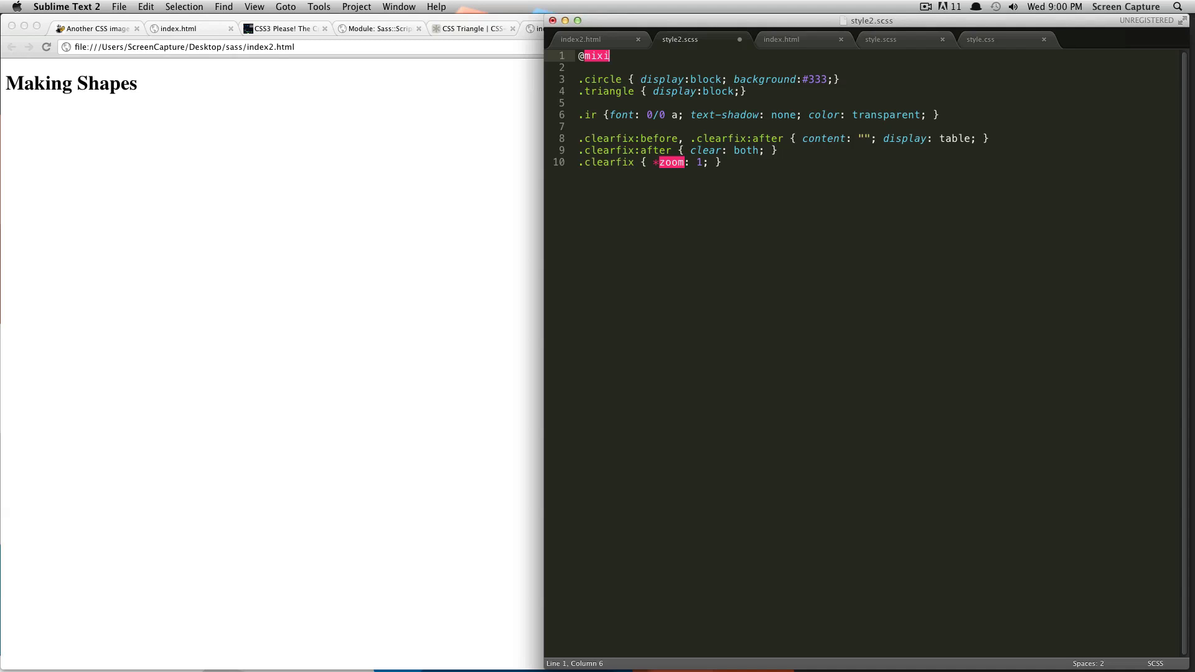
text(n)
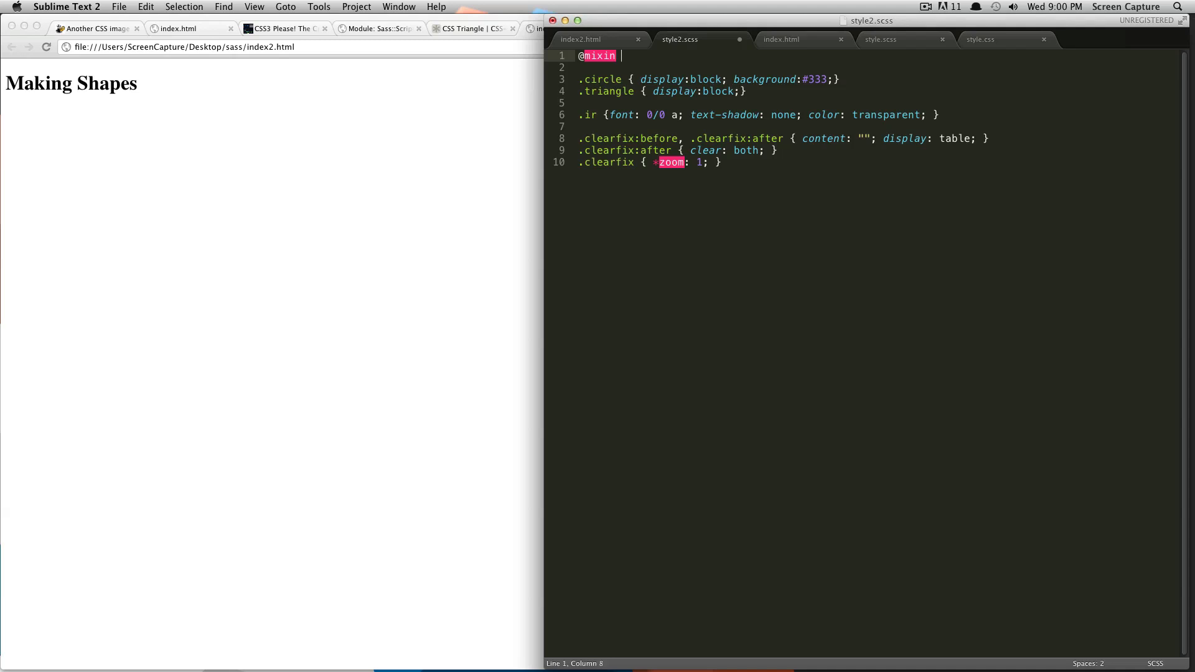
mouse_move(873, 62)
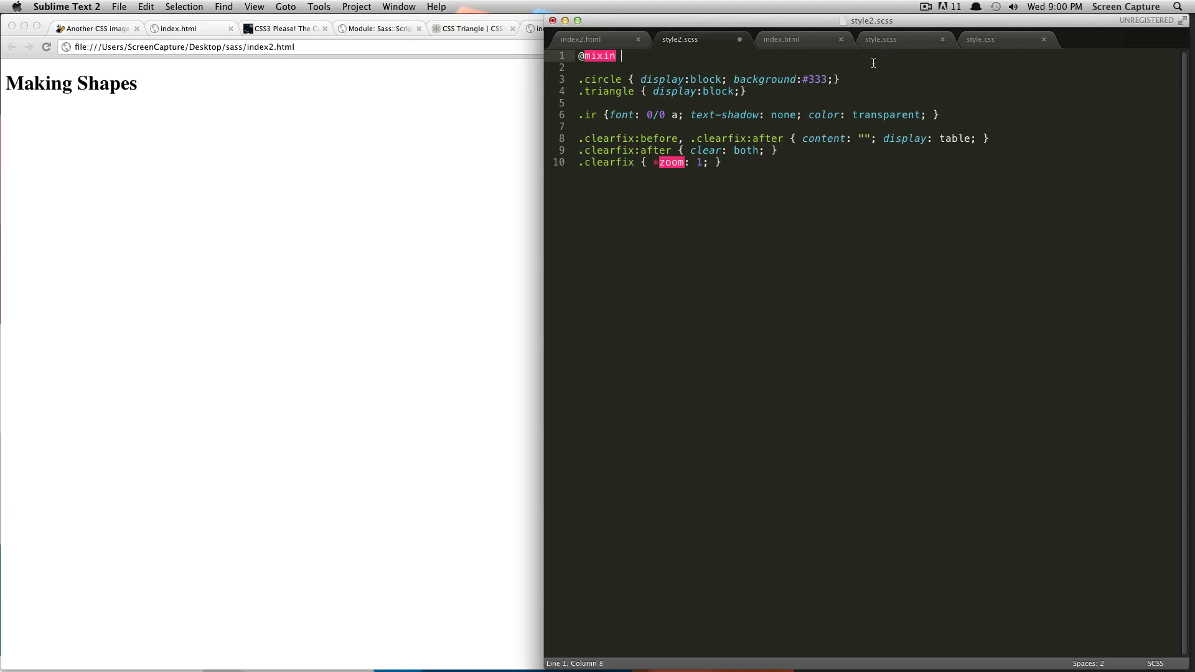
text(circle)
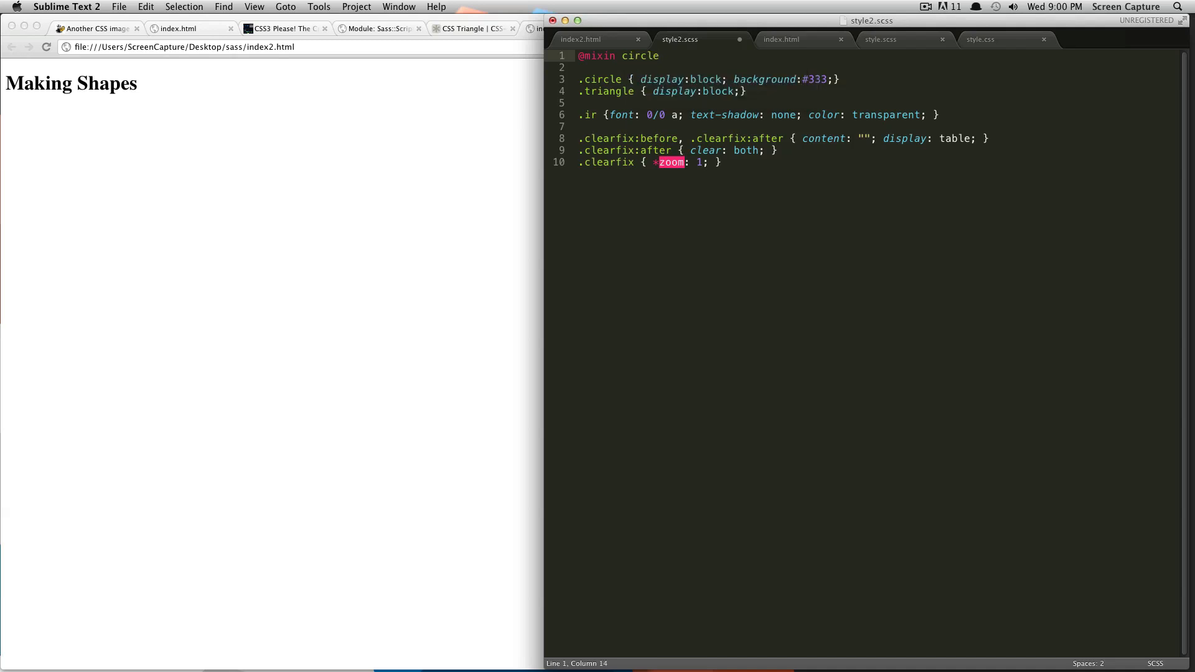
text(())
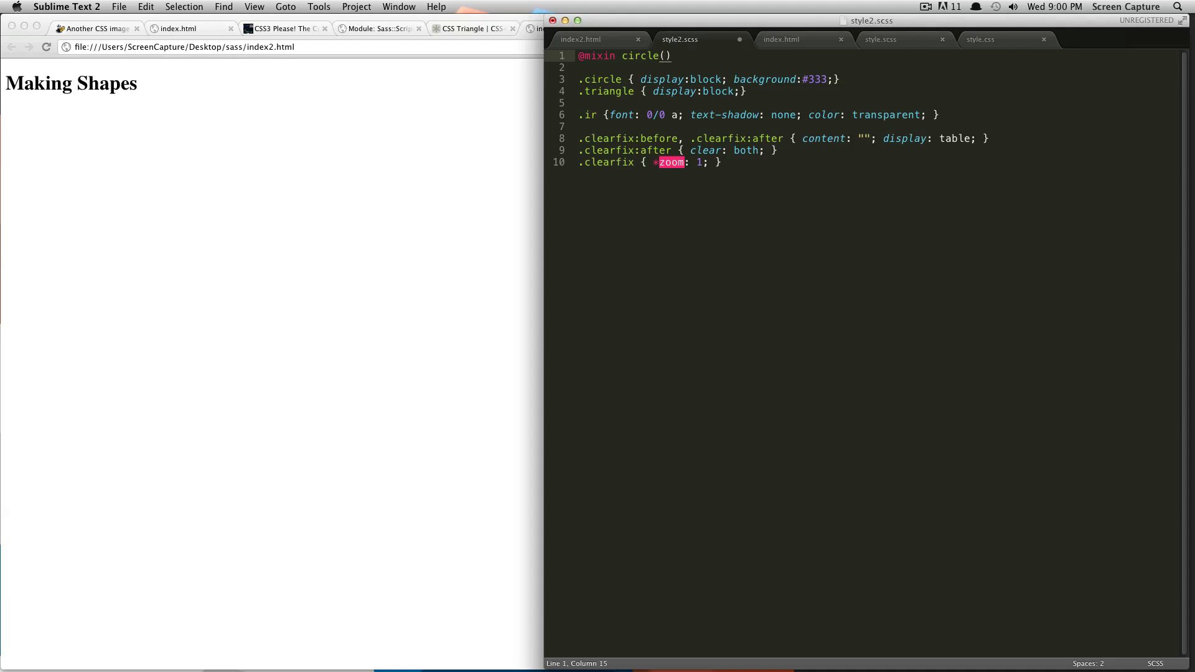
text($)
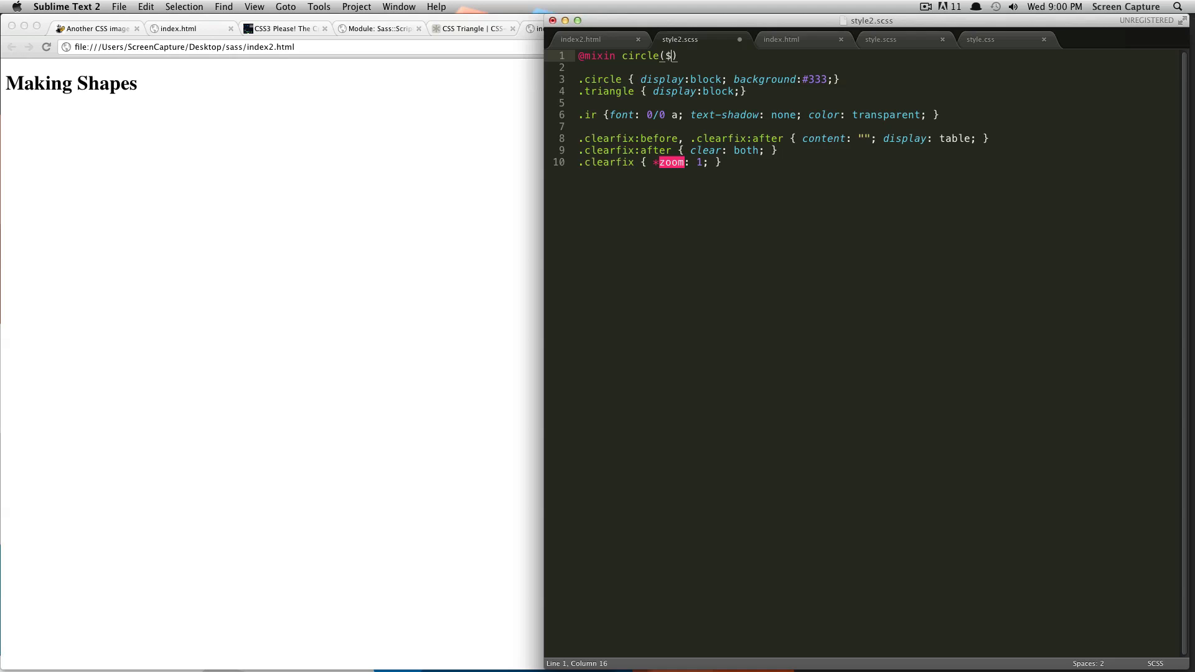
text(width)
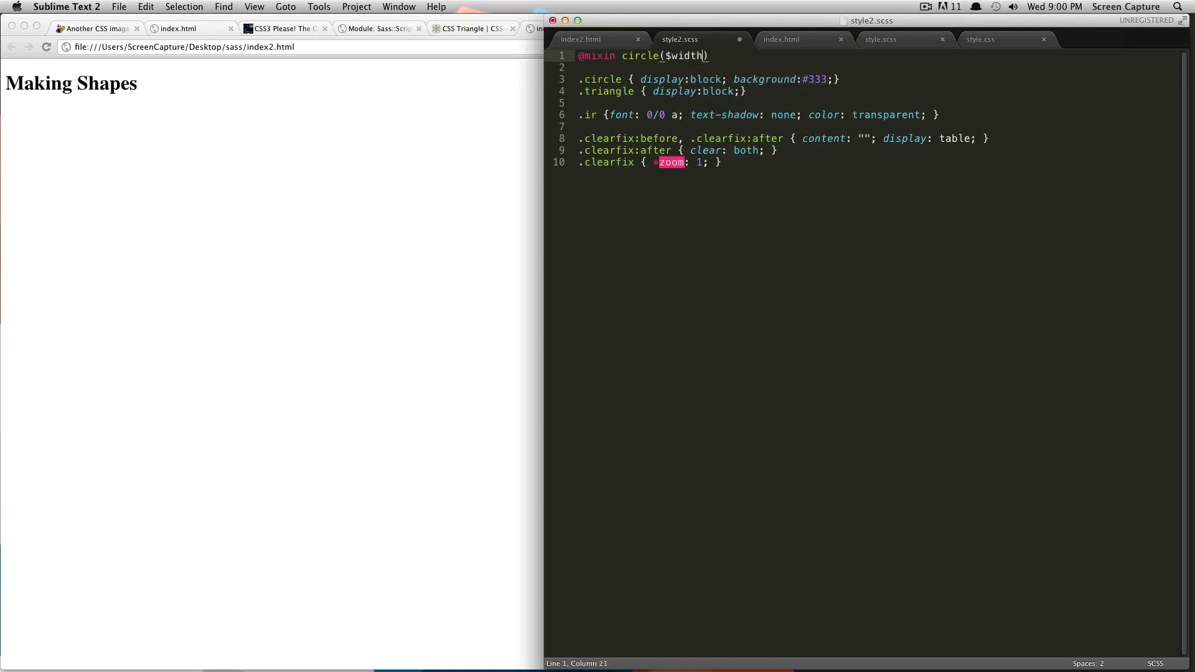
text())
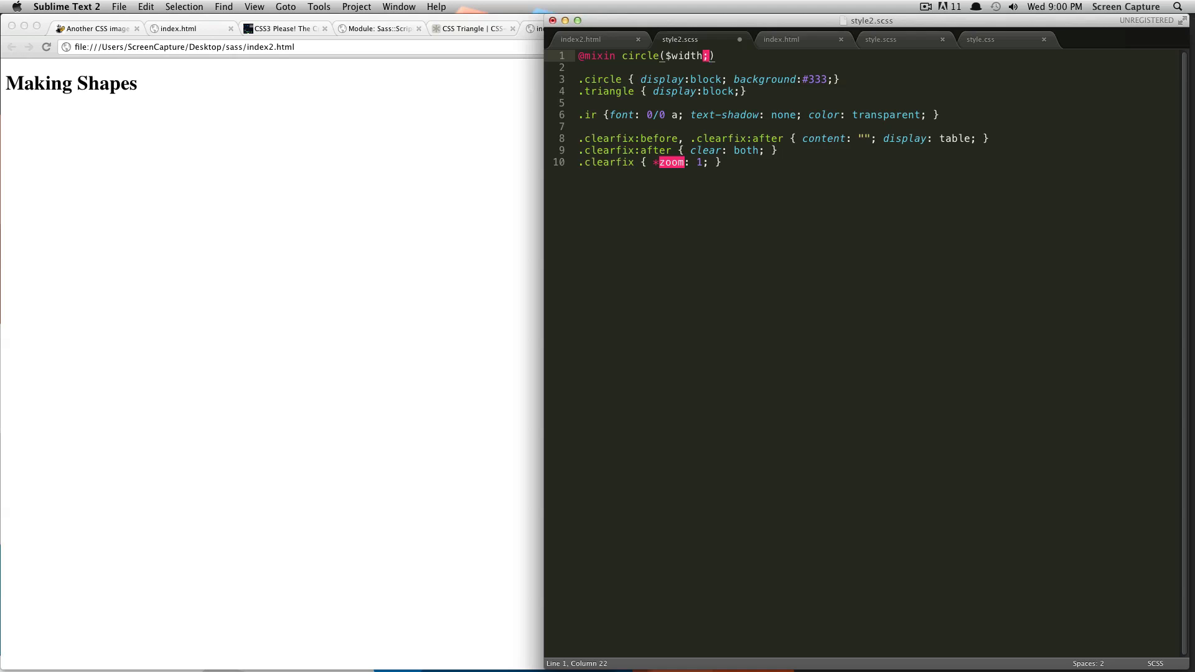
key(backspace)
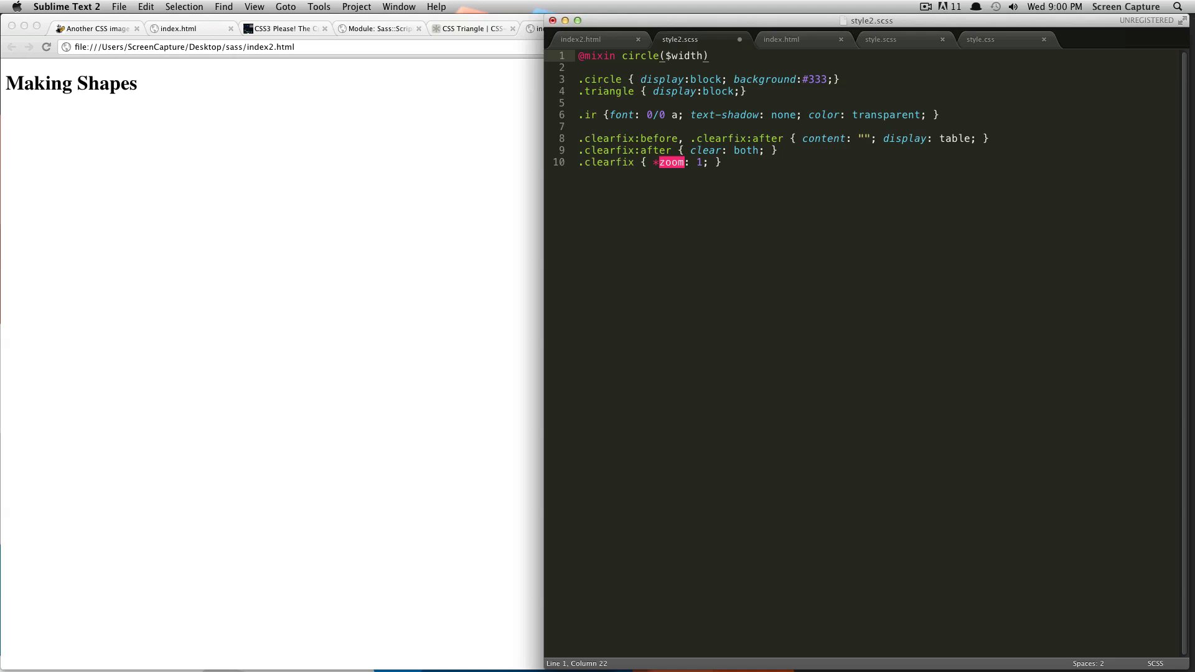
text({})
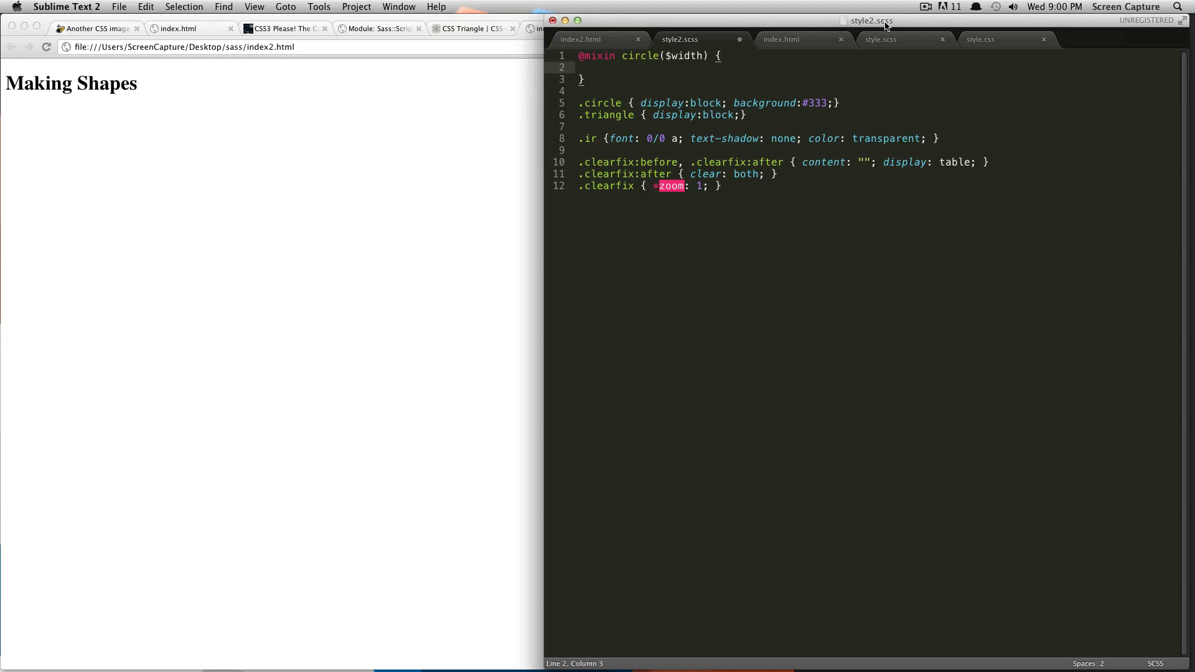
Paste the border-radius rules into the circle mixin, strip the comments and set every radius to $width/2.
click(284, 29)
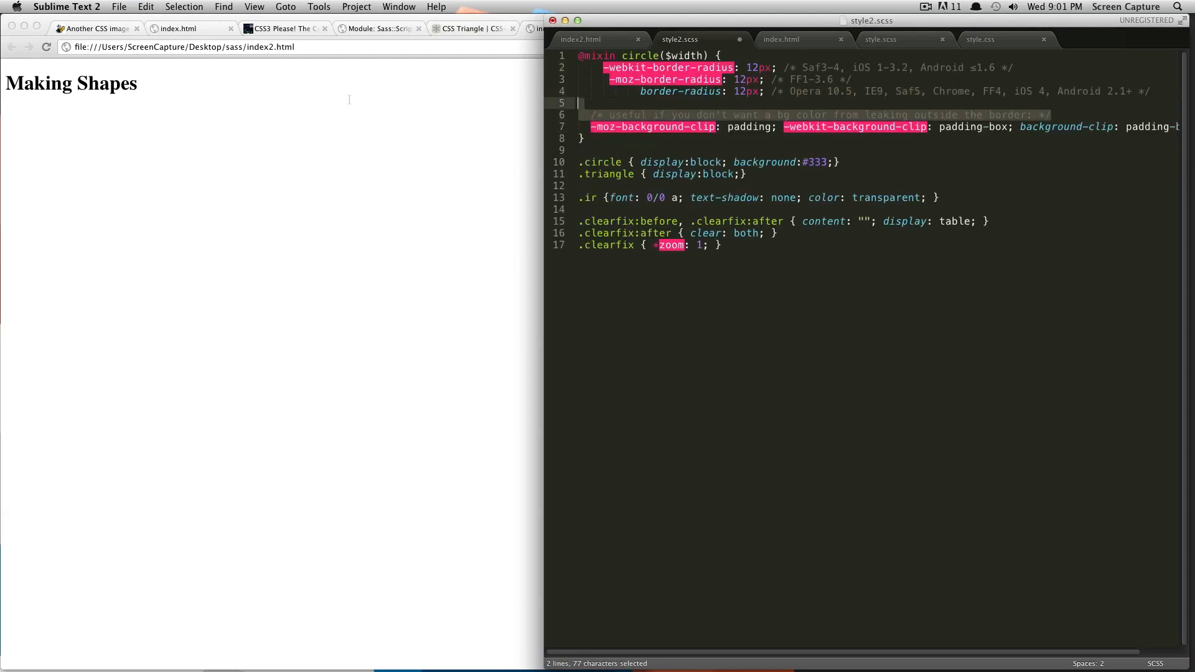
mouse_move(439, 100)
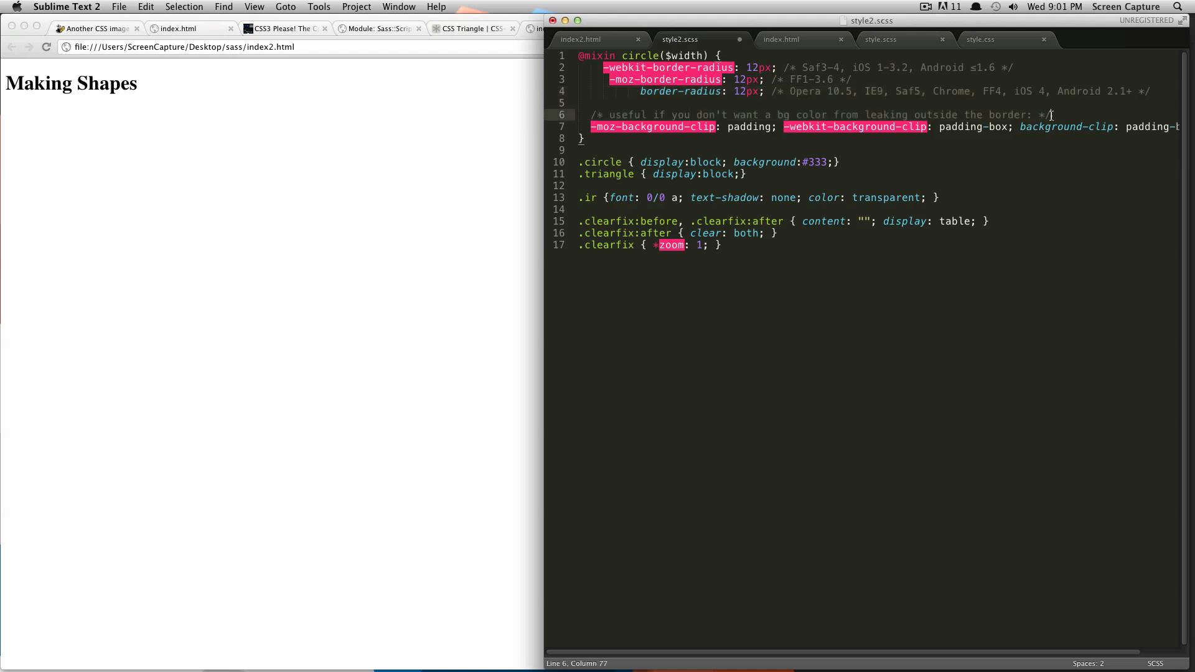
key(Backspace)
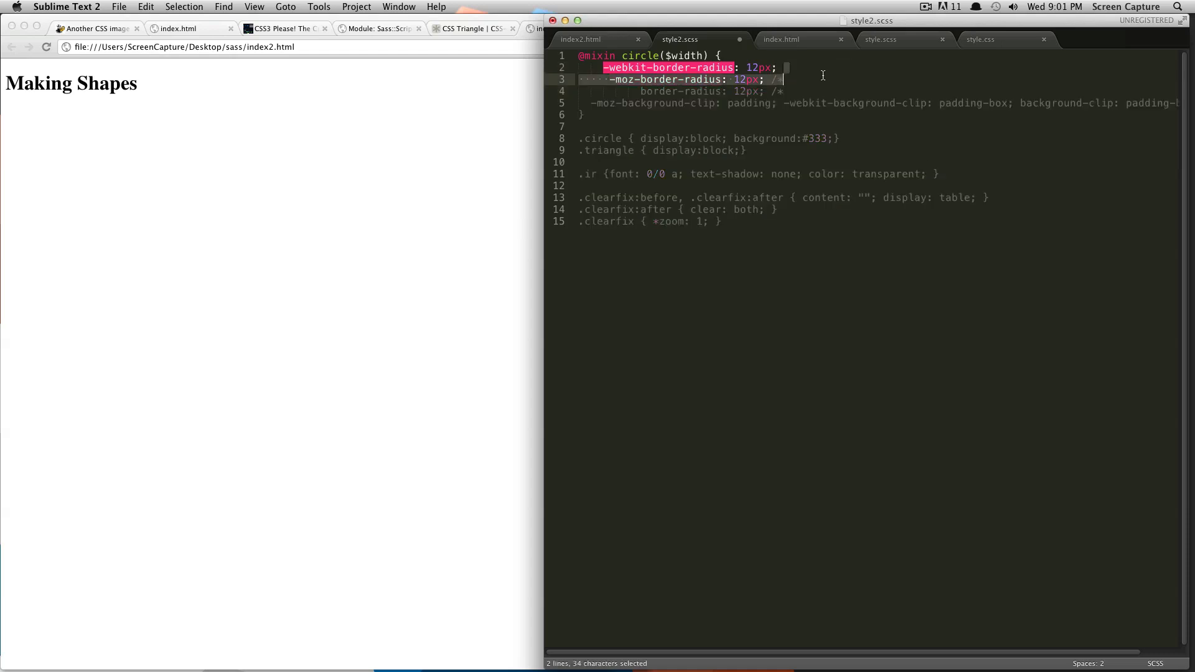
click(783, 80)
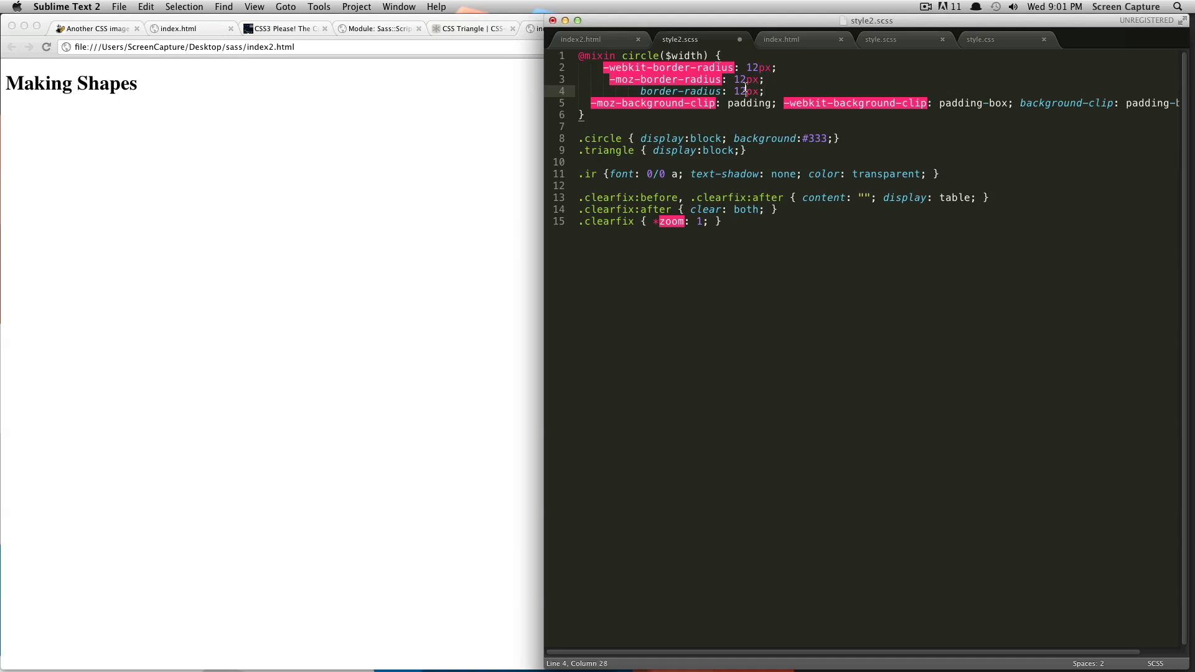
double_click(685, 56)
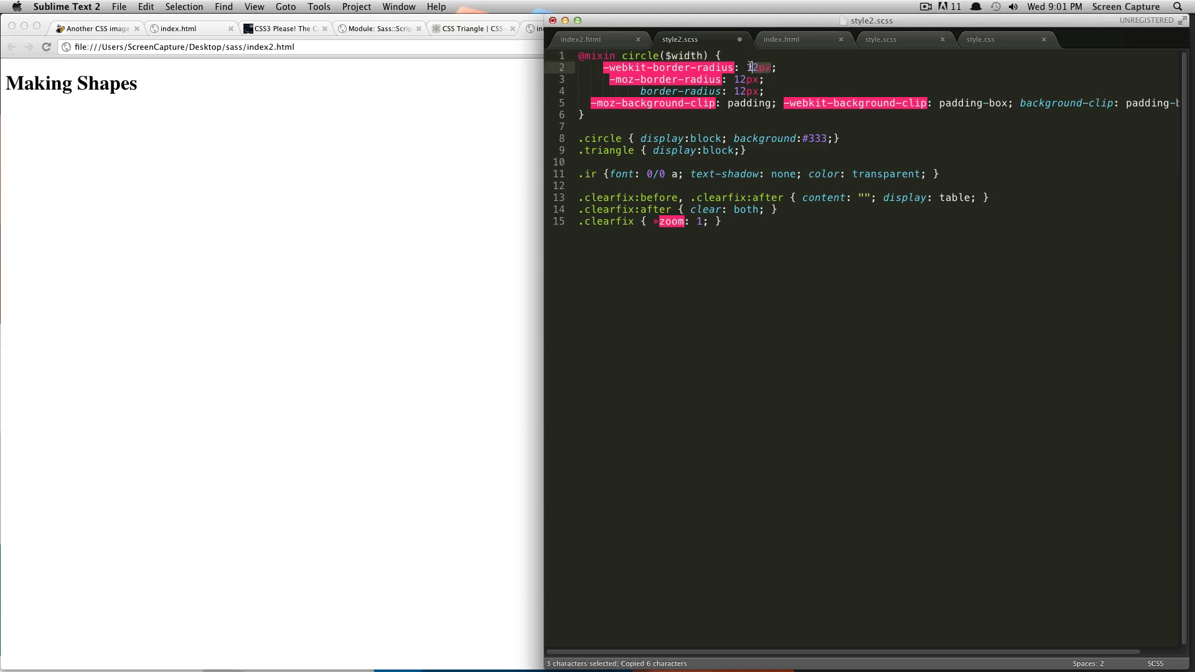
text($width)
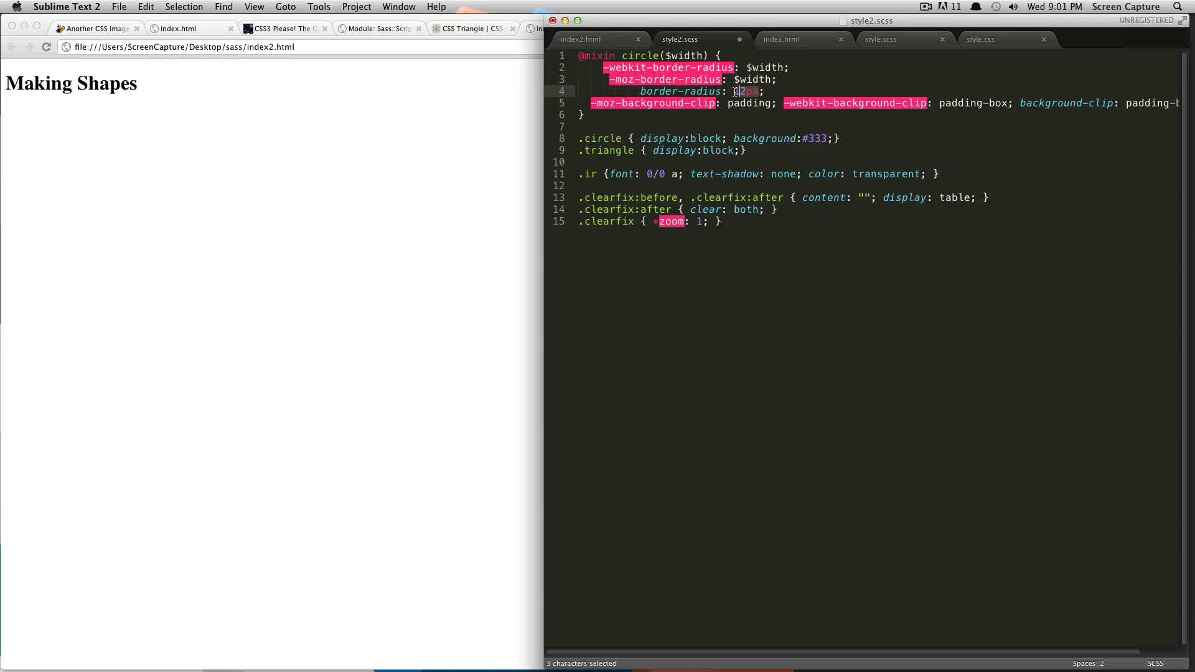
text($width/2)
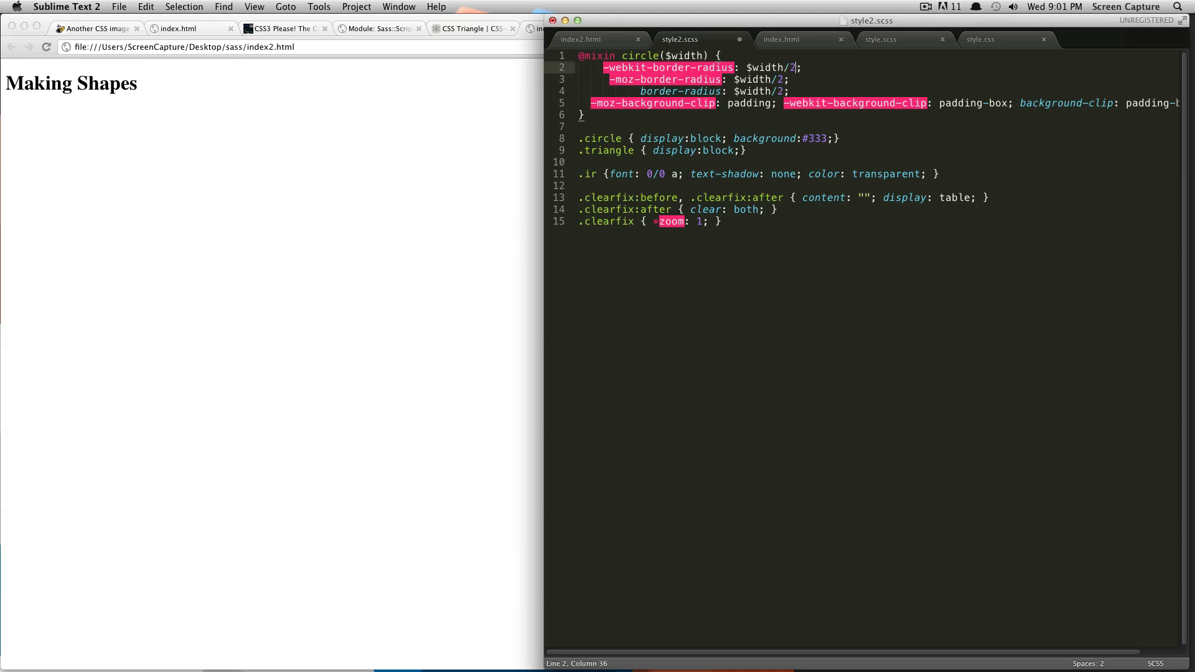
Add width:$width; and height:$width; at the top of the circle mixin and save.
key(enter)
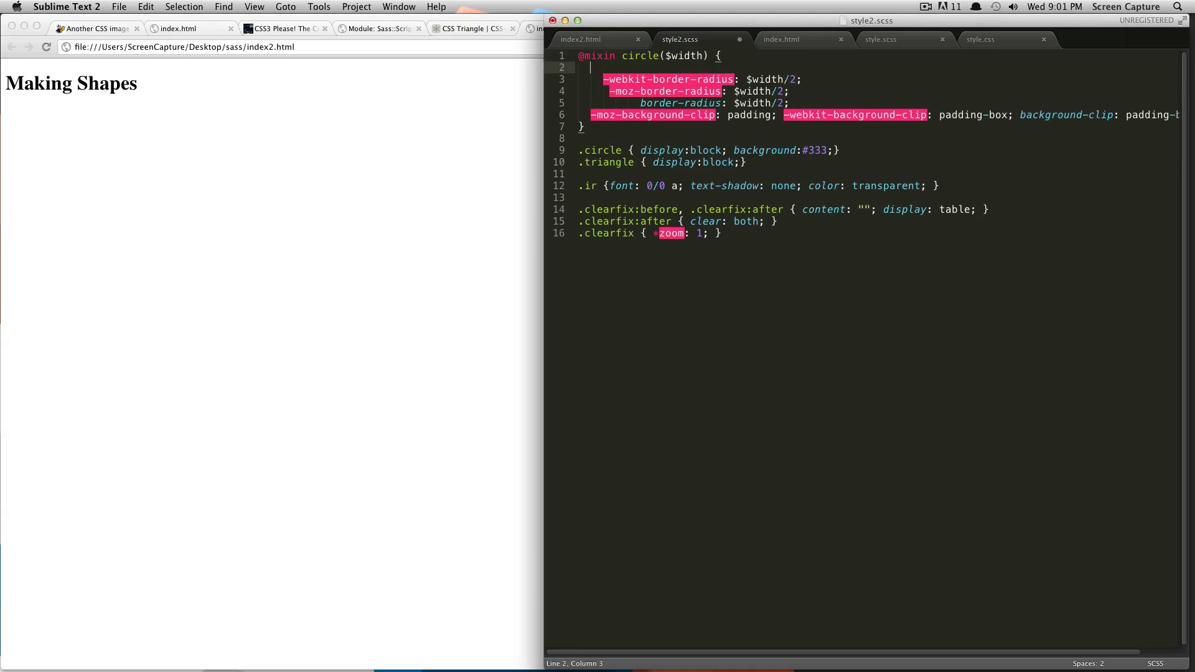
text(width:;)
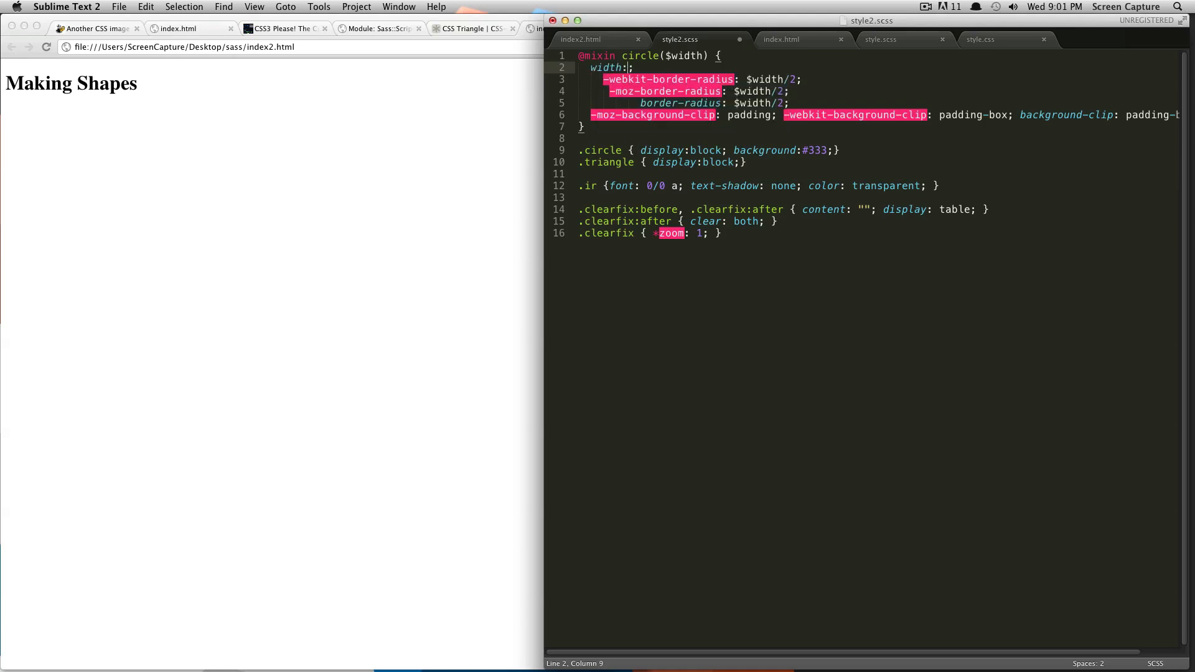
text($width)
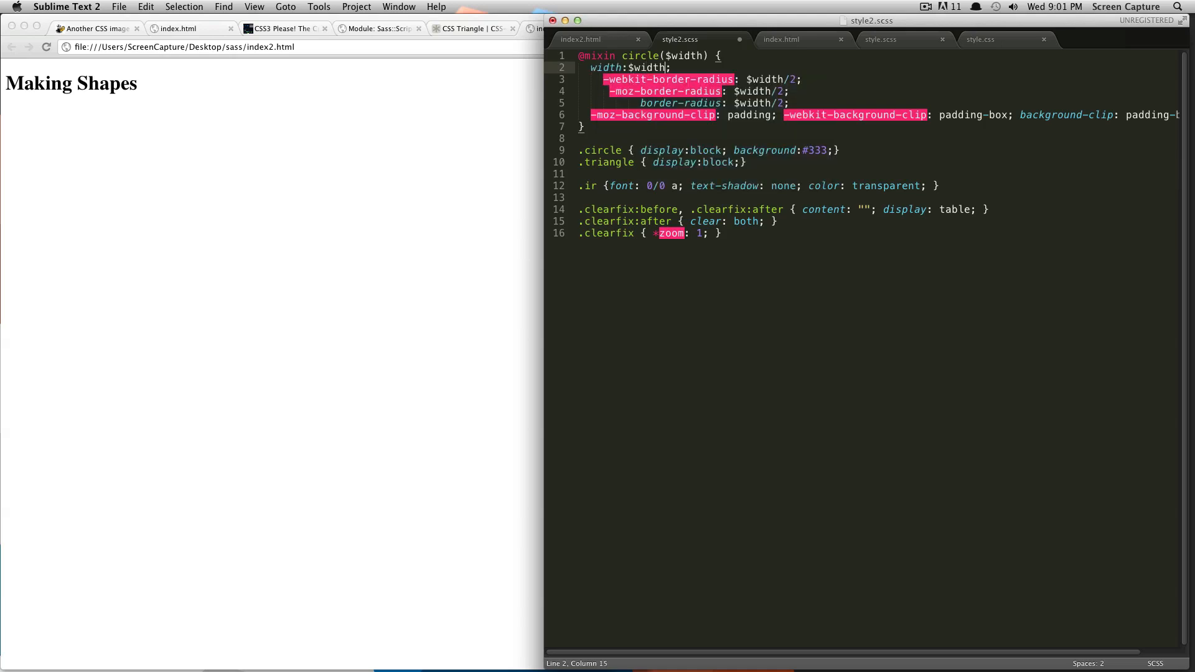
text(height:;)
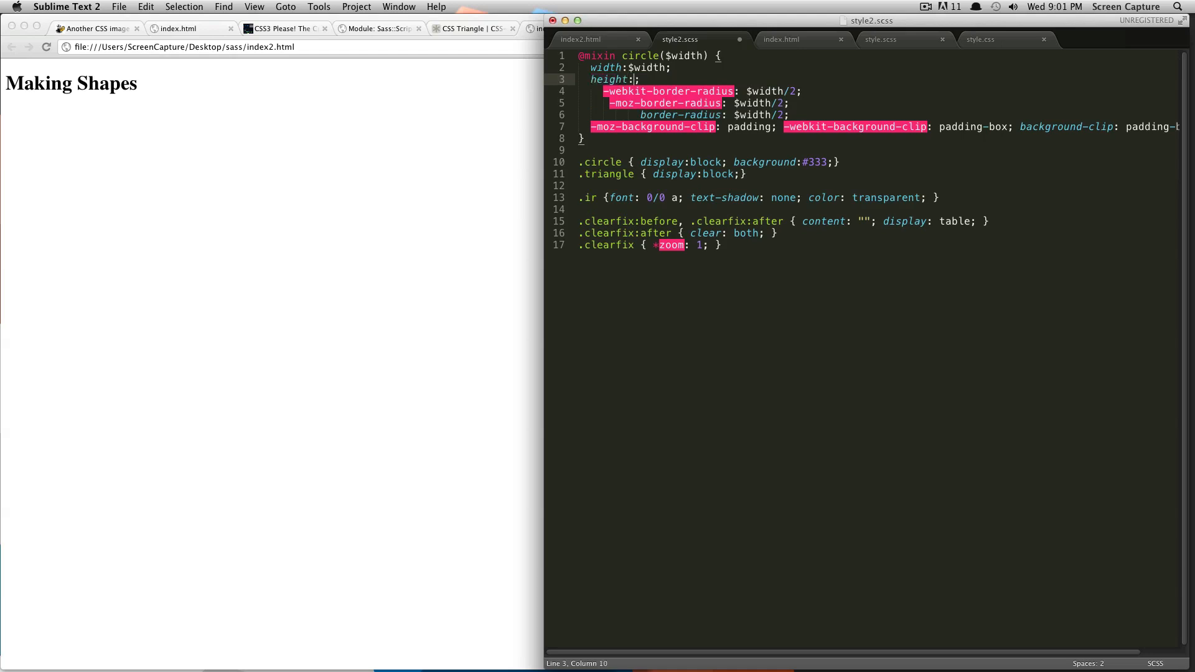
text($width)
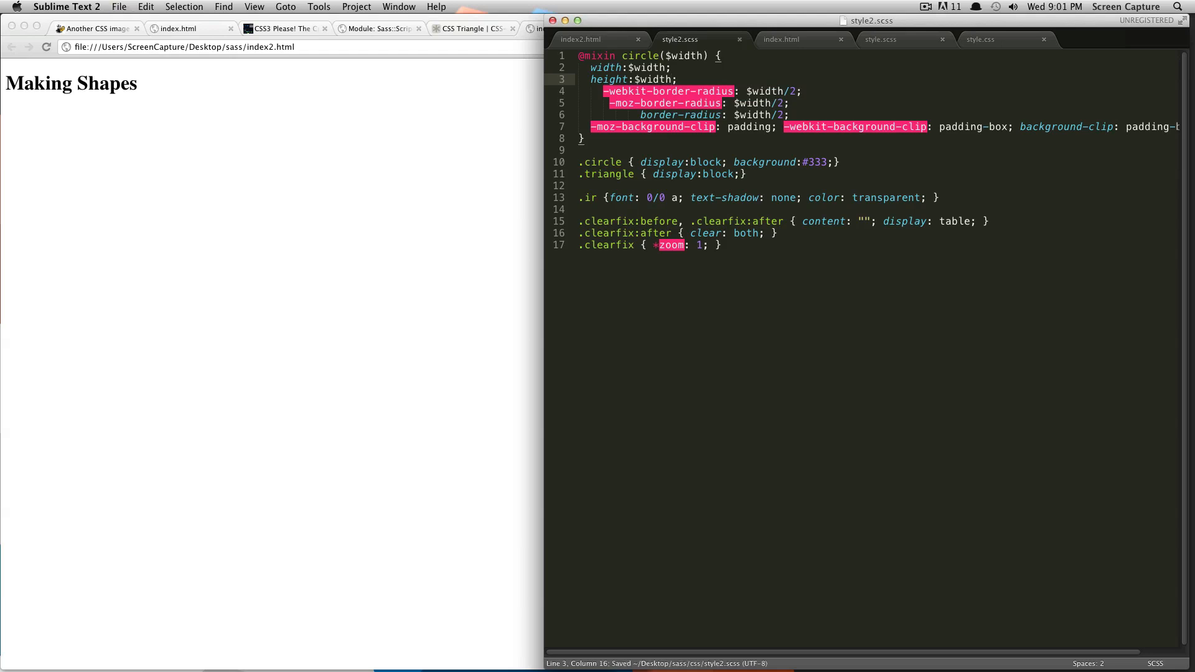
click(640, 162)
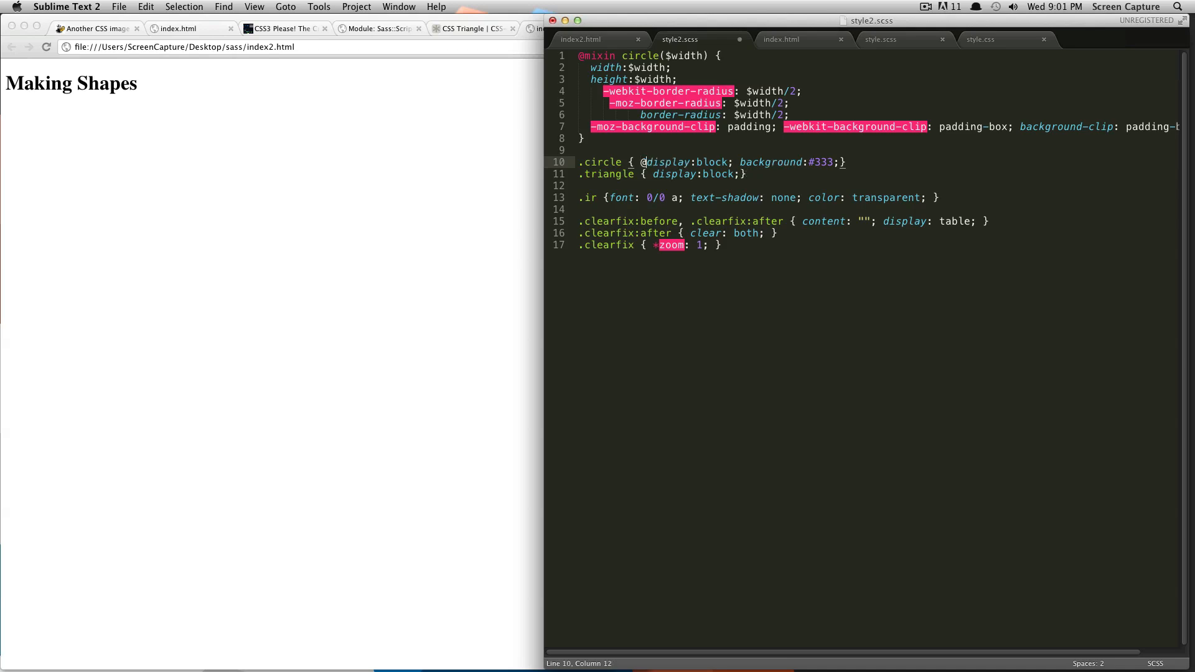
text(include)
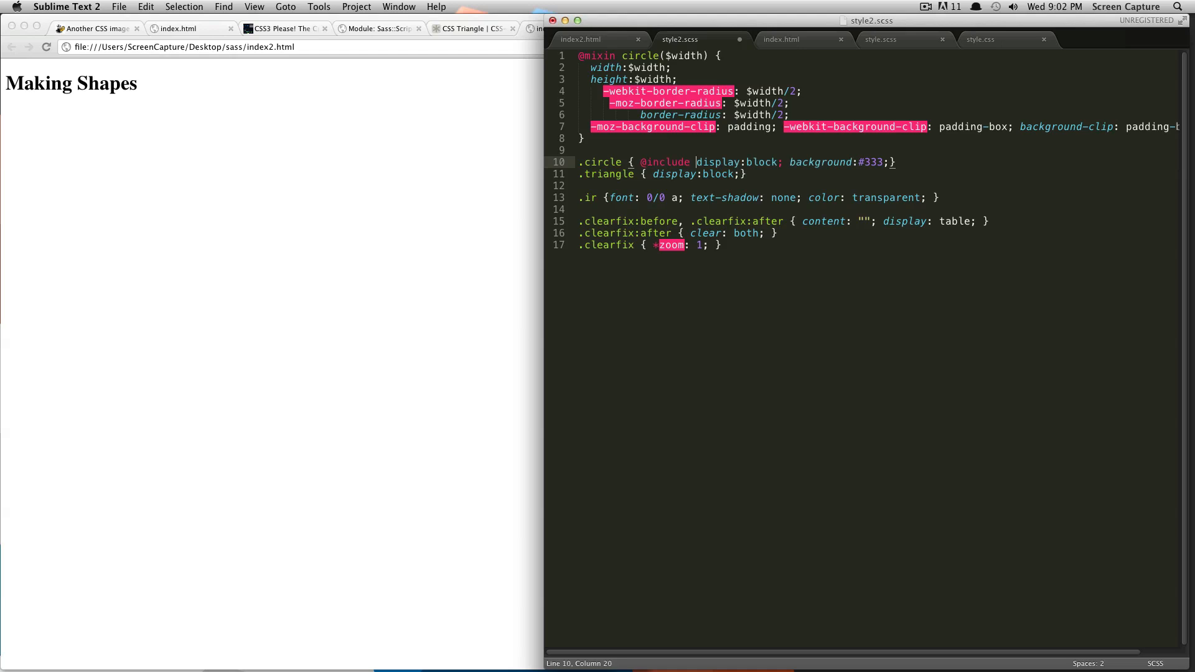
text(circle();)
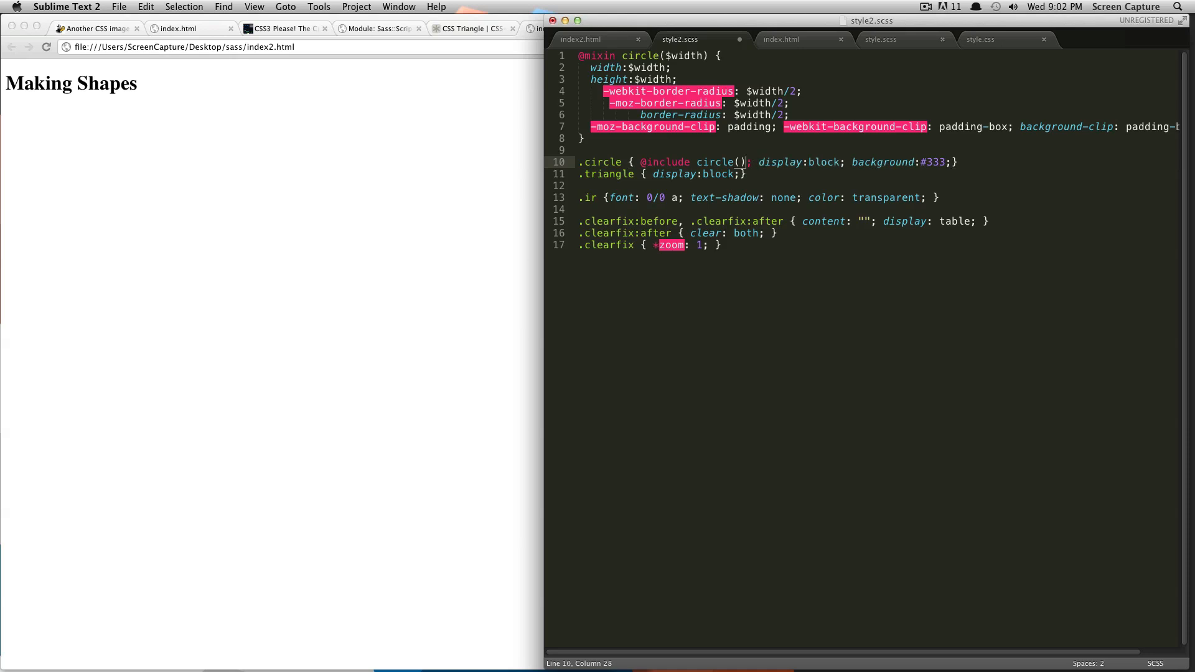
text(100px)
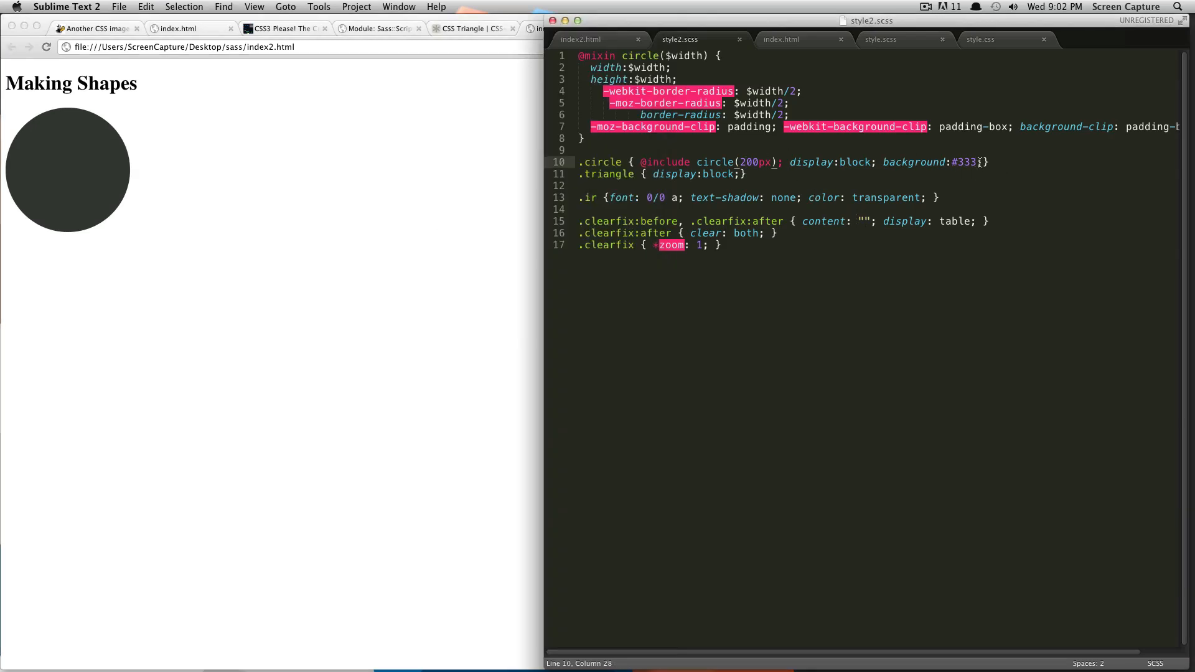
click(695, 56)
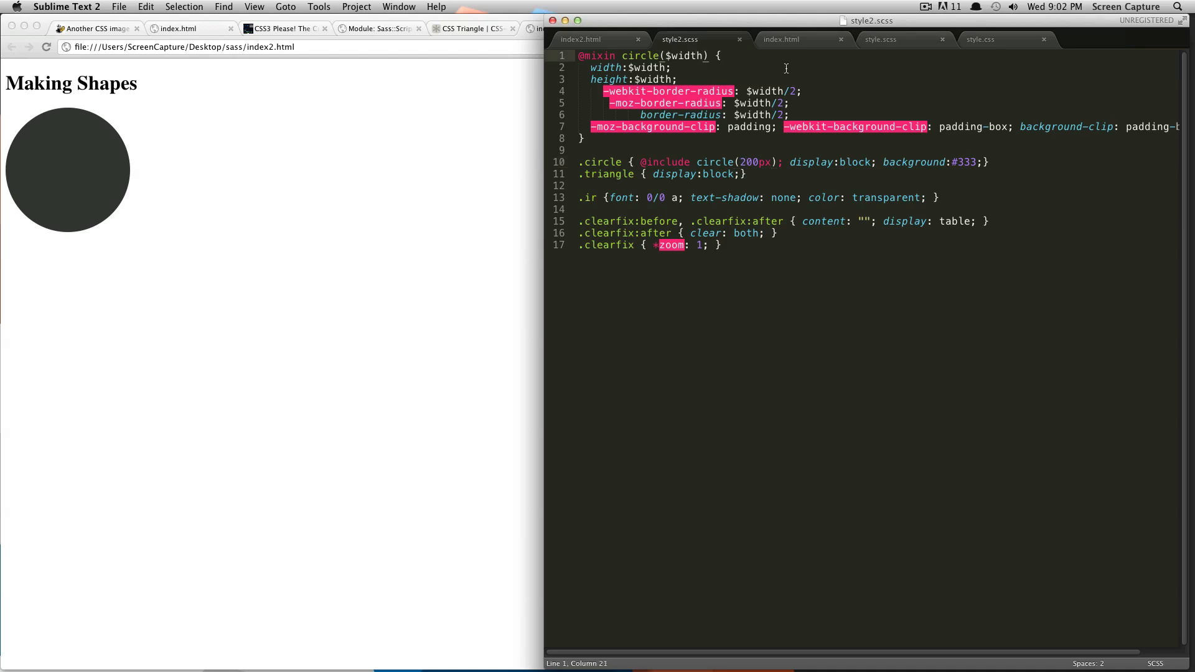
Add a $color parameter to the circle mixin and a background:$color; rule inside it.
text(, #)
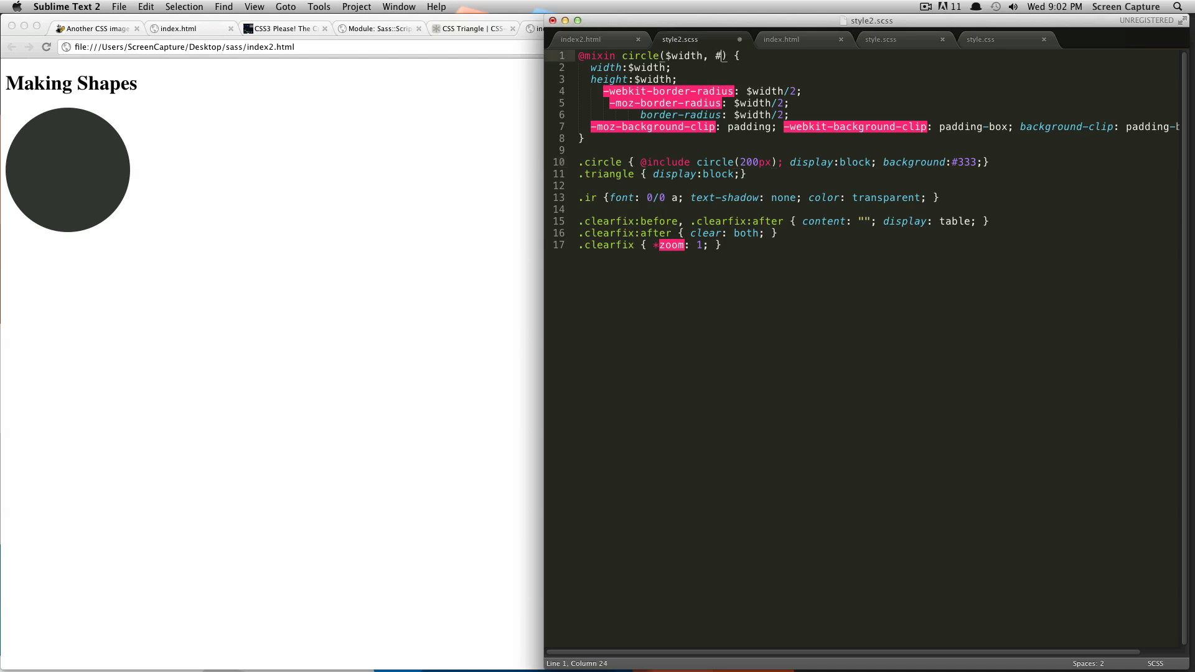
text($color)
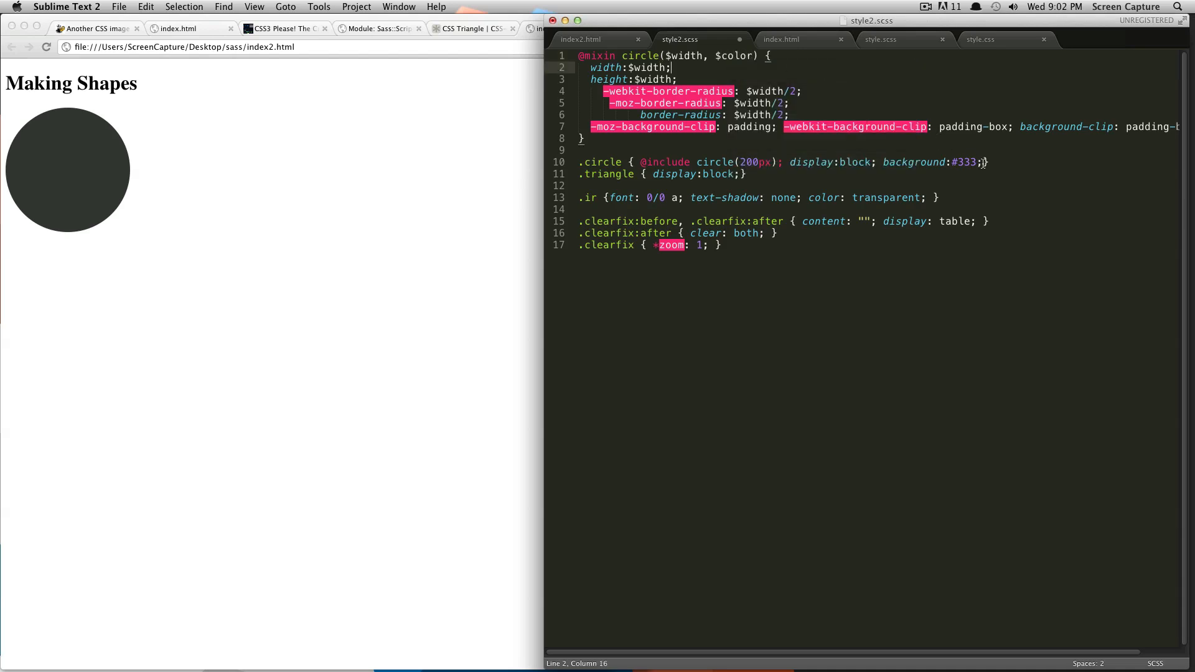
click(678, 79)
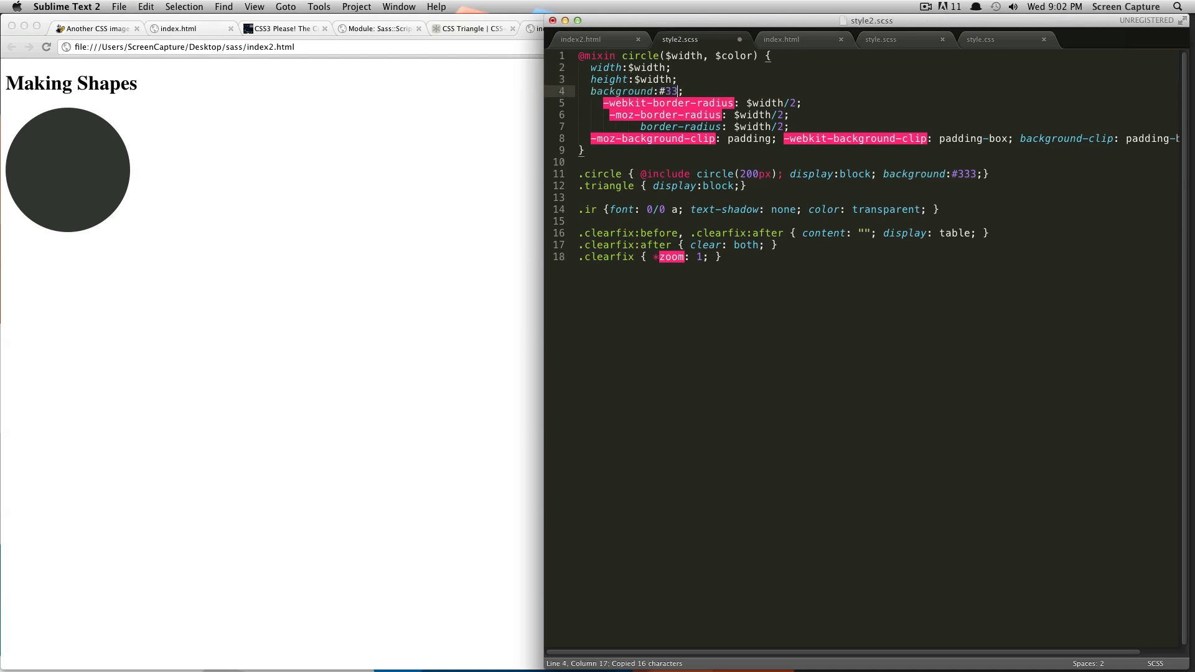
key(backspace)
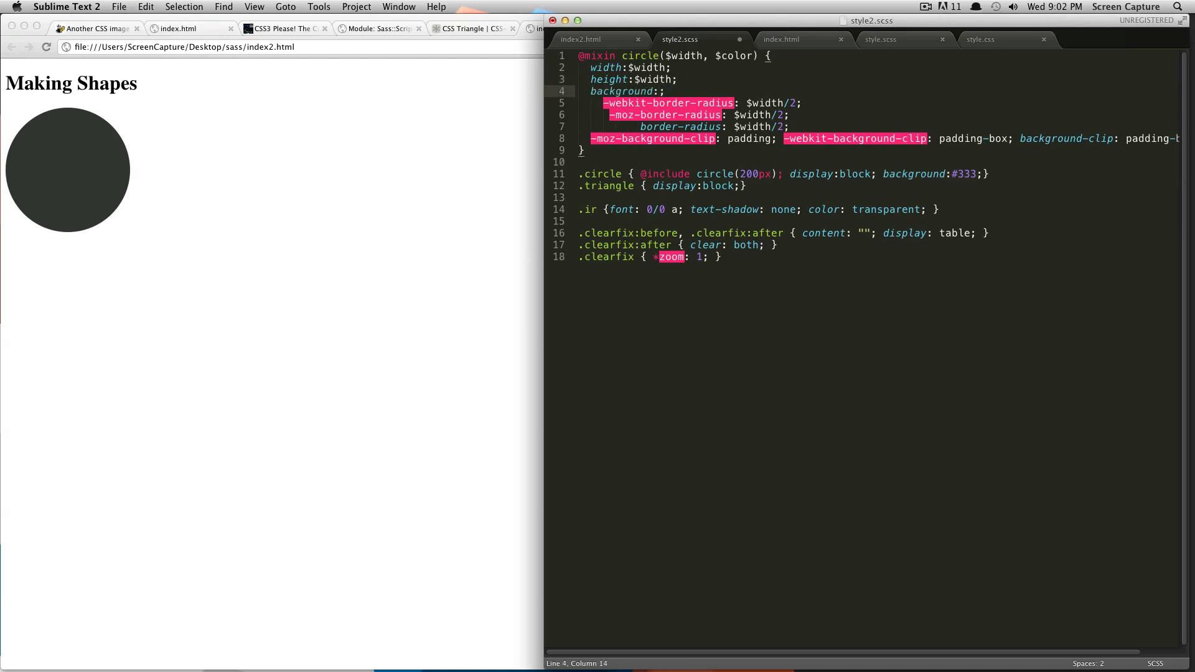
text(color)
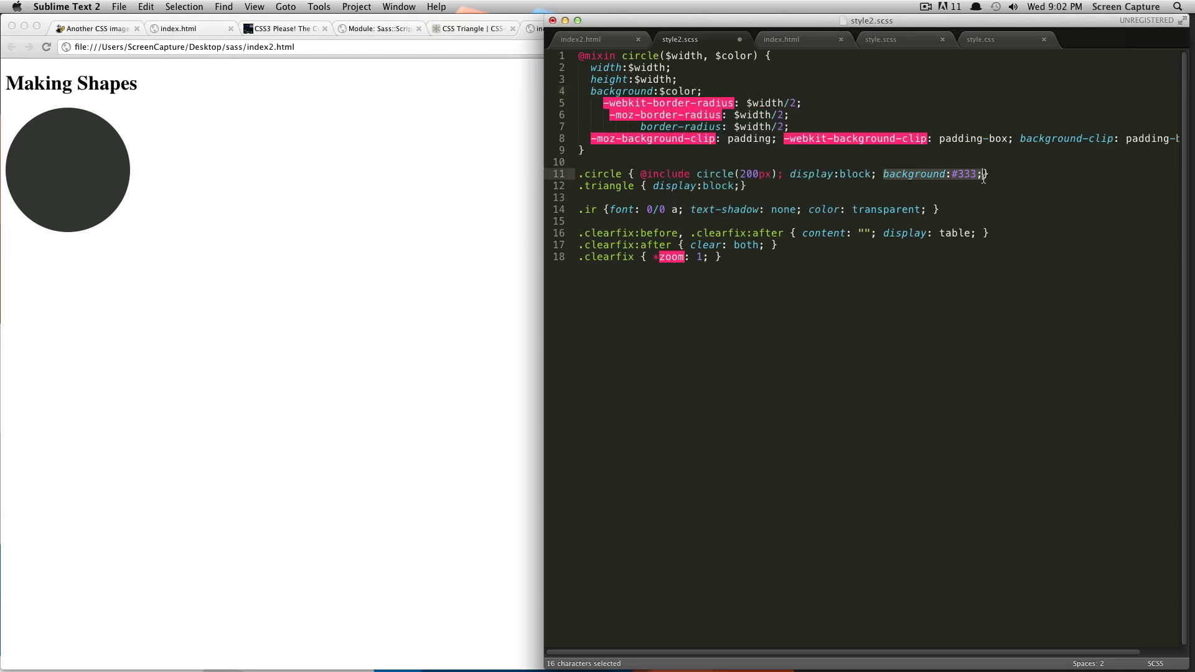
Drop the fixed background from .circle, pass #999 as the second include argument and check the gray circle in Chrome.
key(delete)
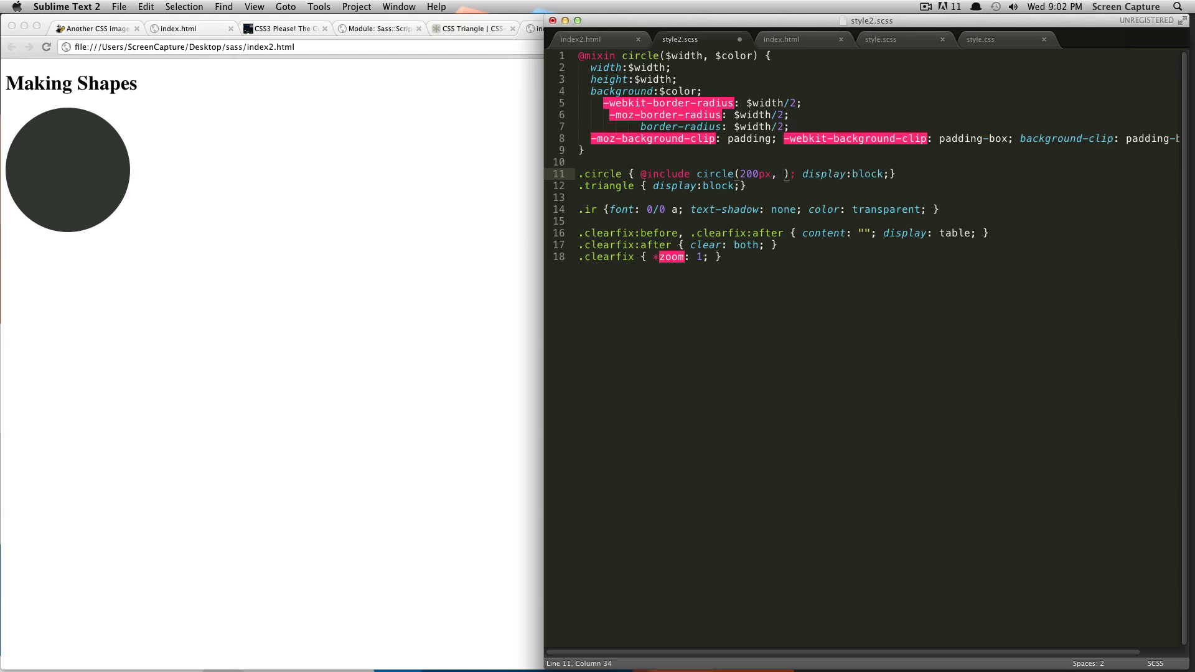
text(#333)
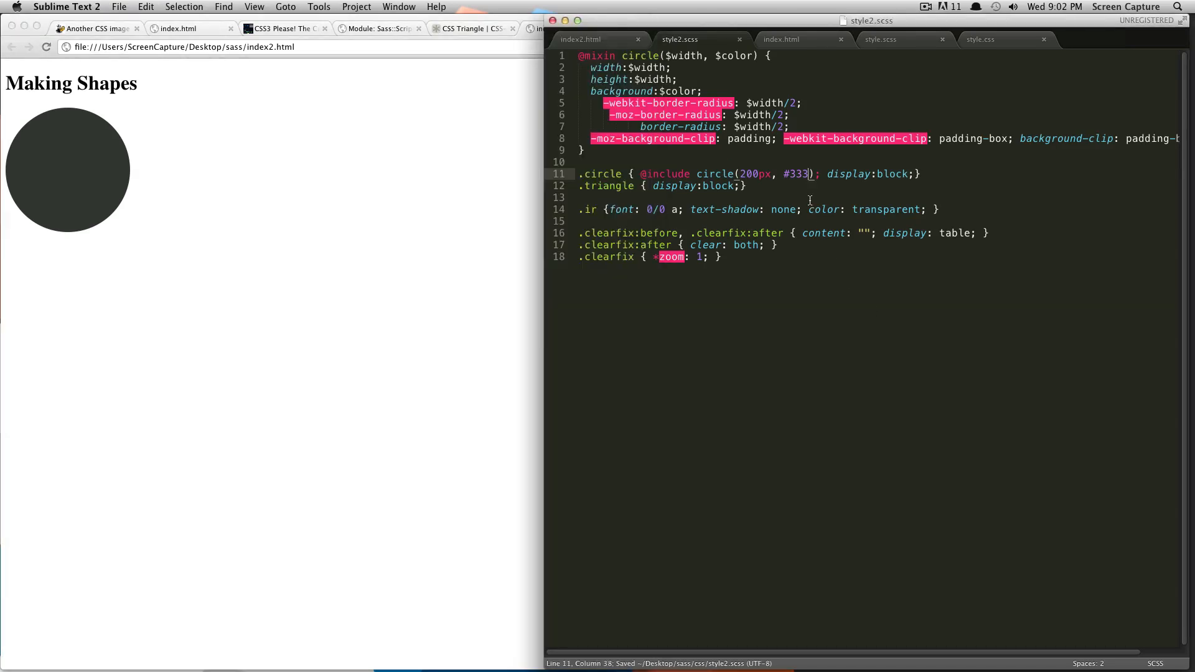
text(999)
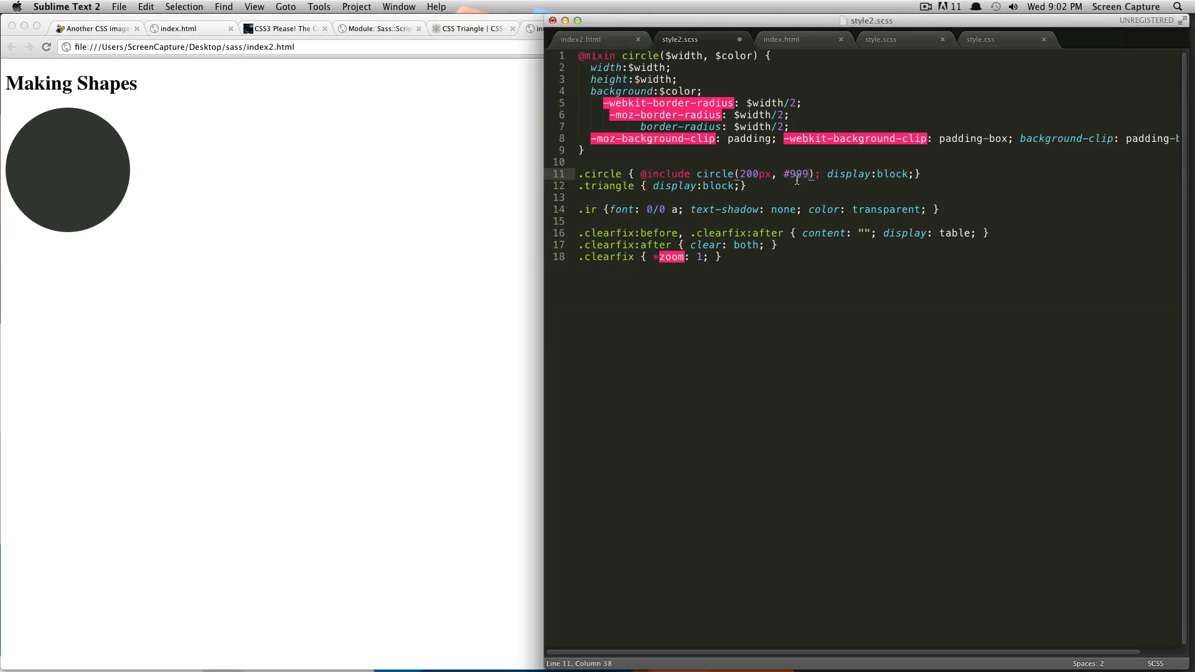
click(557, 29)
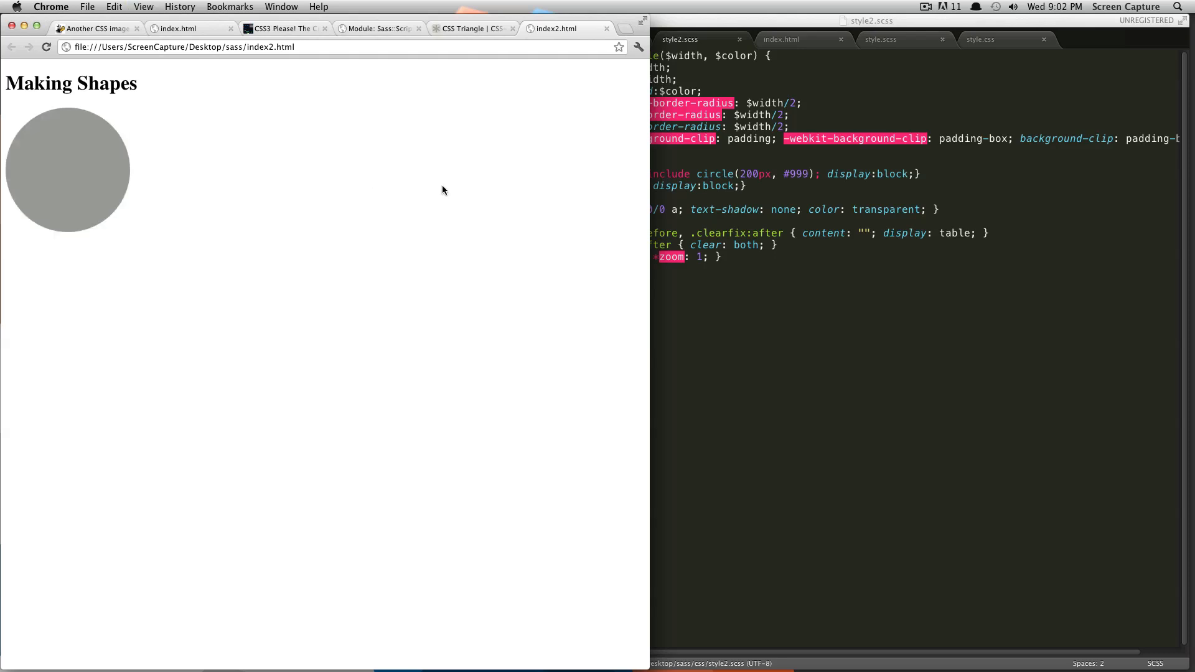
mouse_move(846, 205)
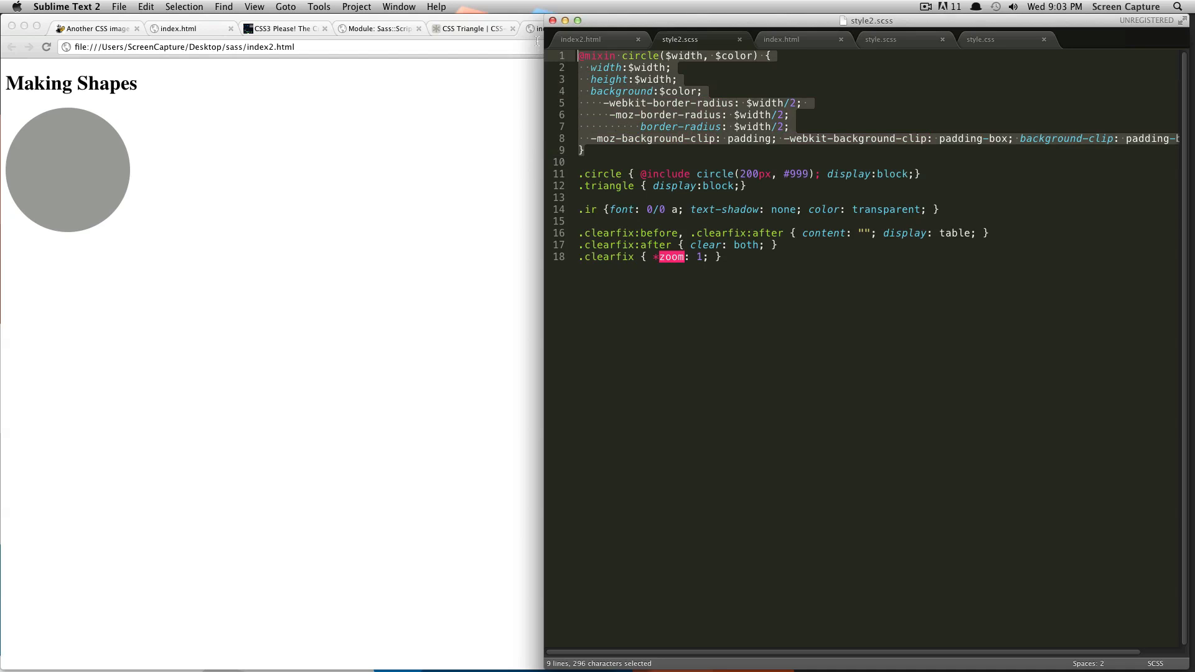
Return the editing point to the blank line after the circle mixin.
click(672, 162)
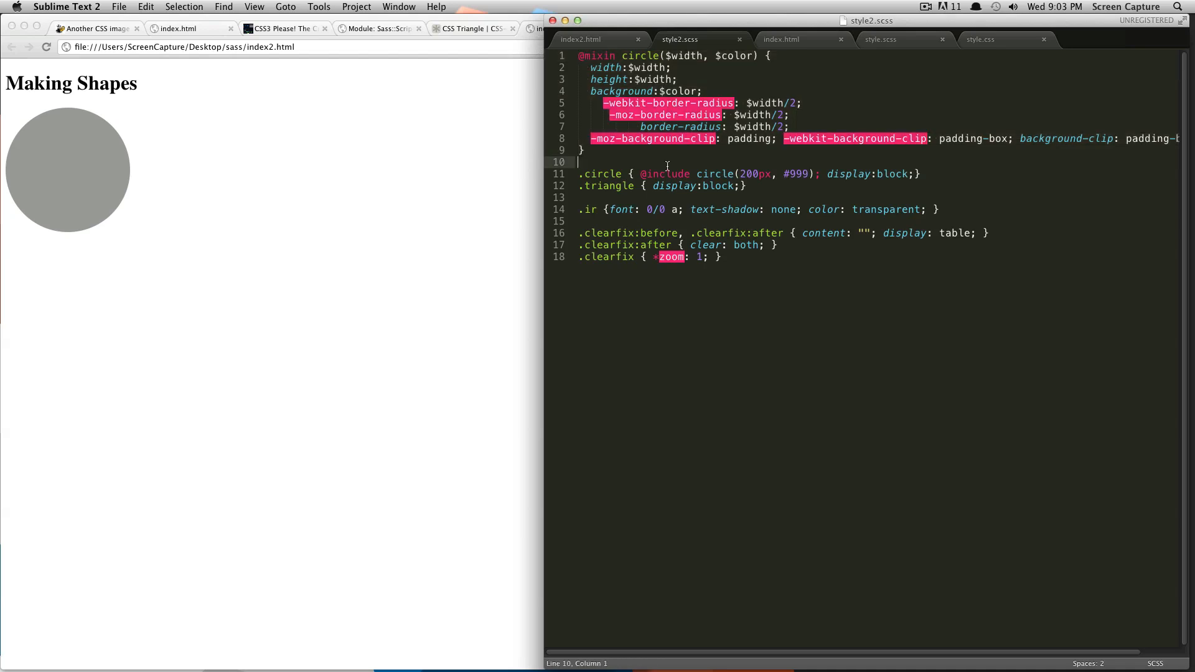
mouse_move(775, 202)
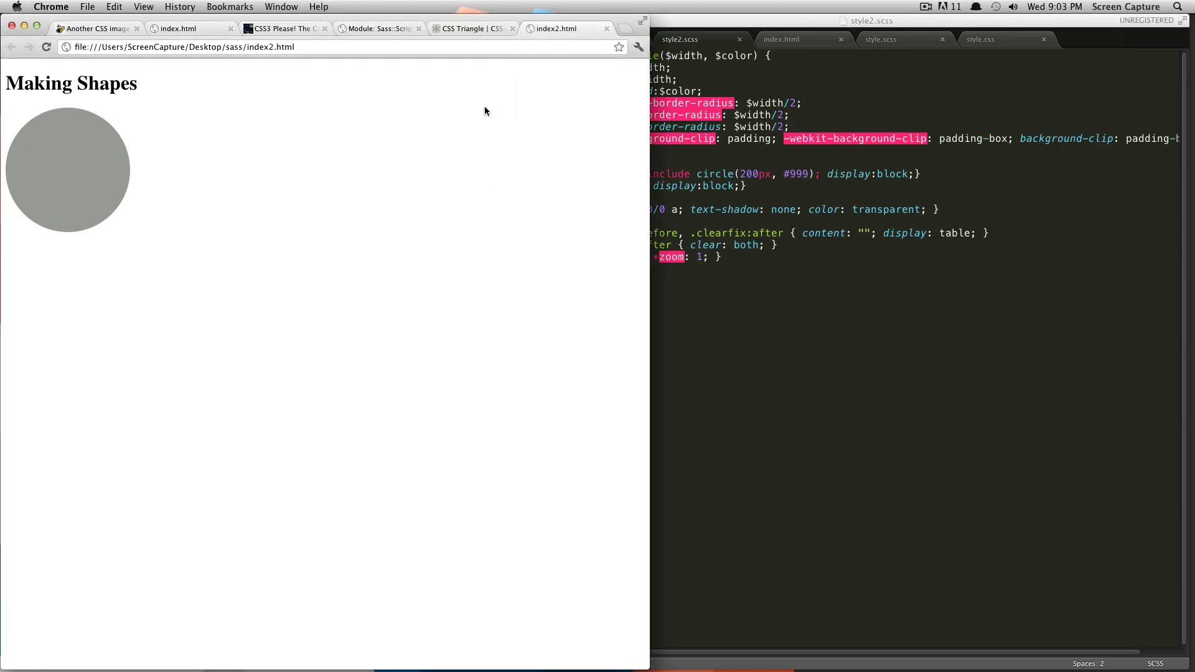
Review the CSS-Tricks triangle snippet's border-based arrow rules and example triangles in Chrome.
click(469, 28)
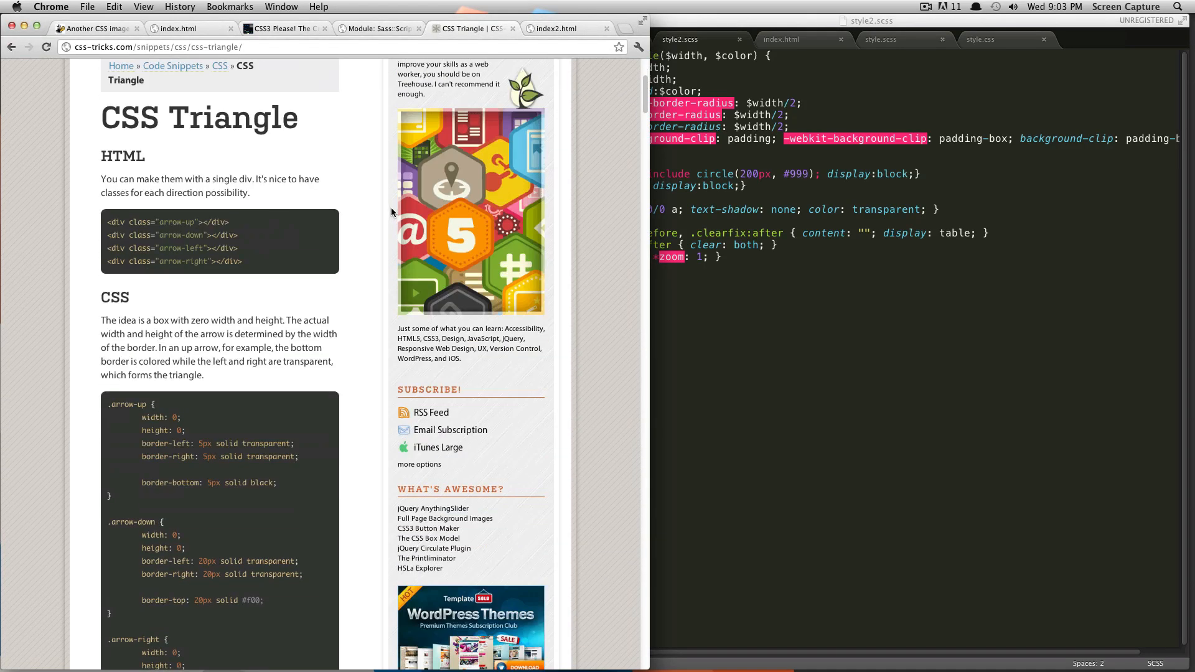
scroll(down, 3)
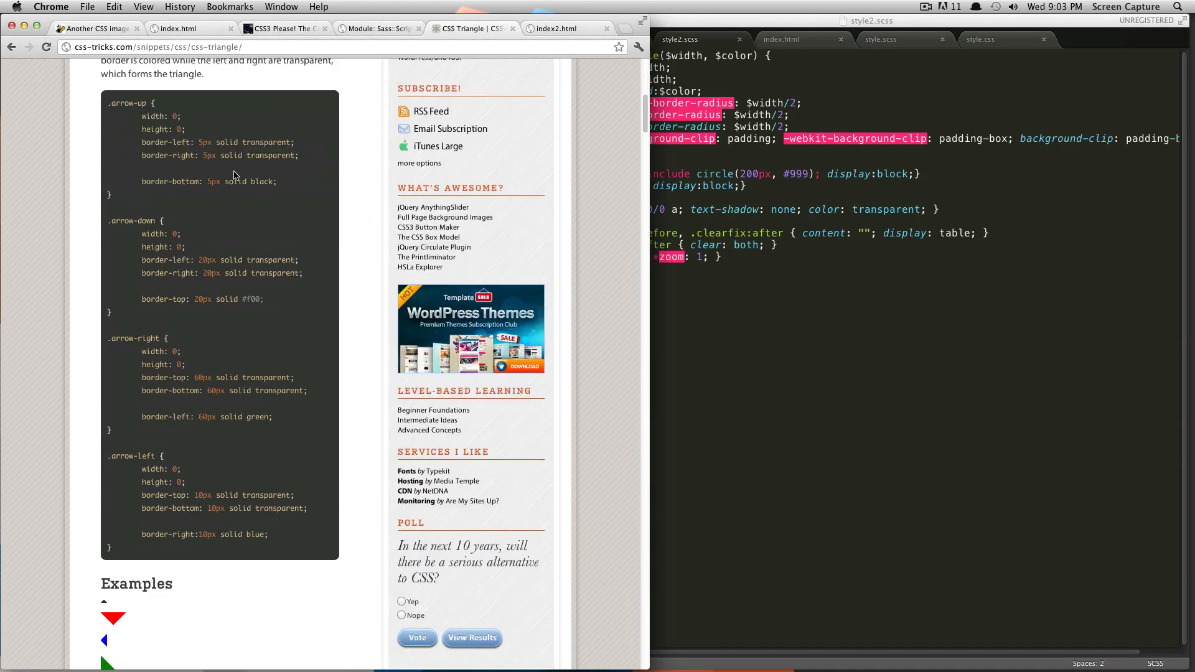
double_click(209, 181)
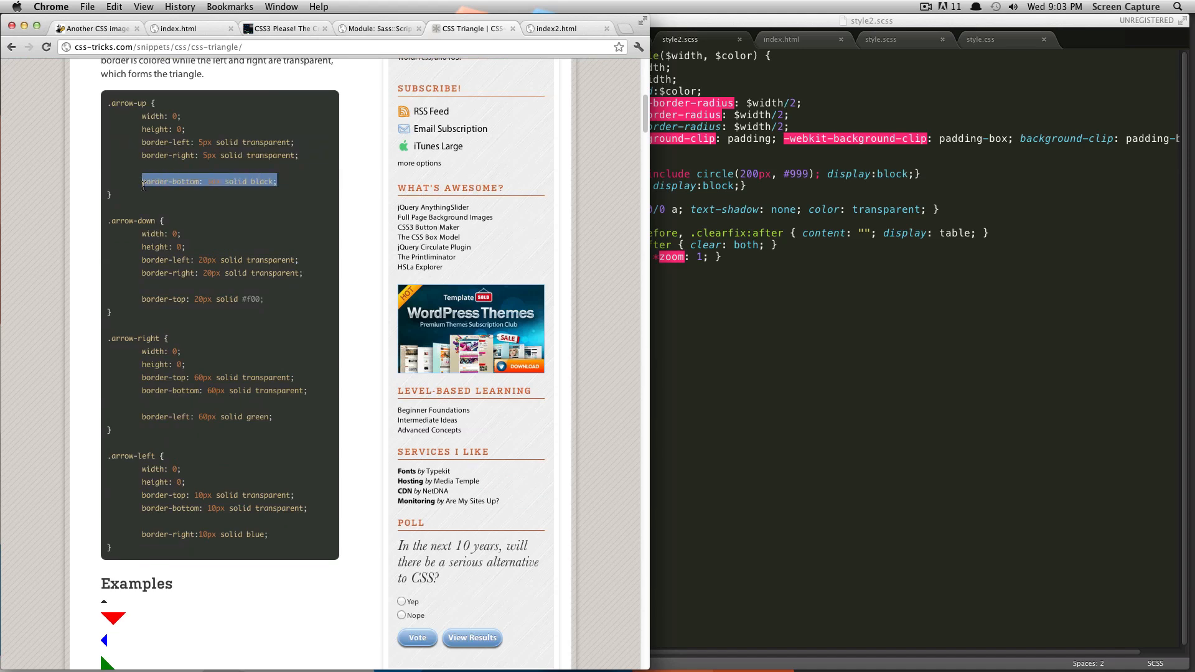
scroll(down, 3)
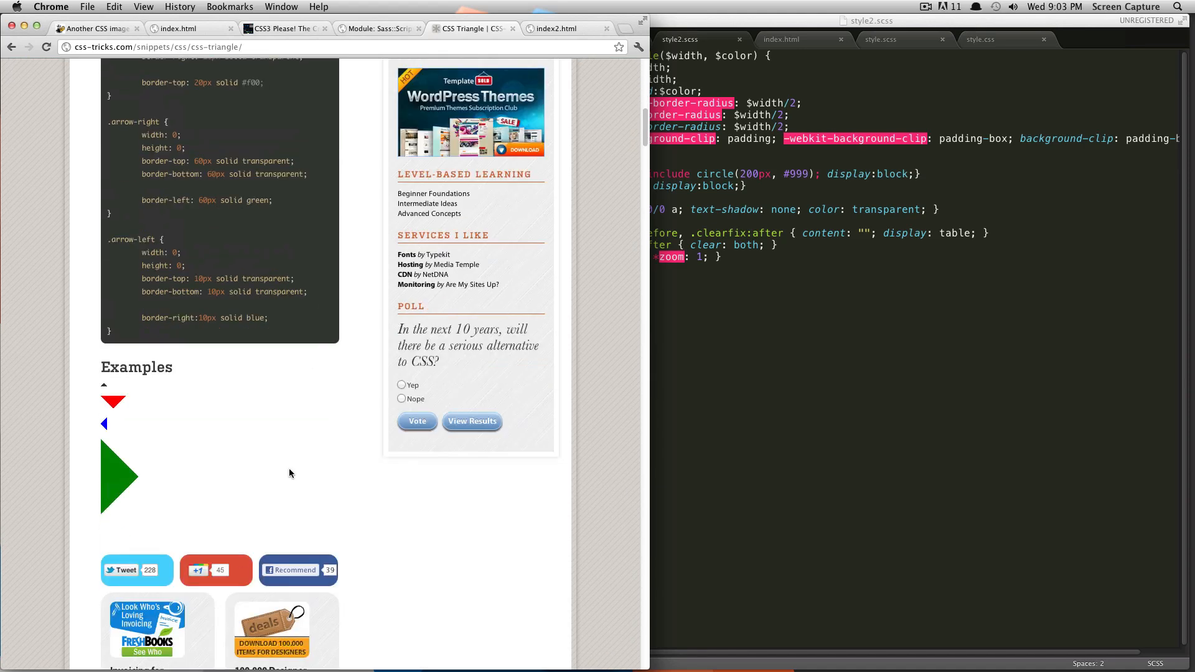
mouse_move(116, 510)
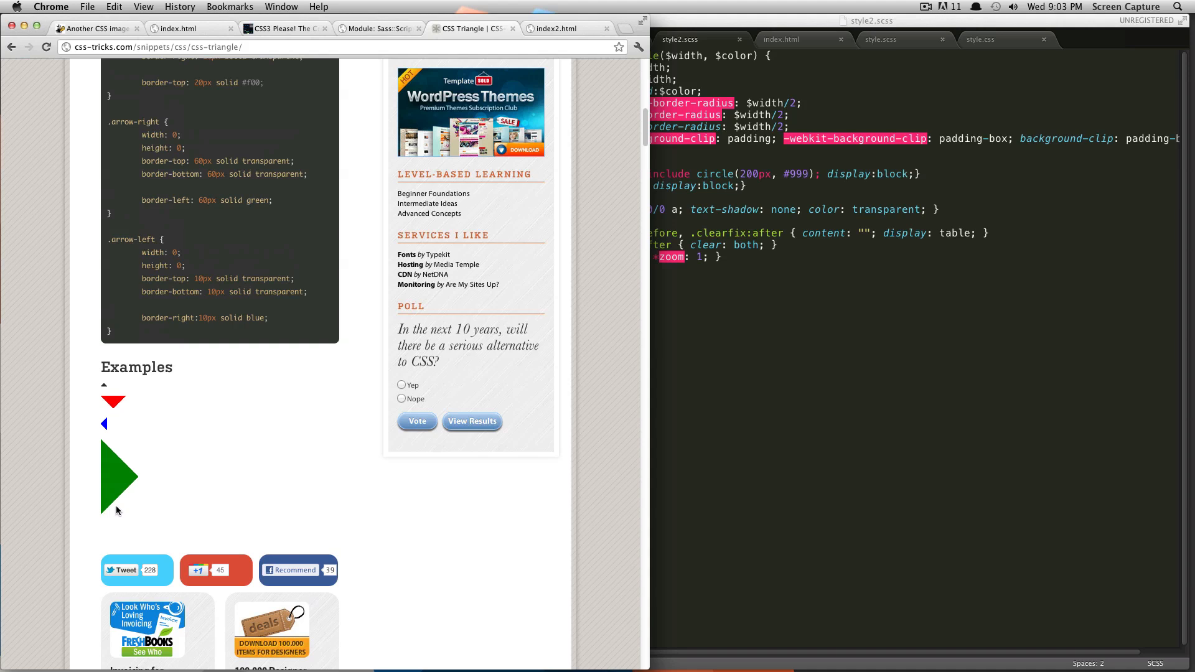
mouse_move(101, 482)
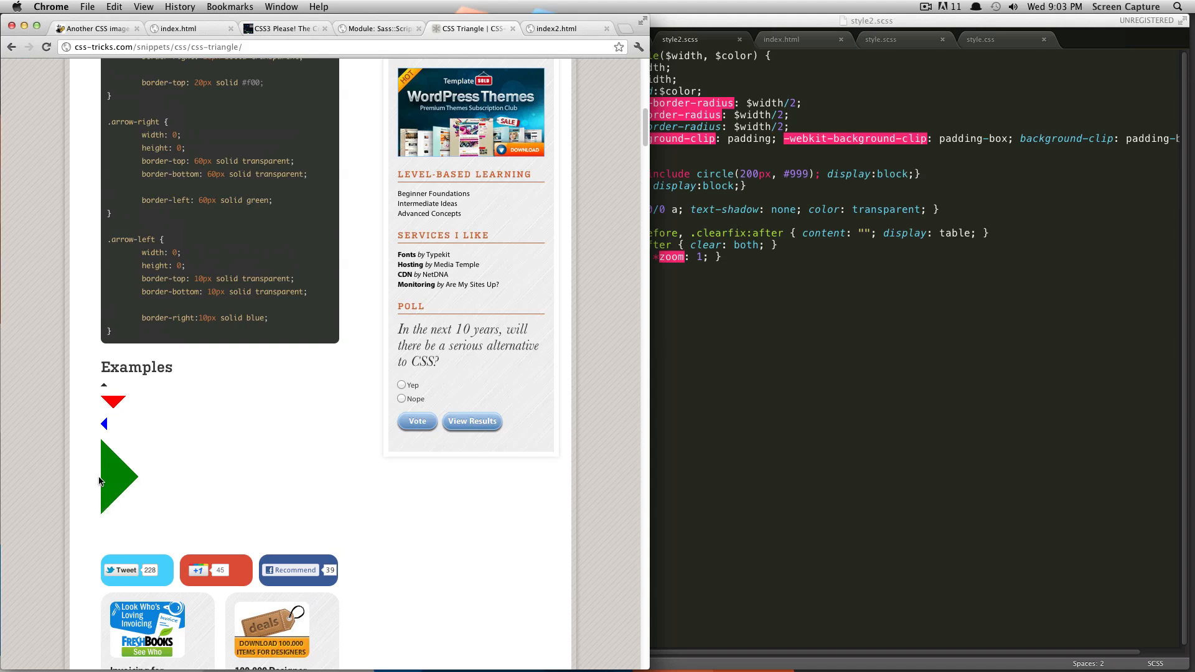
mouse_move(108, 478)
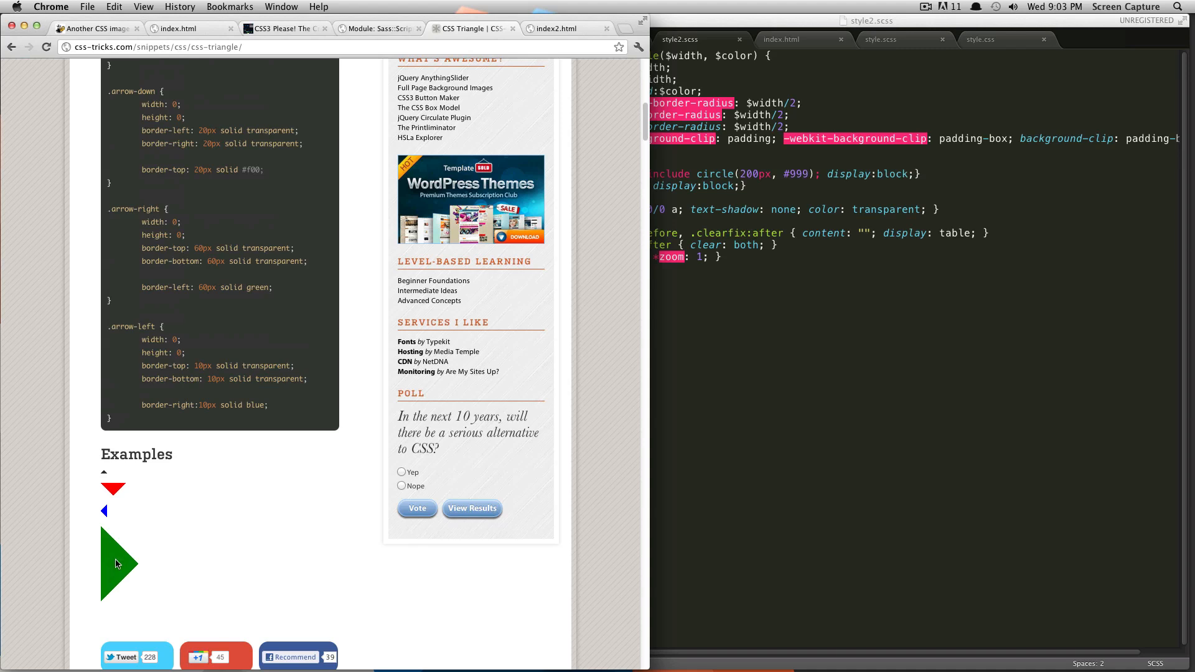
mouse_move(124, 568)
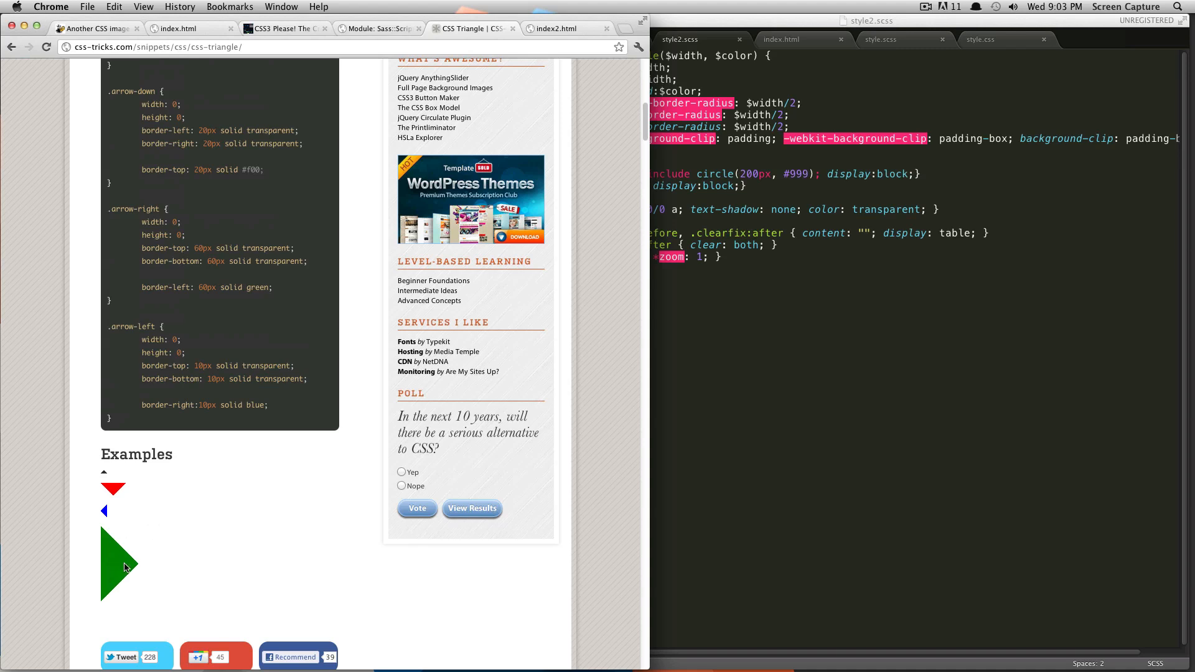
scroll(down, 3)
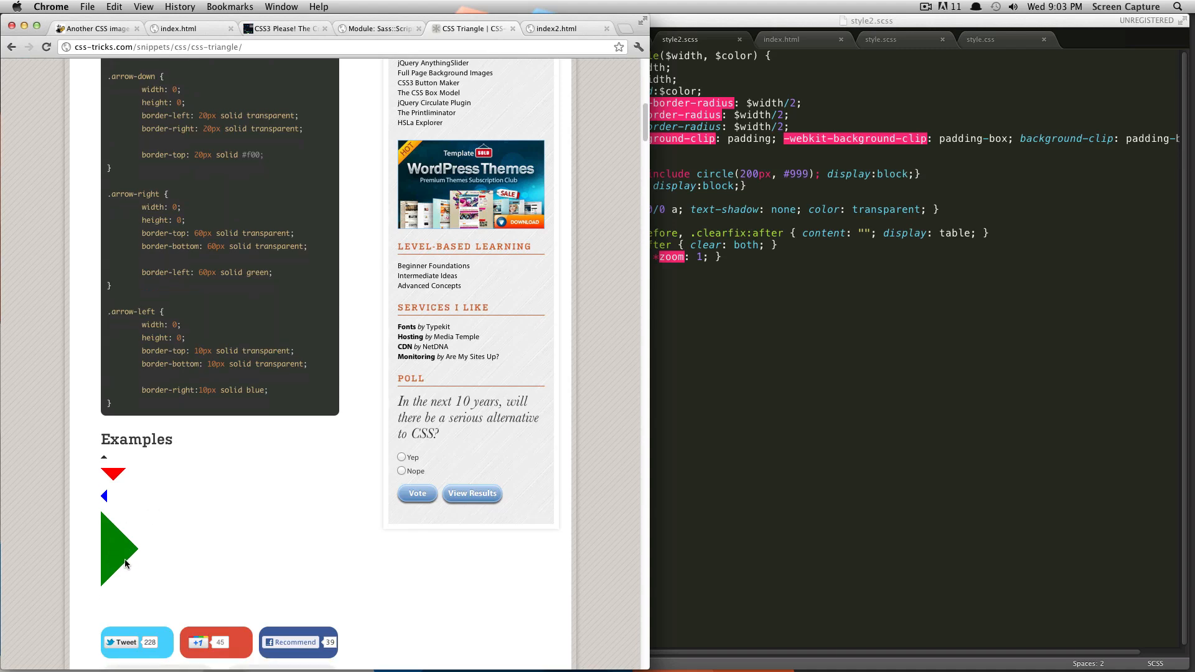
scroll(down, 3)
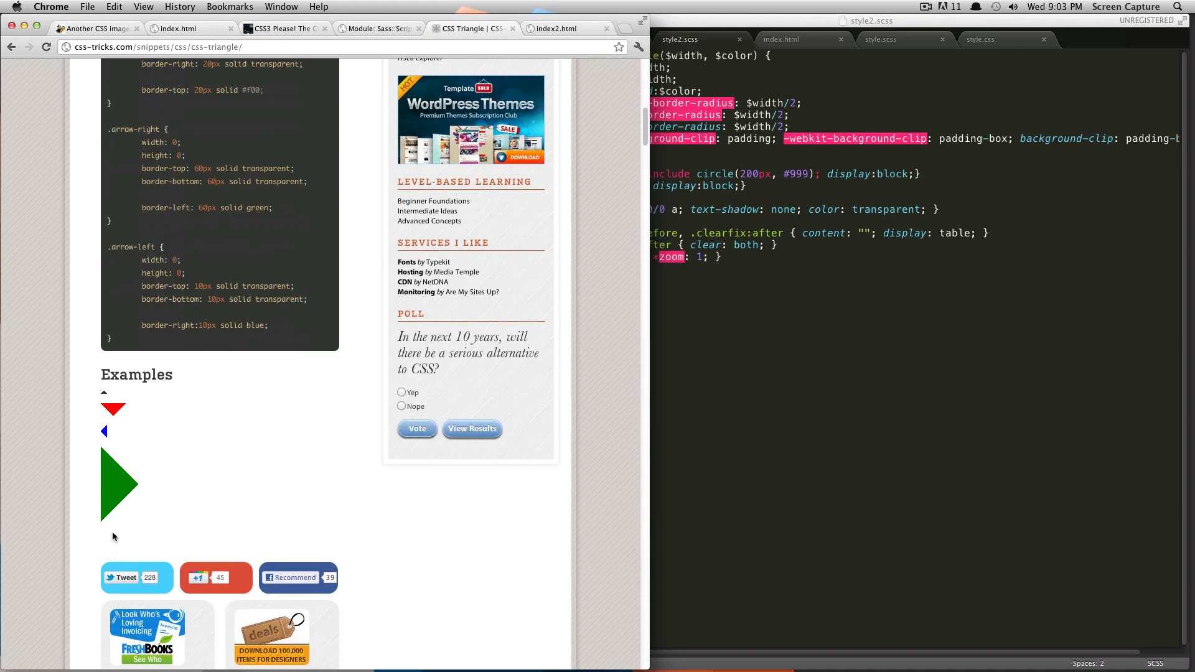
scroll(down, 3)
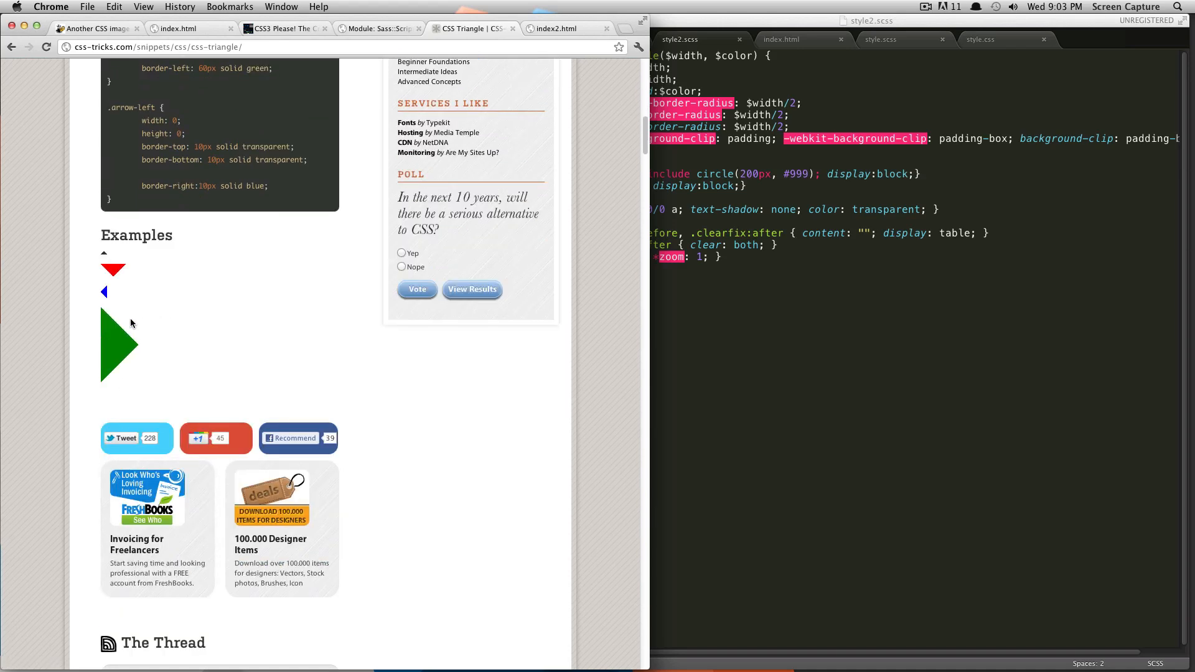
mouse_move(161, 374)
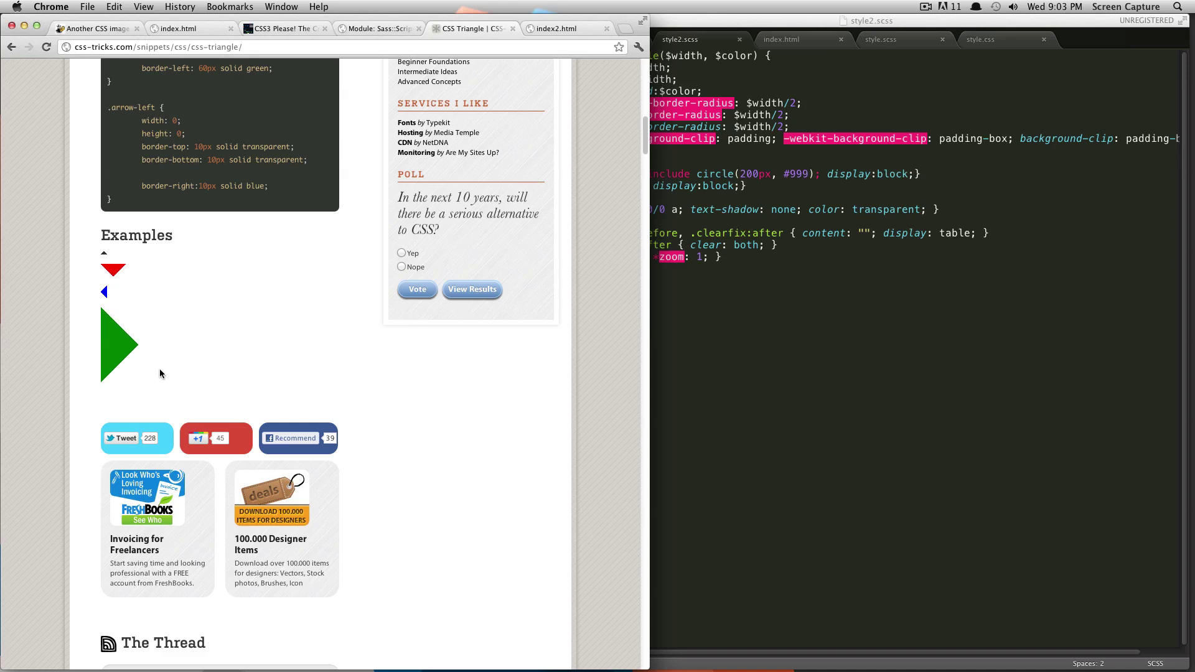
mouse_move(140, 368)
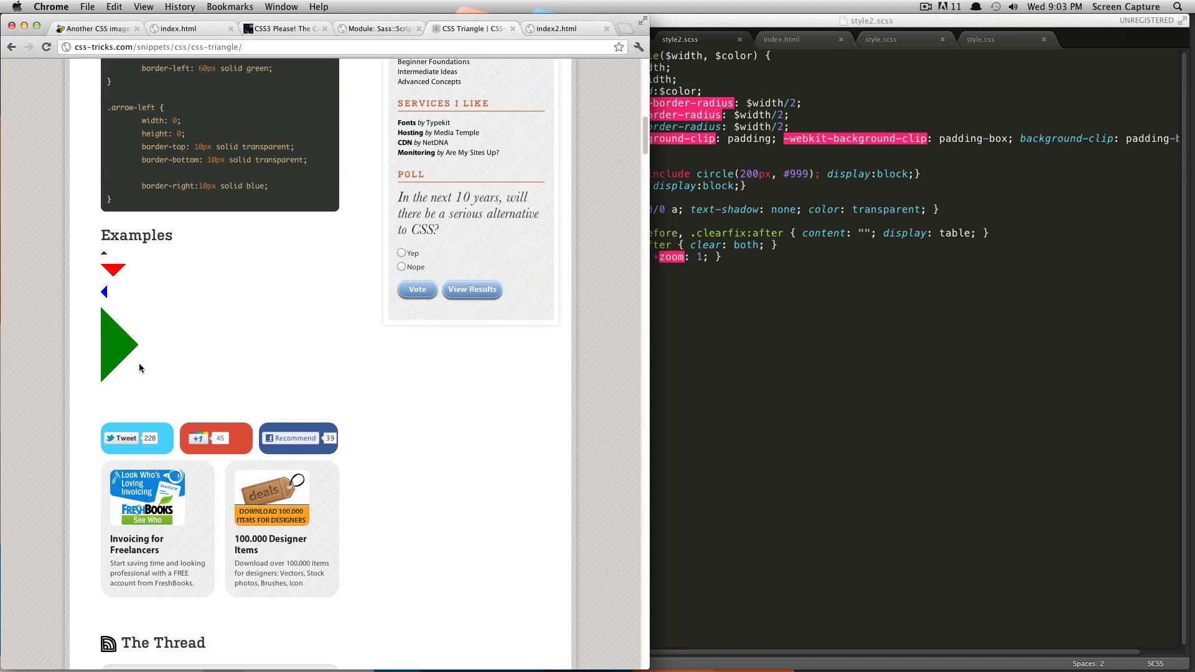
mouse_move(213, 328)
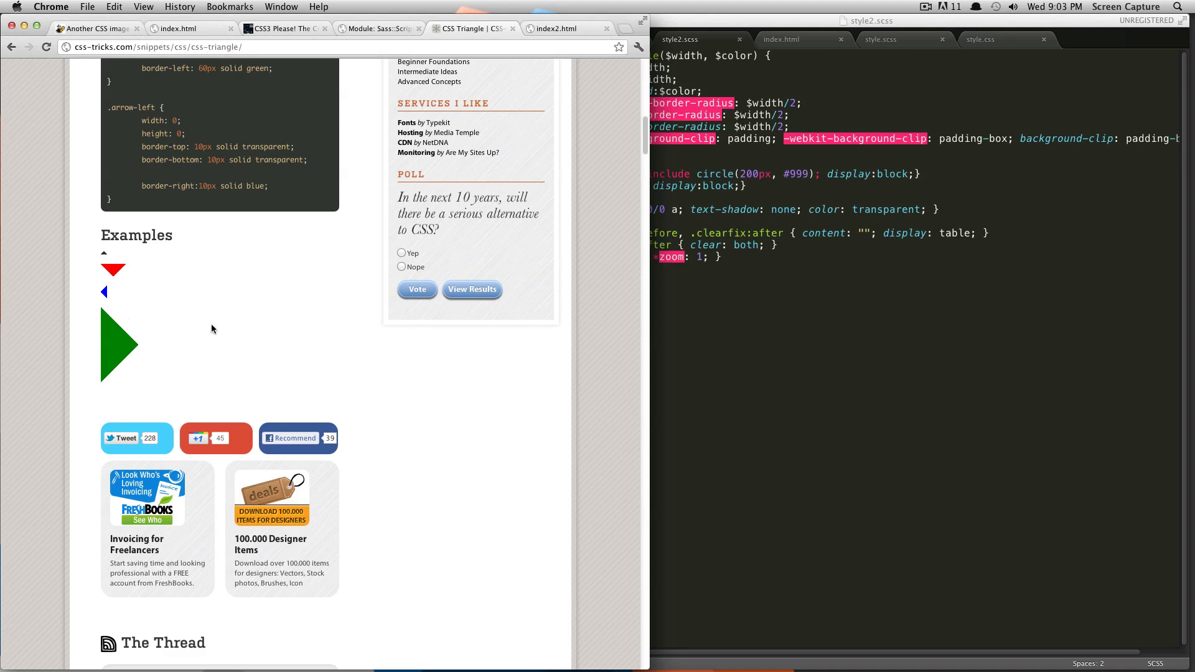
mouse_move(138, 348)
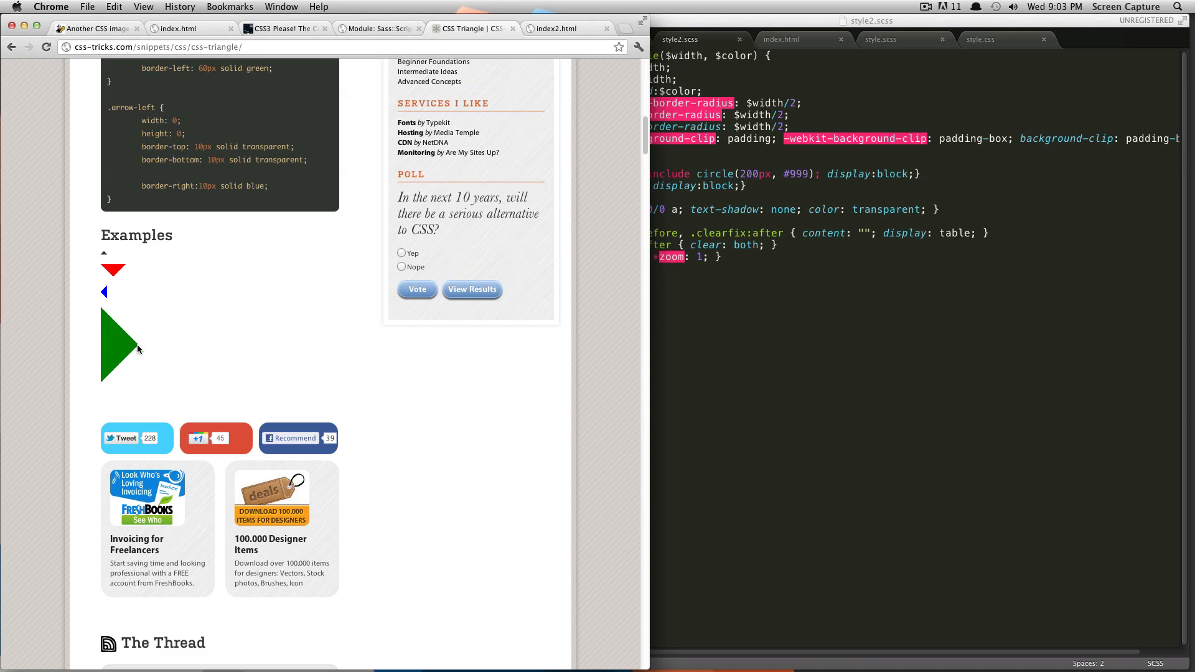
mouse_move(120, 312)
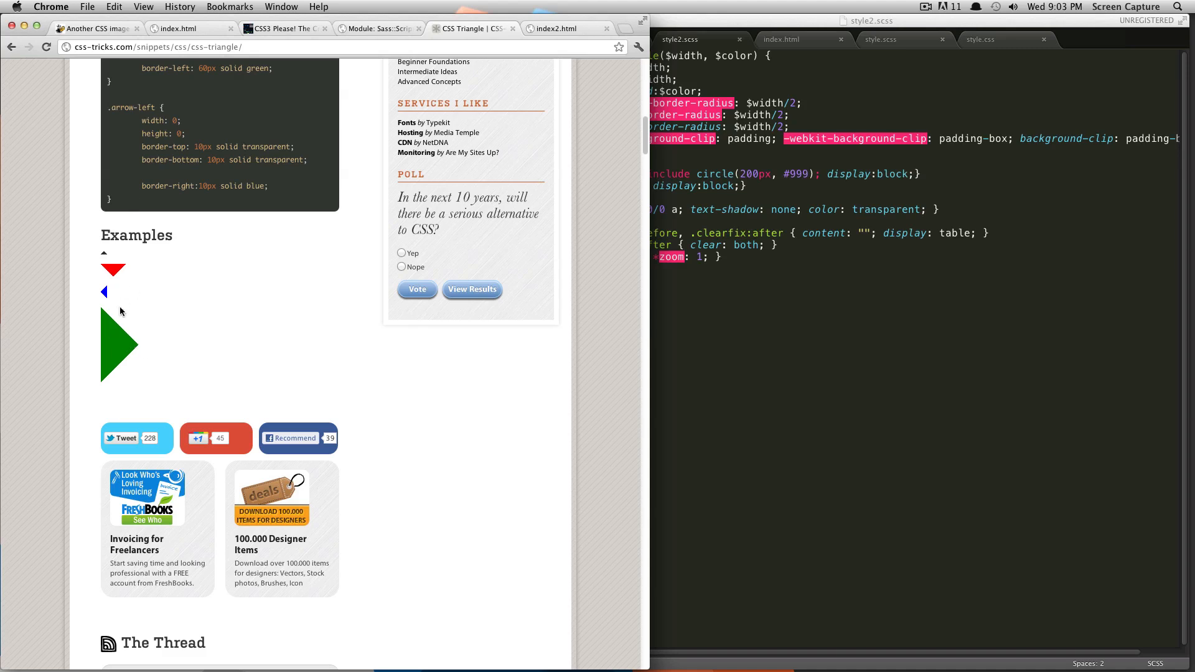
mouse_move(136, 348)
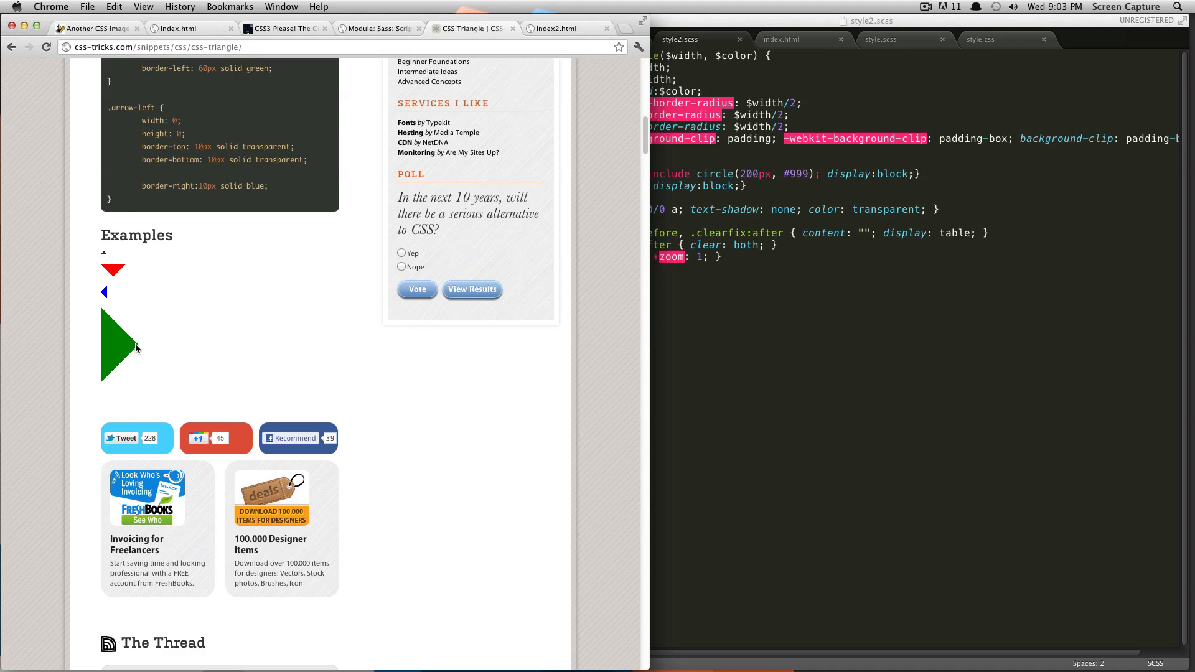
scroll(up, 3)
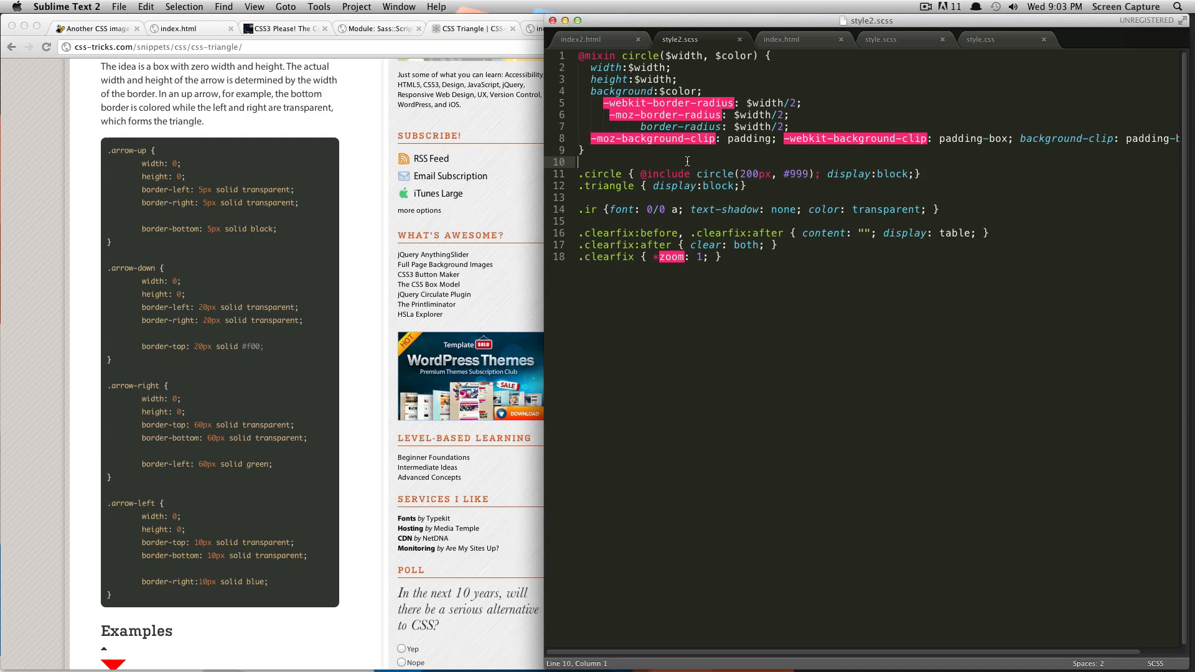
text(@mi)
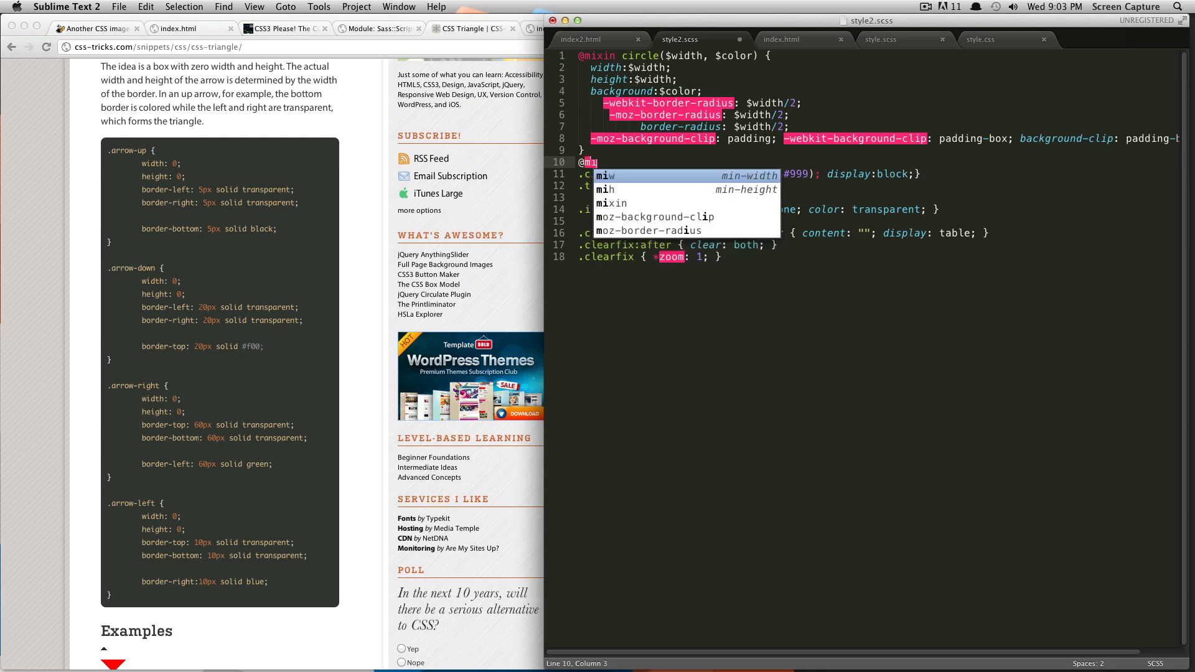
text(triangle($width)
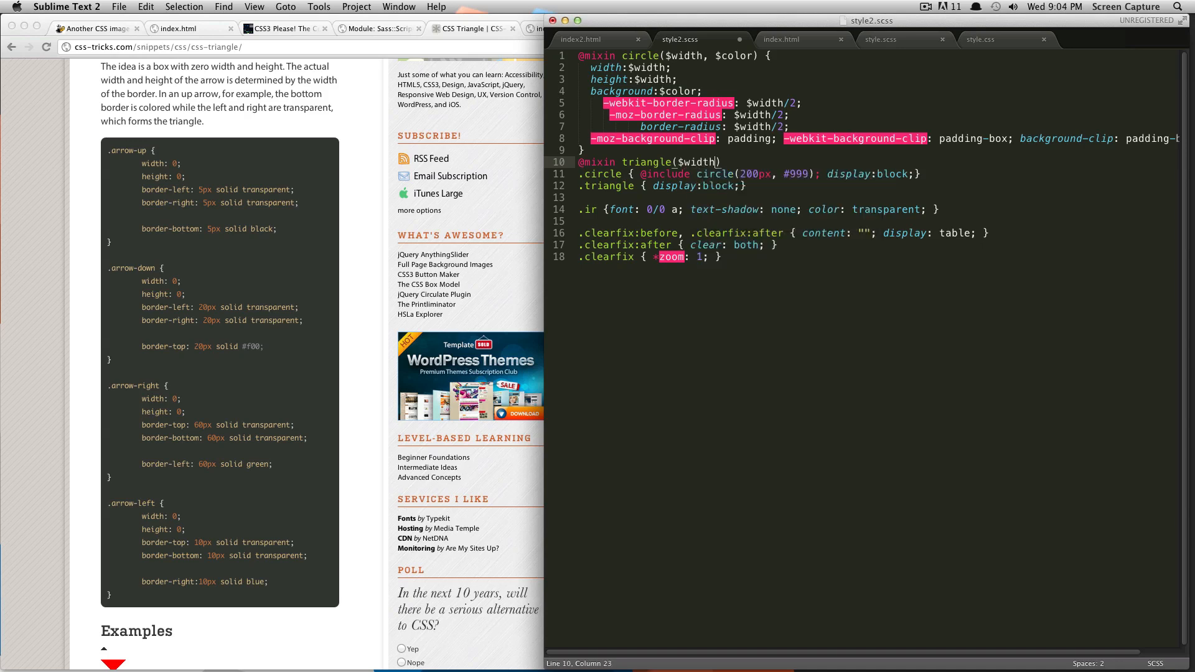
text(,)
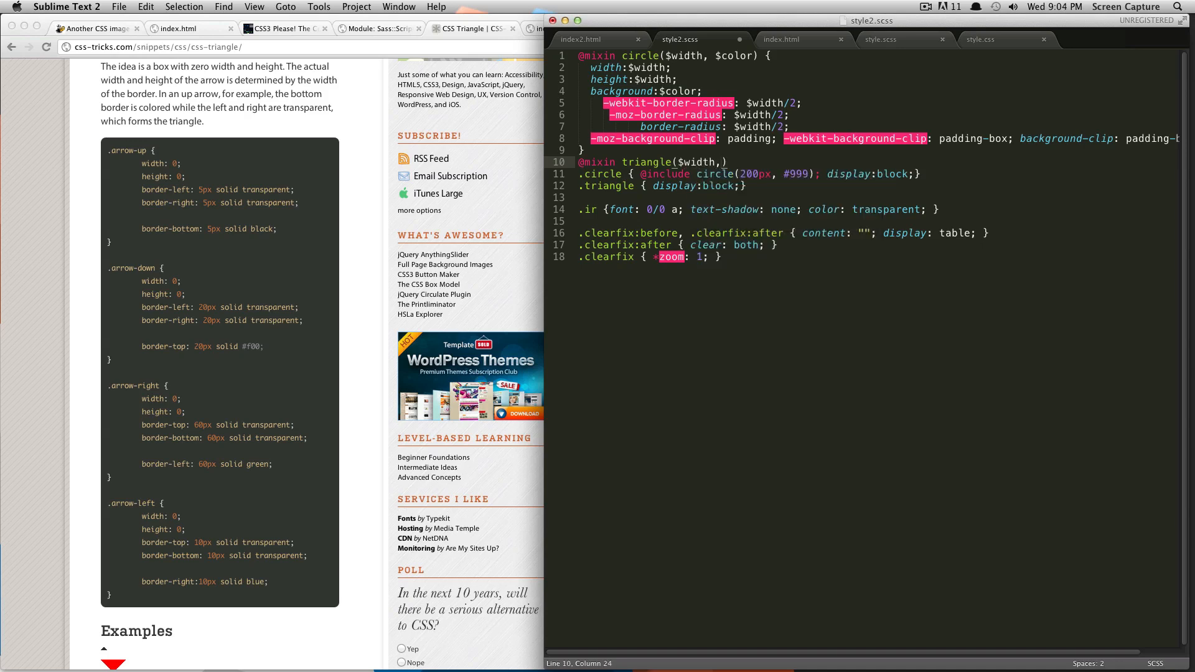
text($dir)
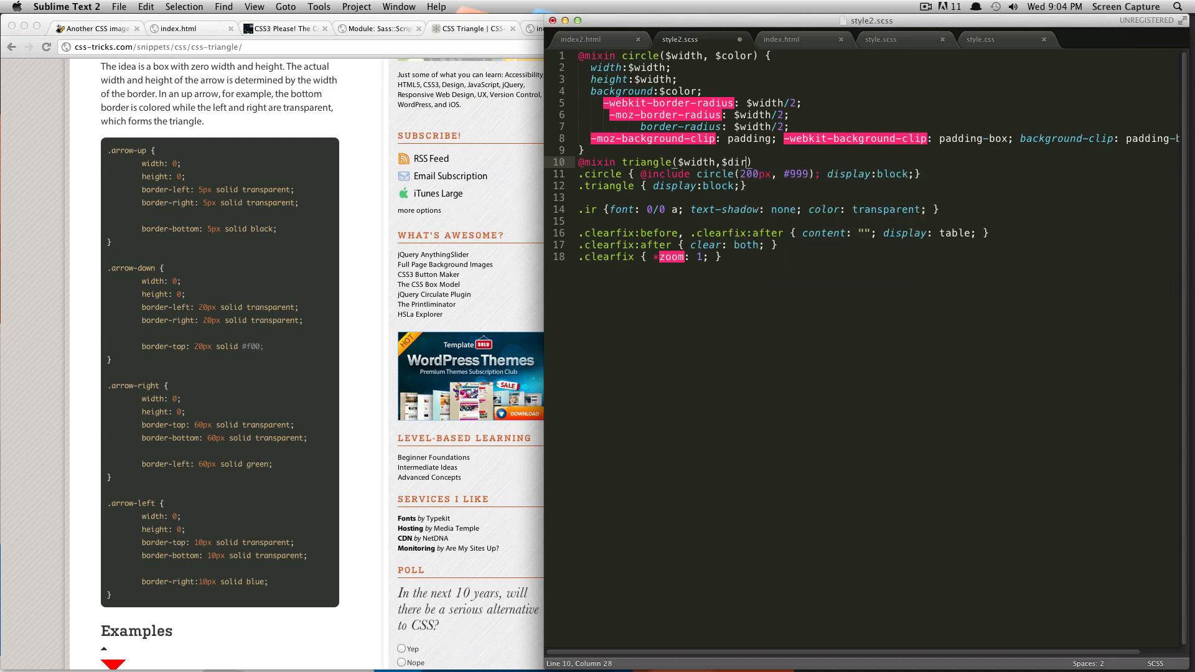
text(,)
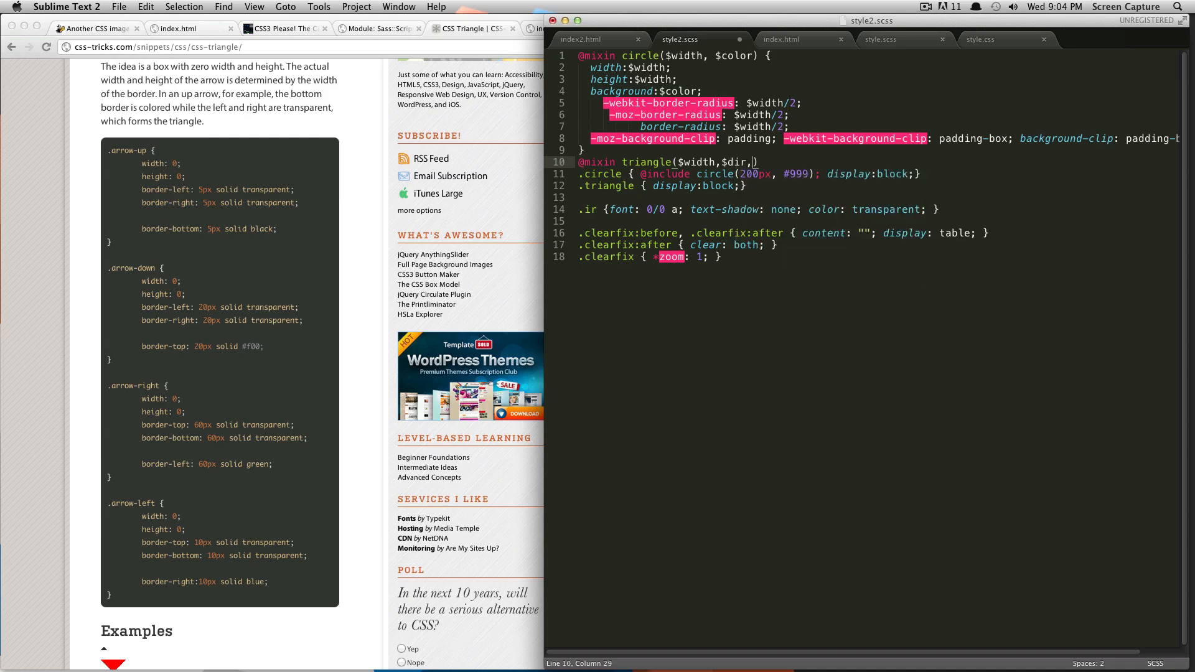
text($color)
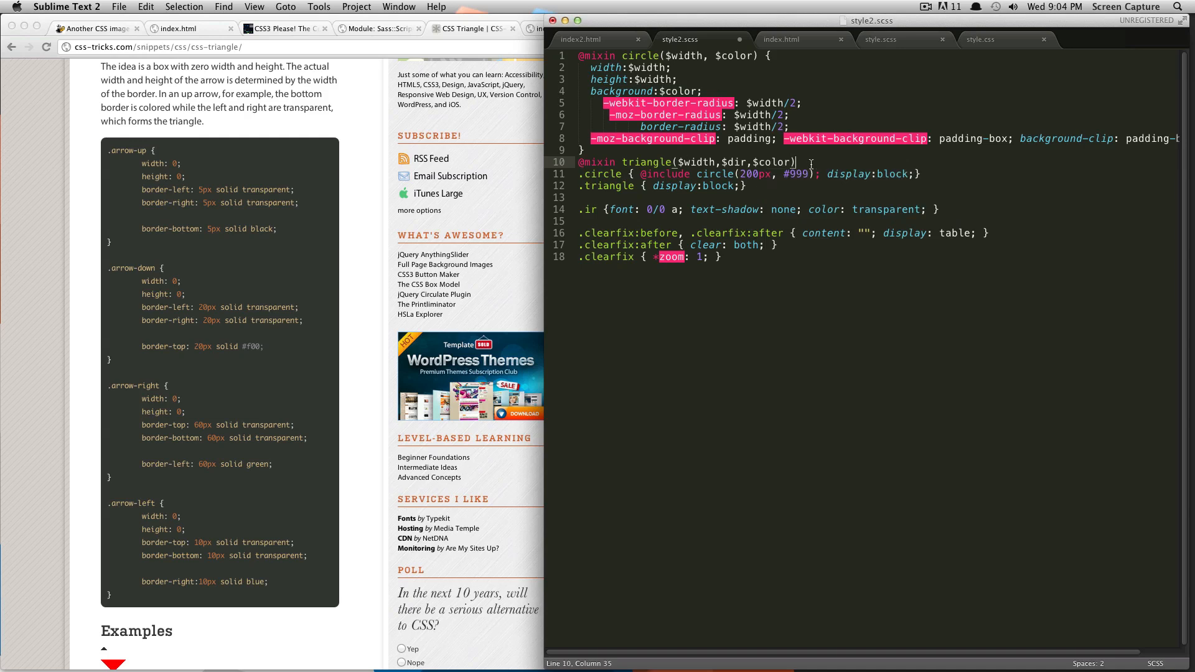
key(enter)
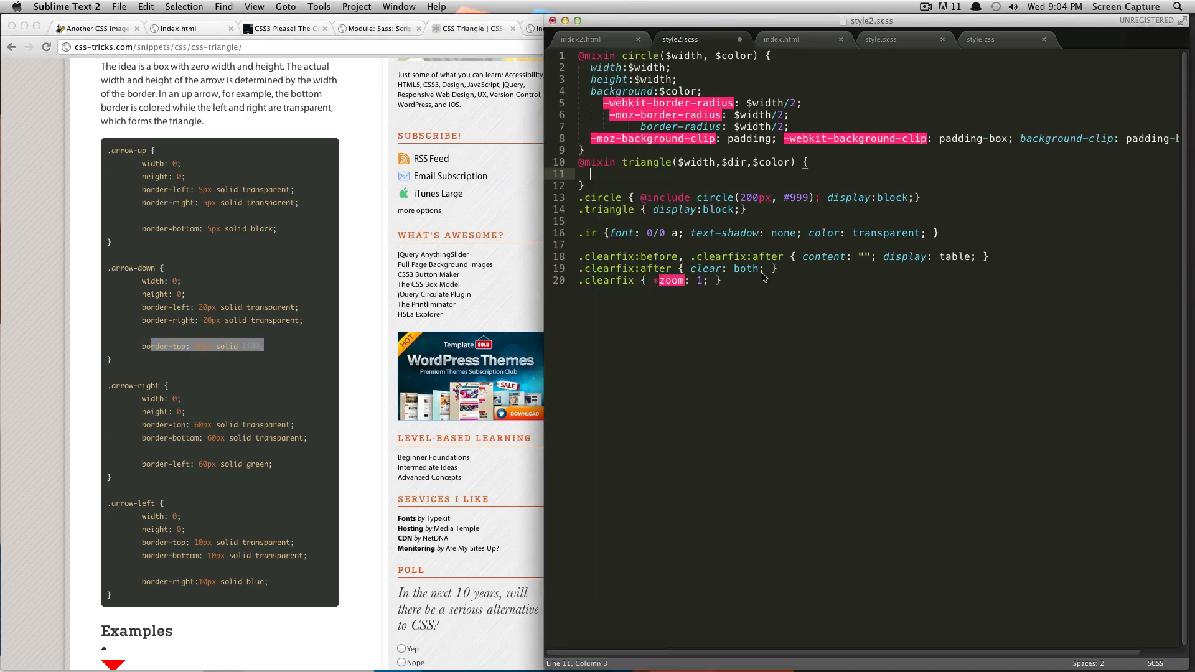
mouse_move(783, 175)
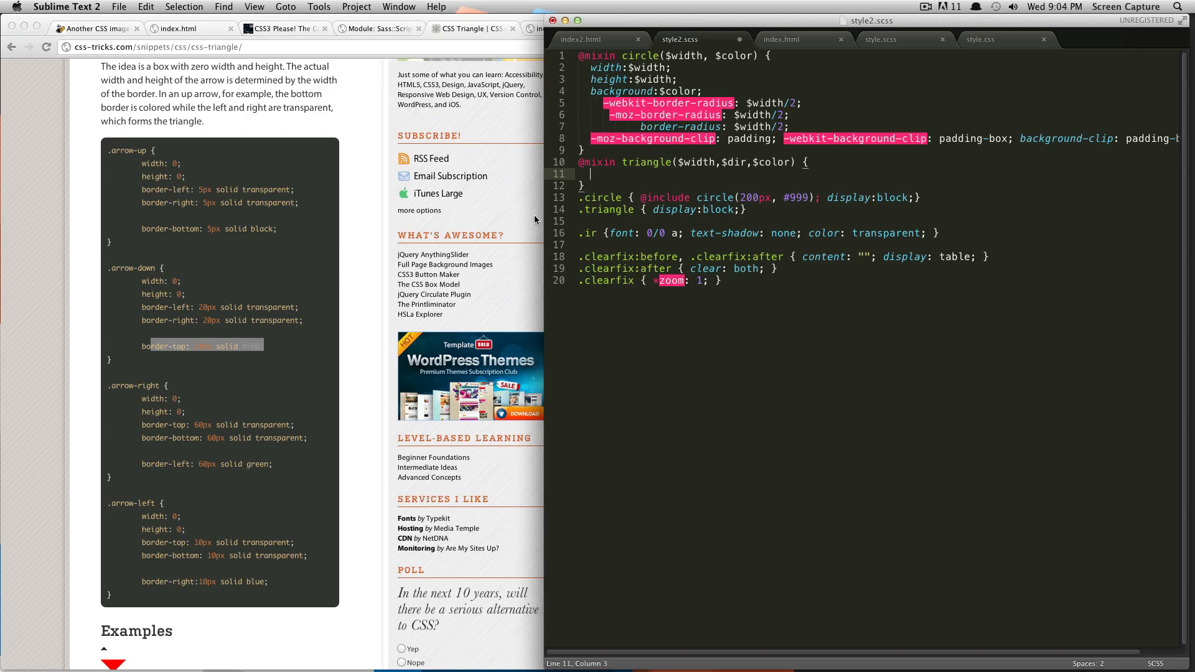
mouse_move(713, 177)
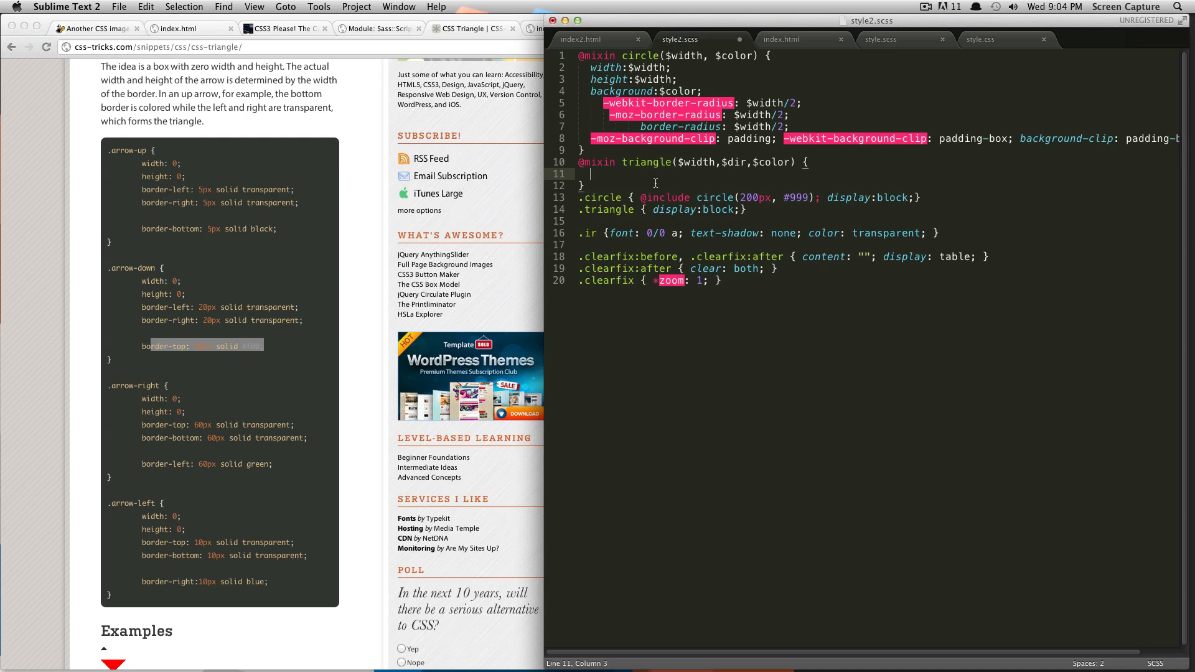
text(@)
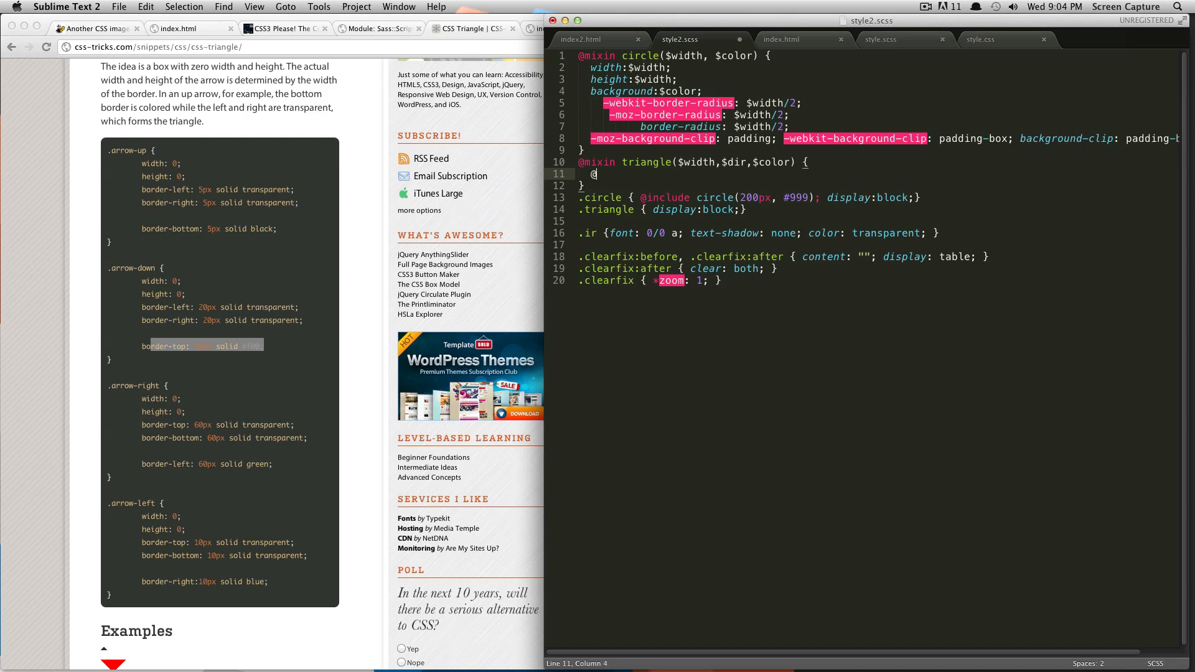
text(if)
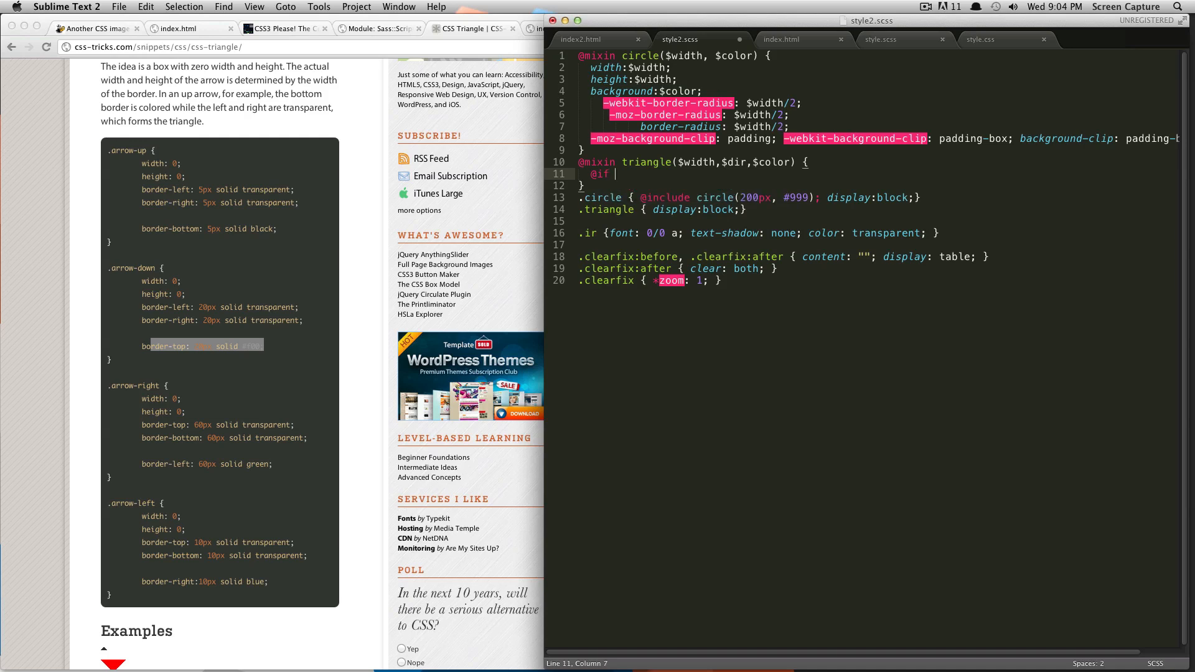
text($dir)
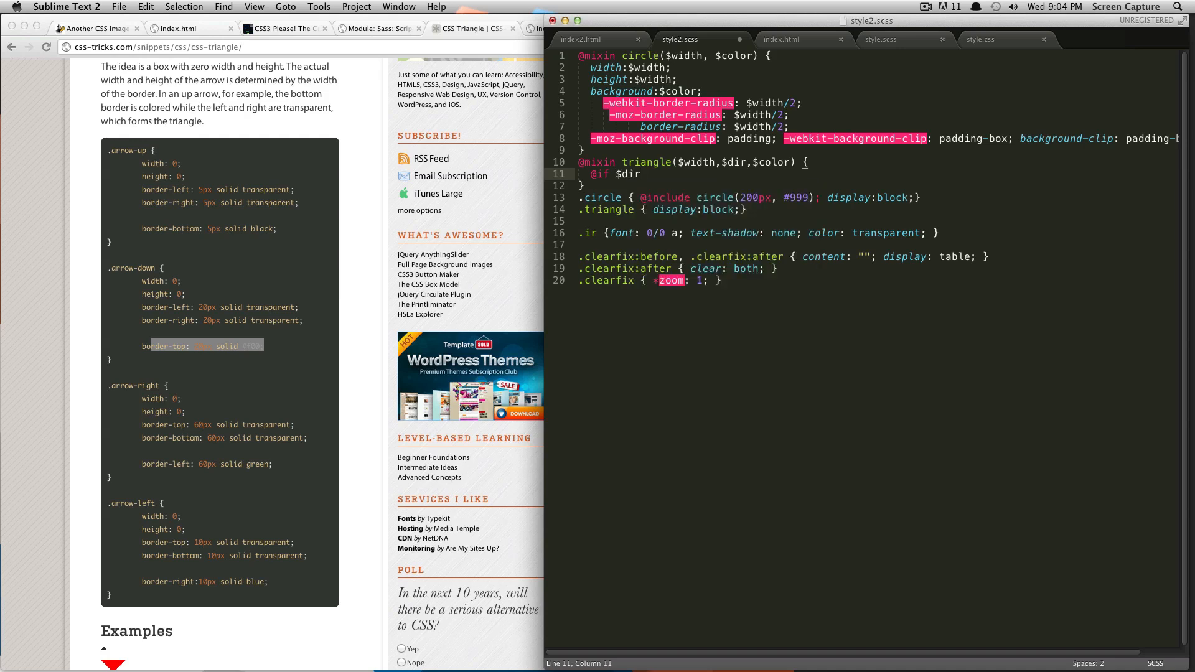
text(=)
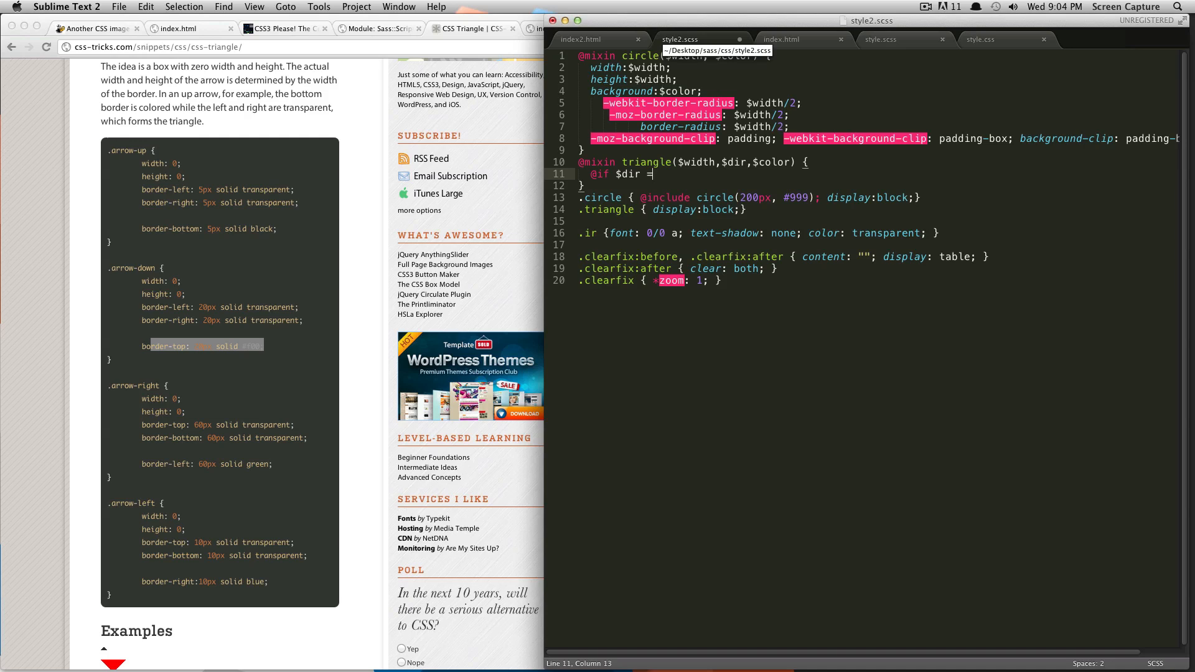
text(= up {)
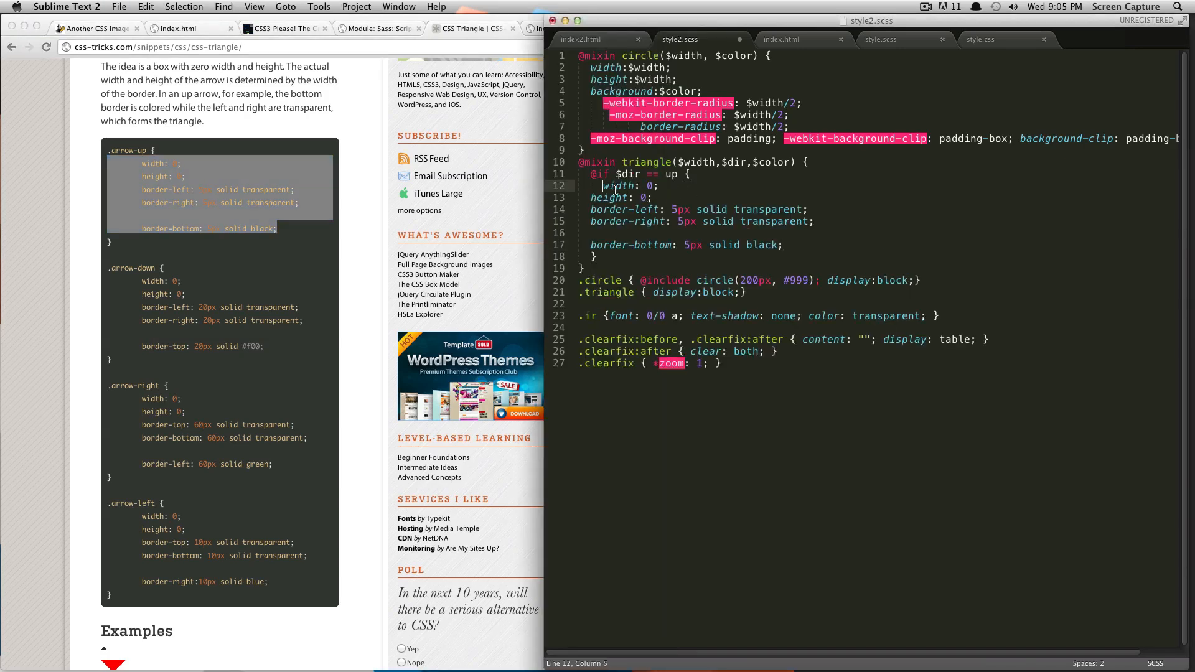
key(Delete)
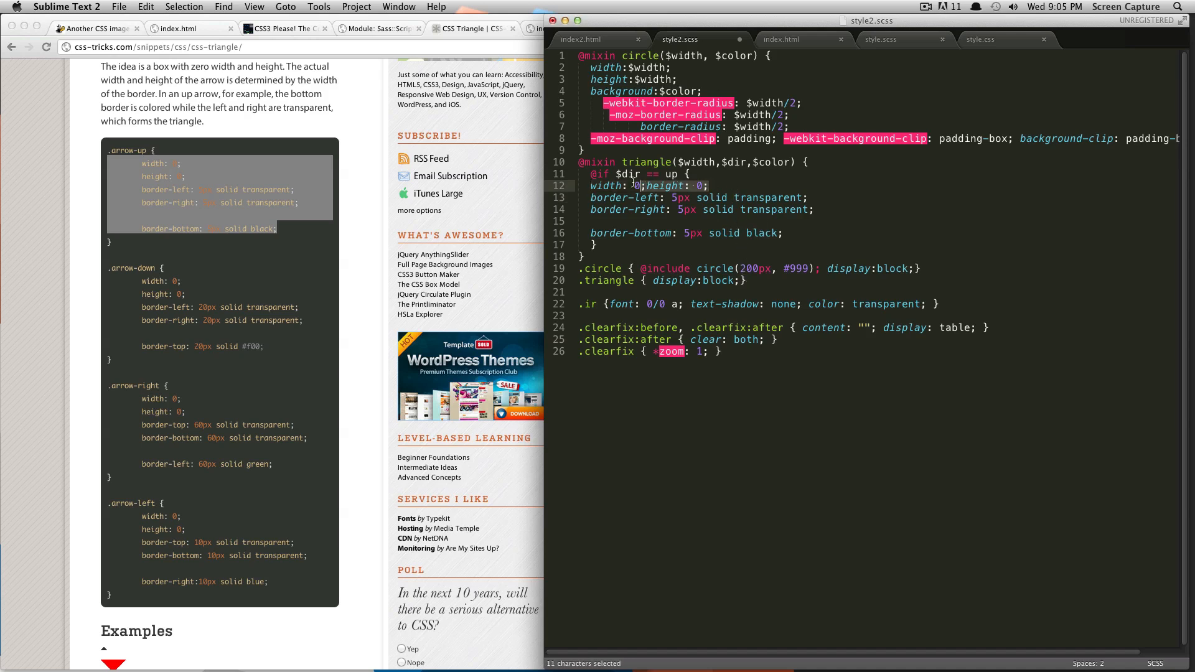
click(756, 188)
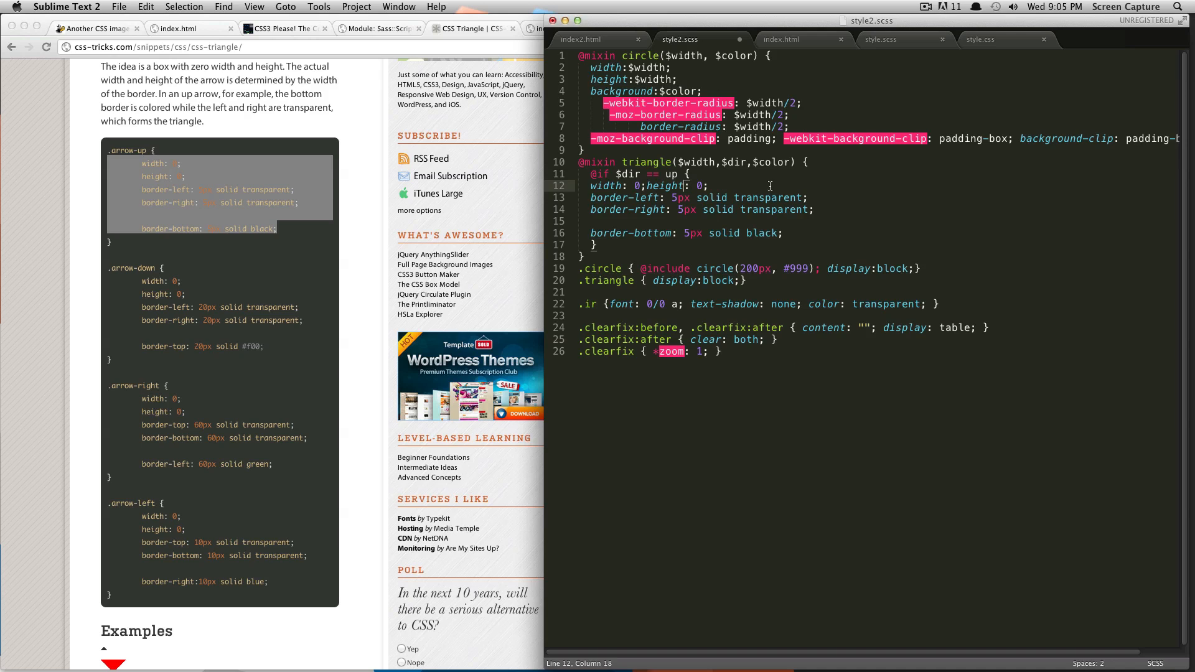
click(760, 232)
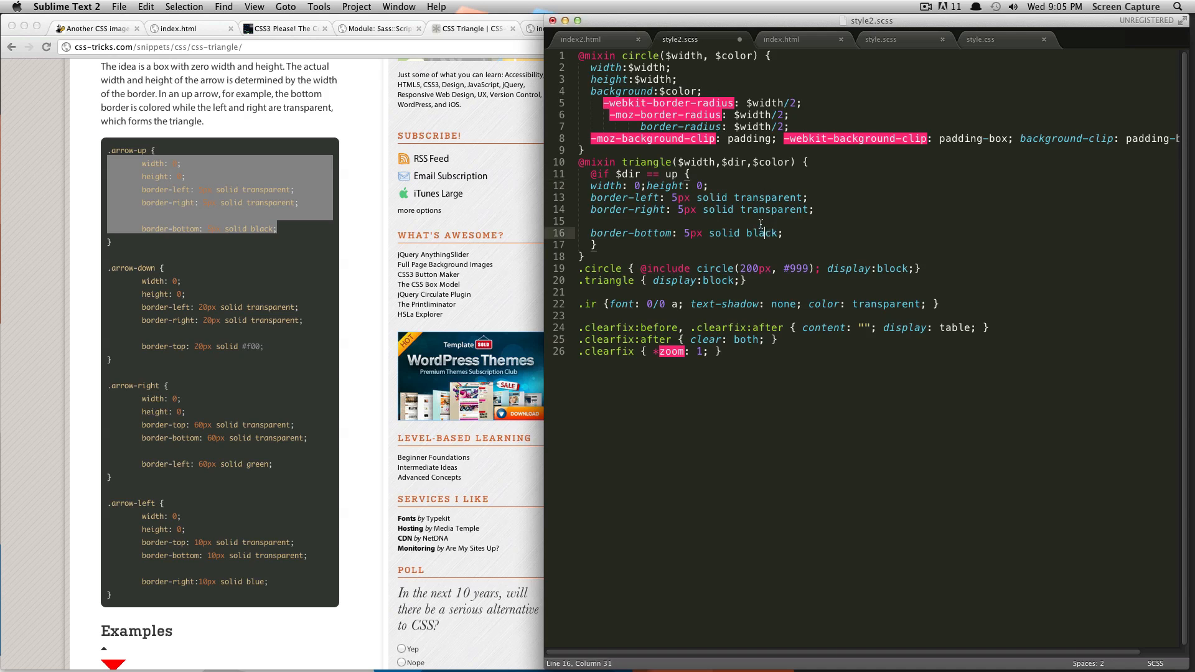
key(backspace)
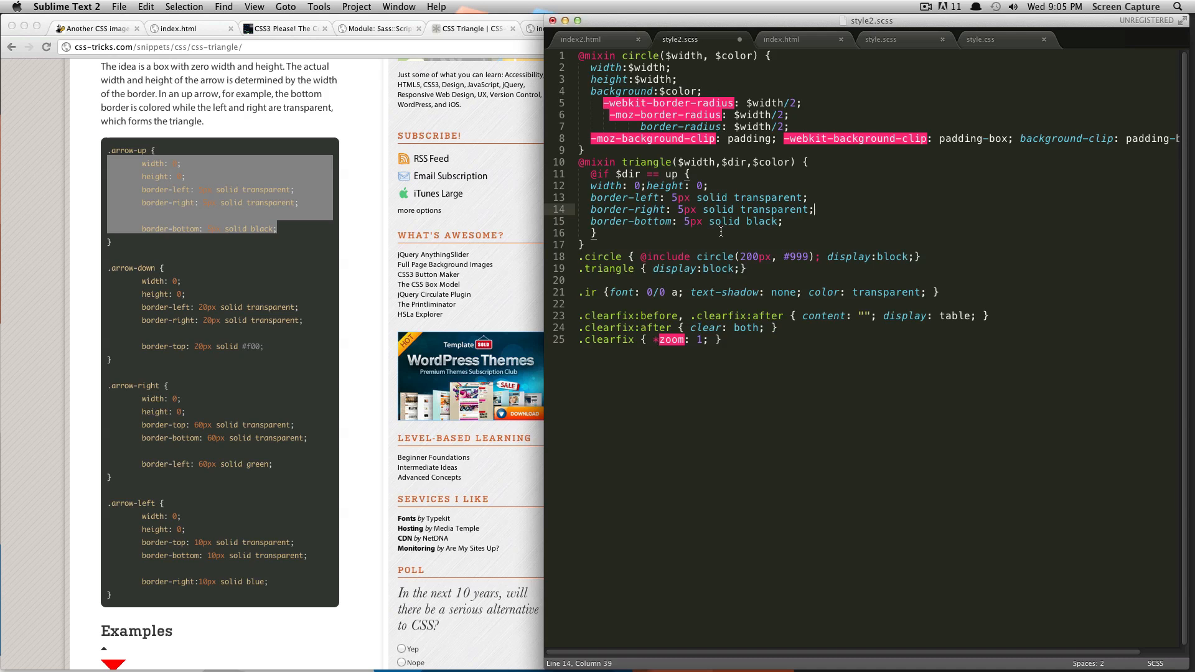
Replace black with $color in border-bottom and the 5px border sizes with $width in the up branch.
double_click(647, 198)
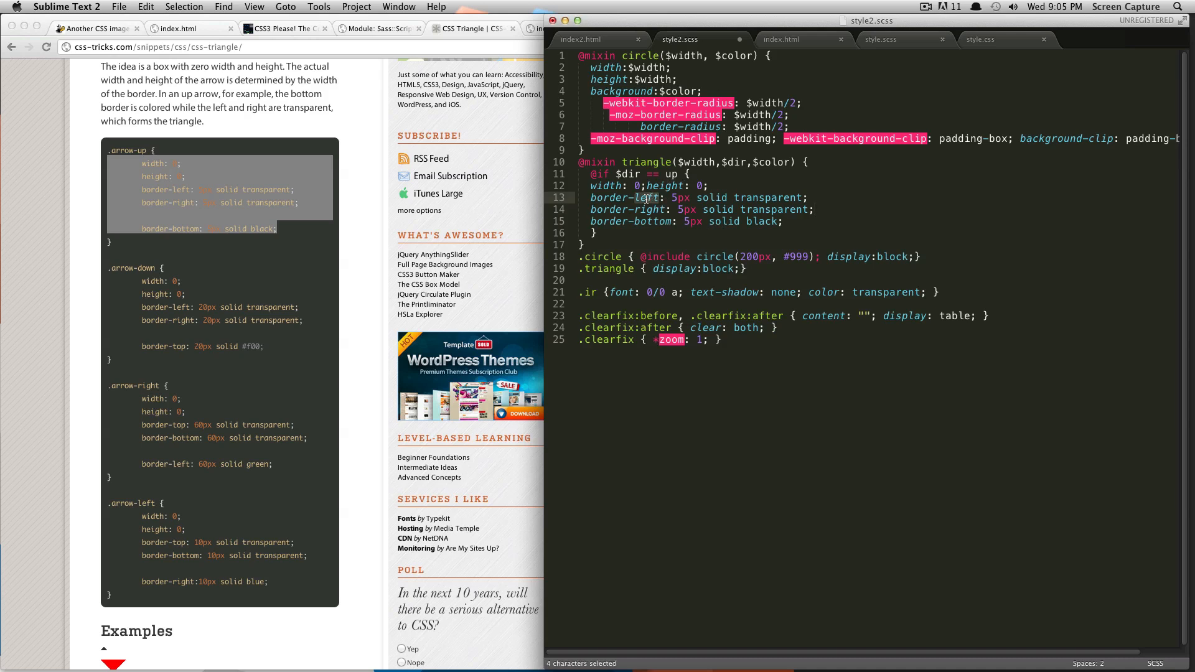
click(640, 209)
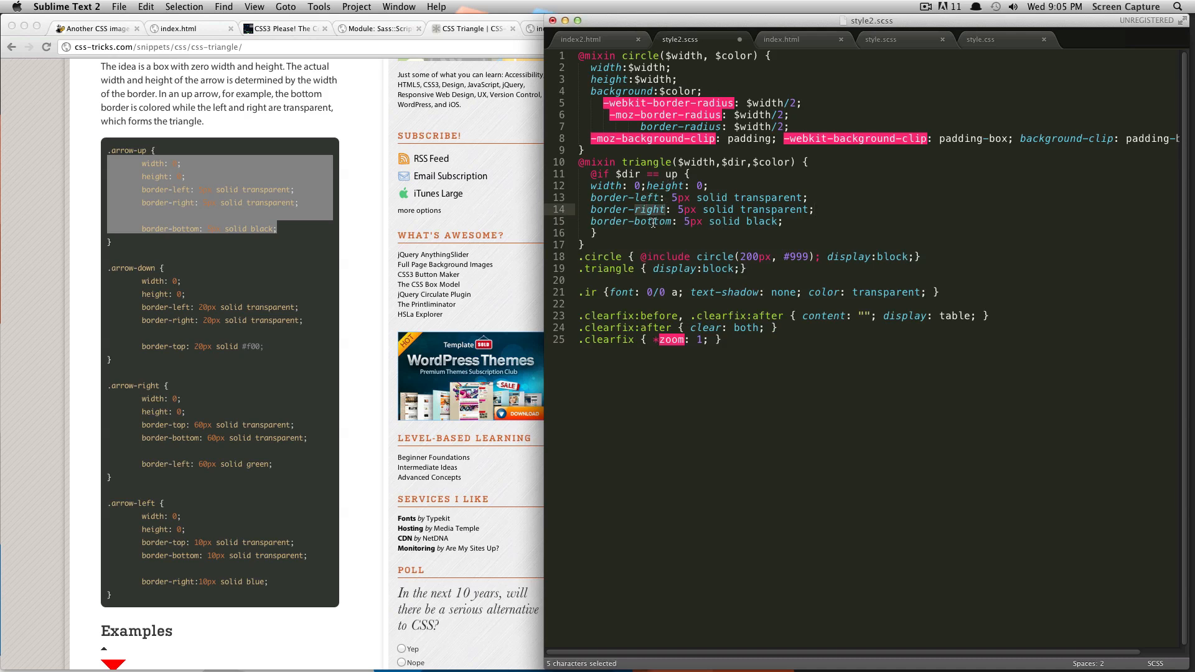
click(689, 222)
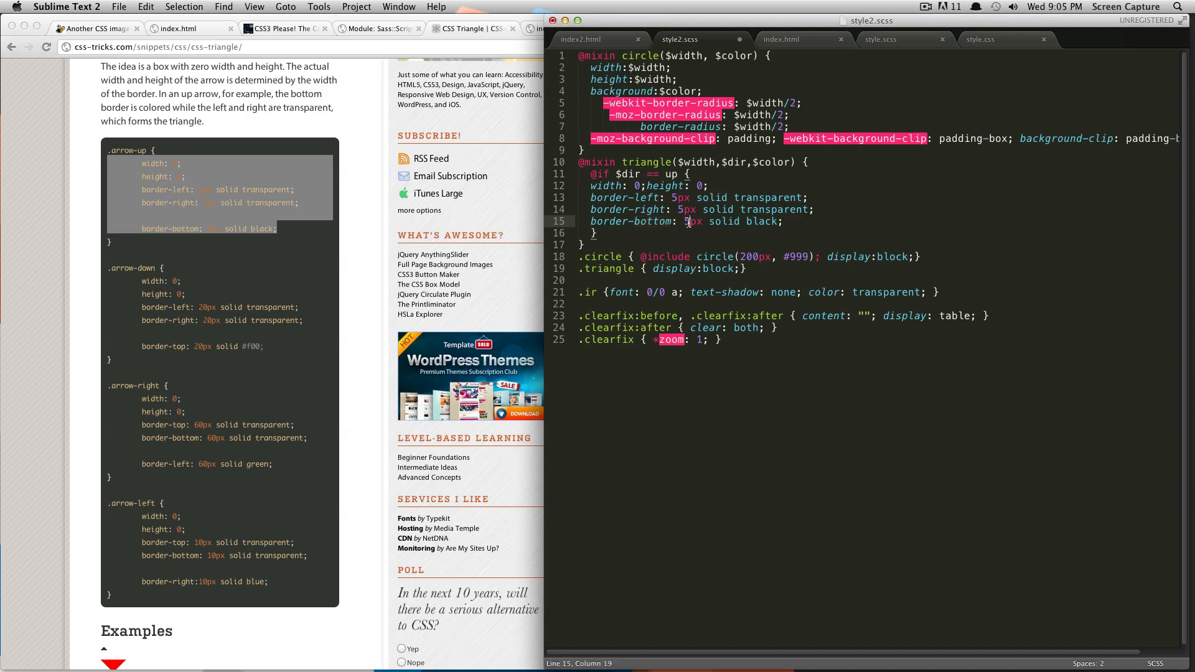
double_click(687, 222)
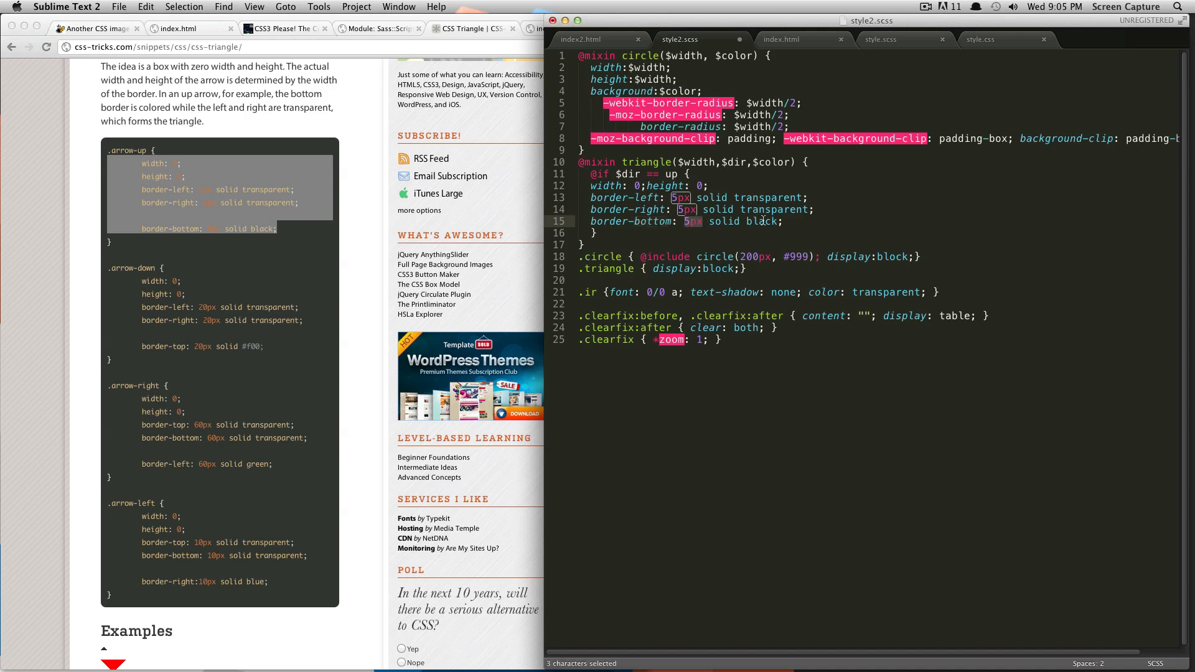
text($color)
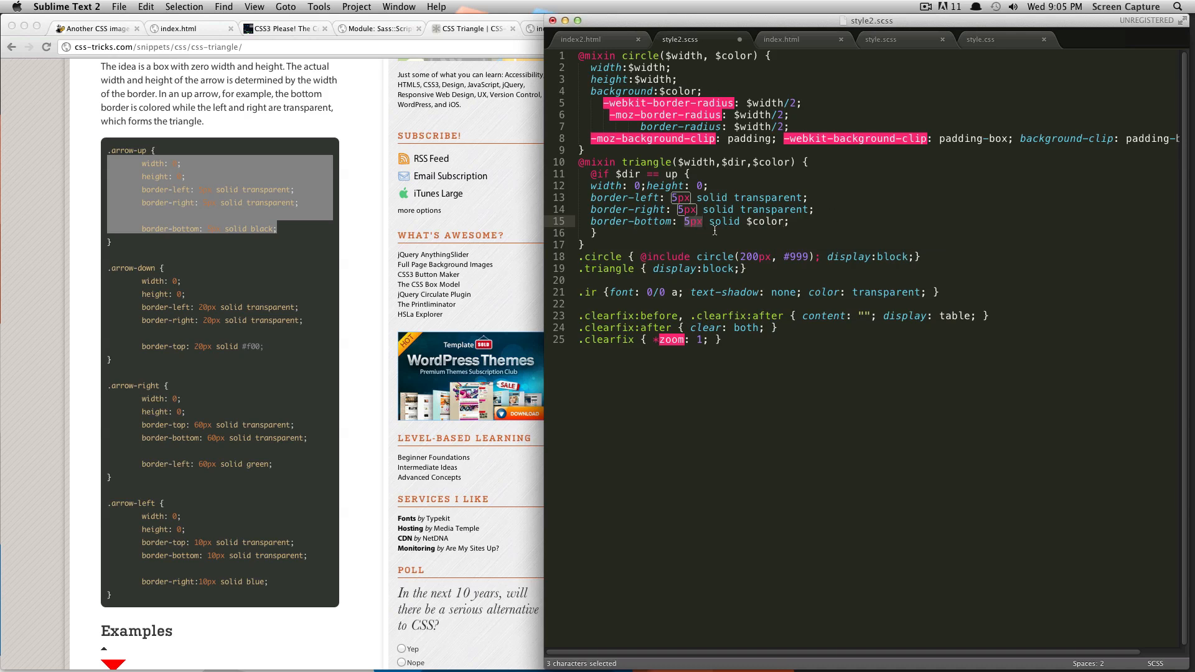
text($width)
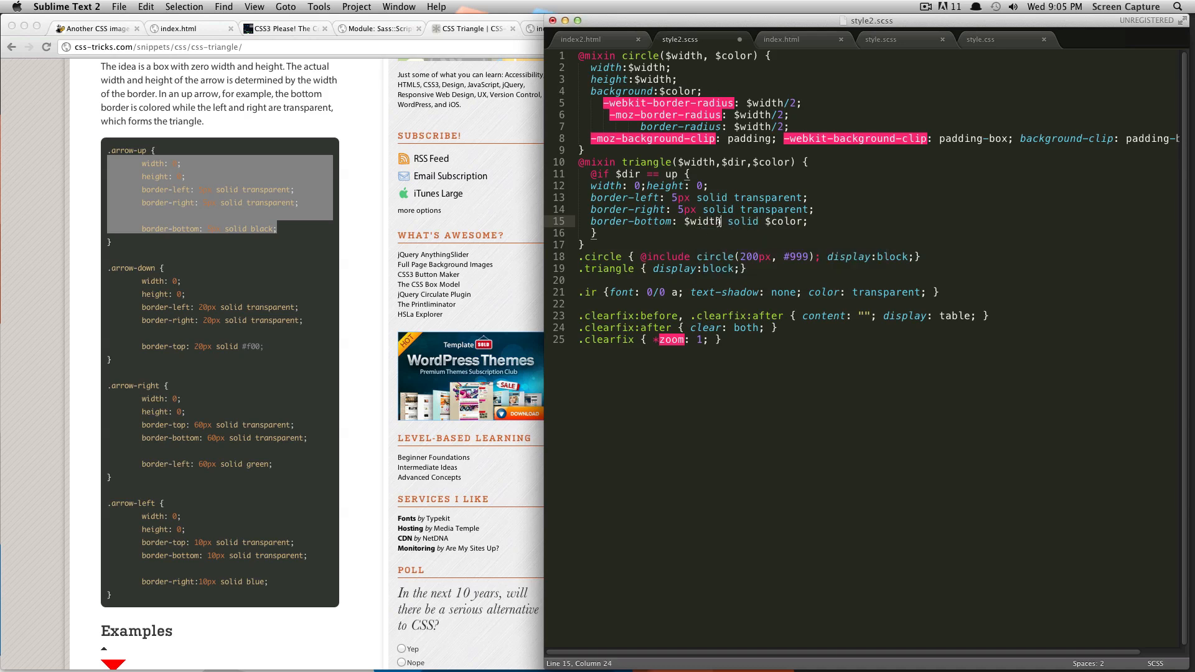
double_click(683, 209)
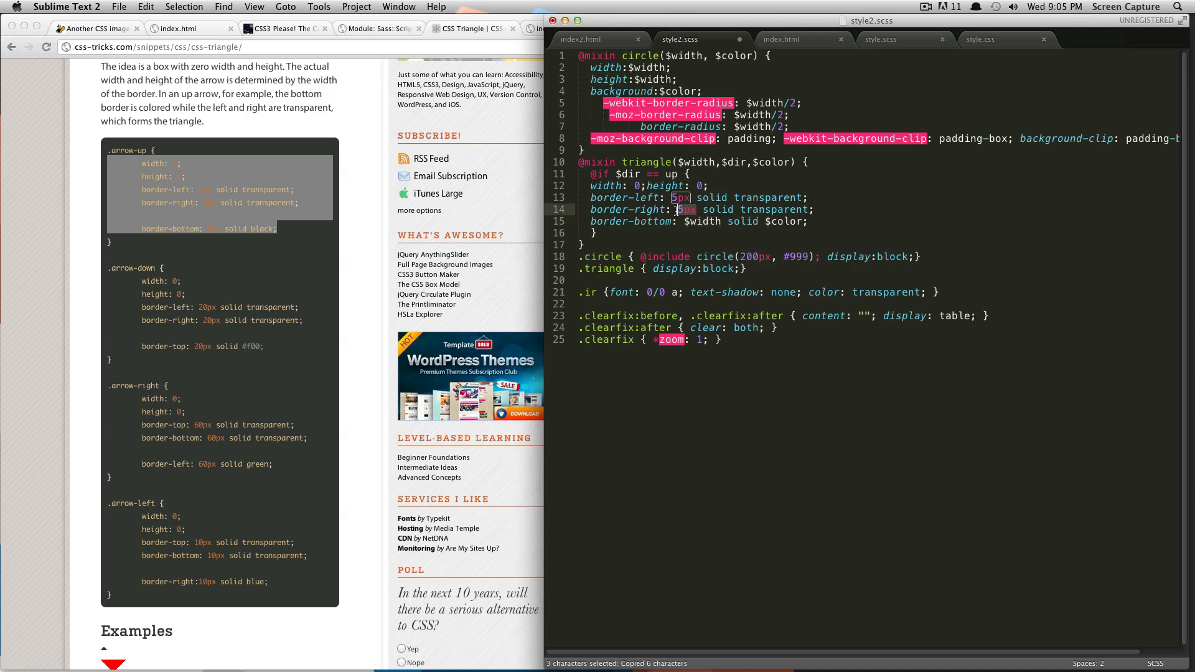
click(683, 198)
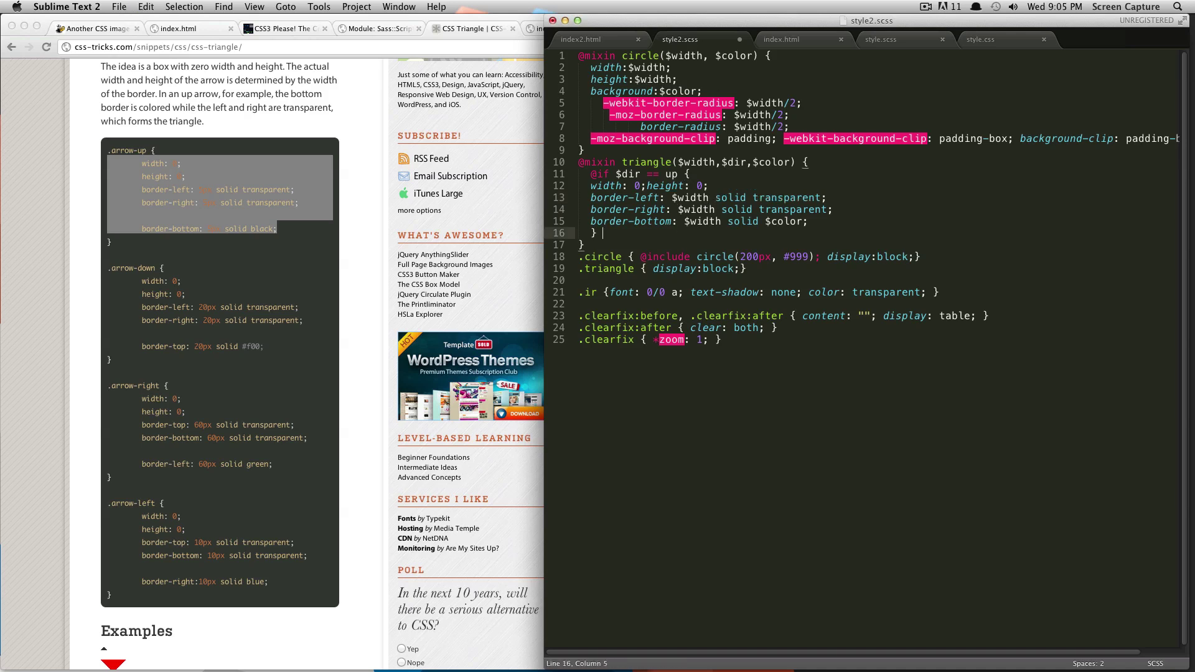
text(@else)
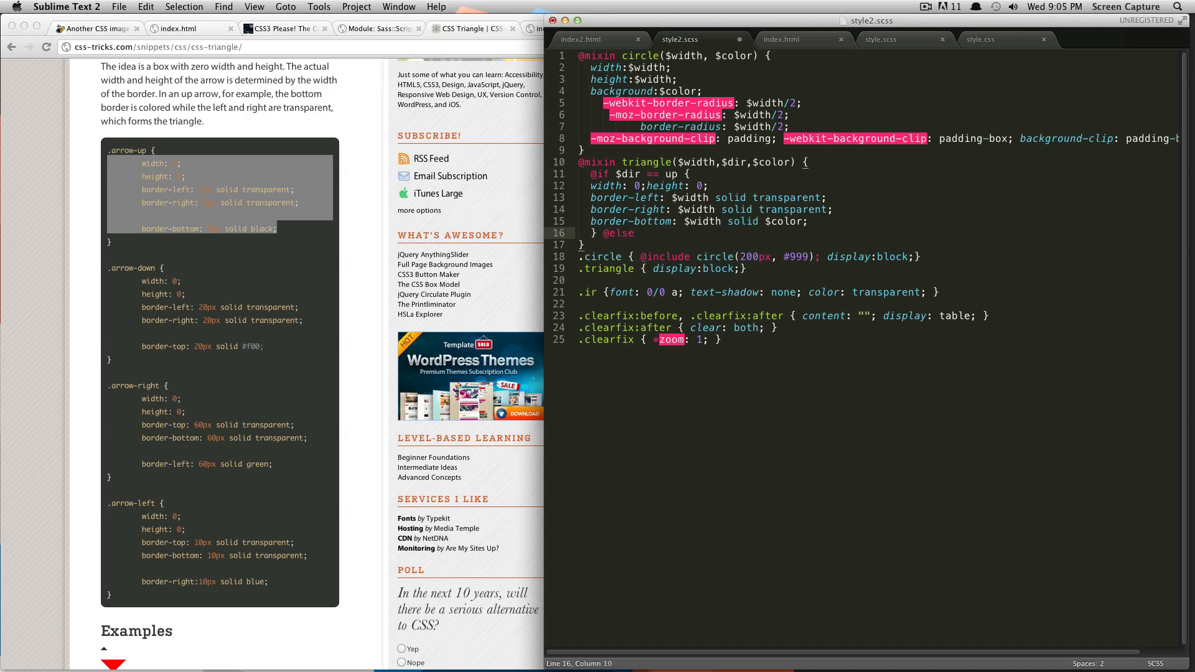
text(if)
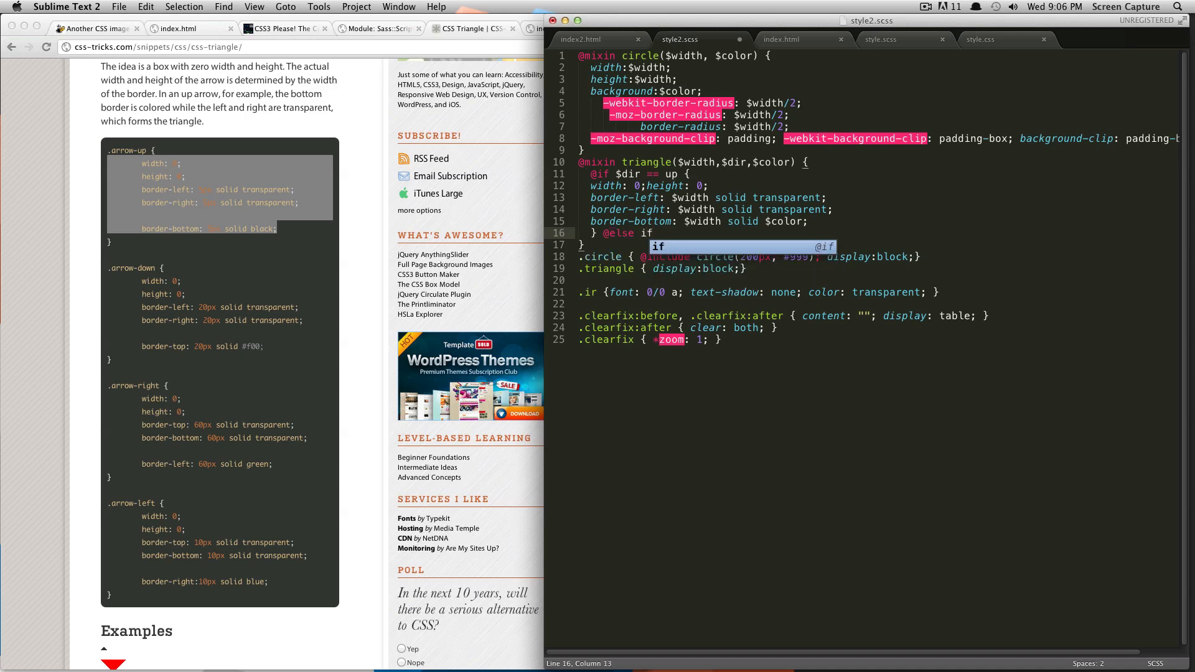
text($dir)
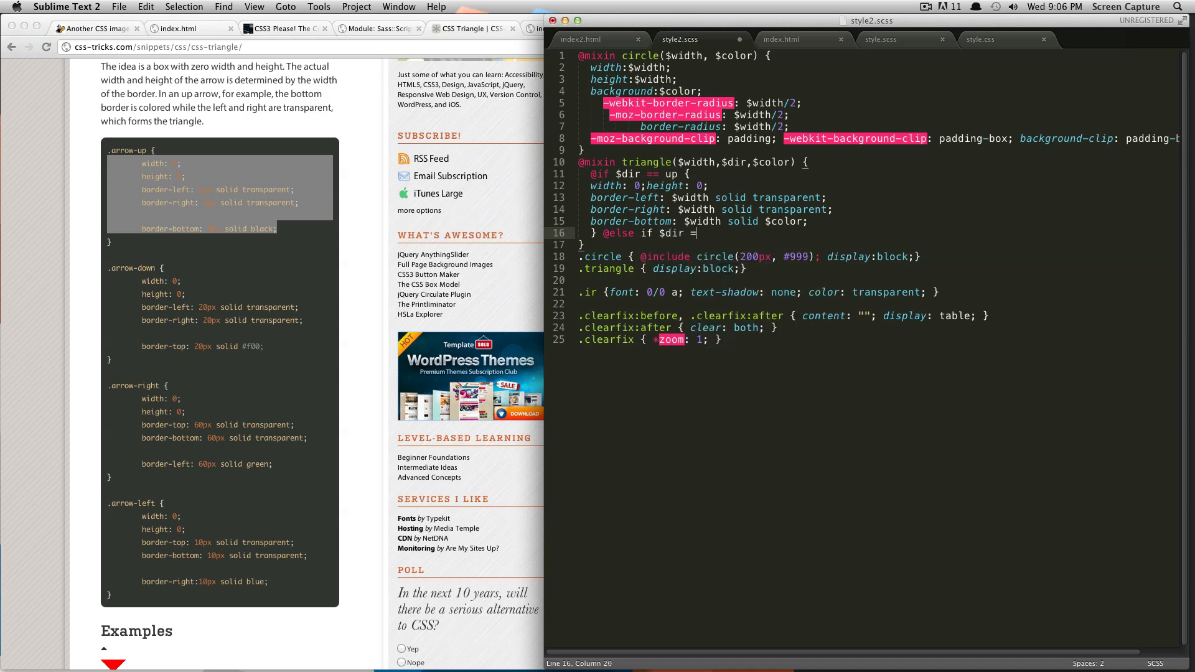
text(=)
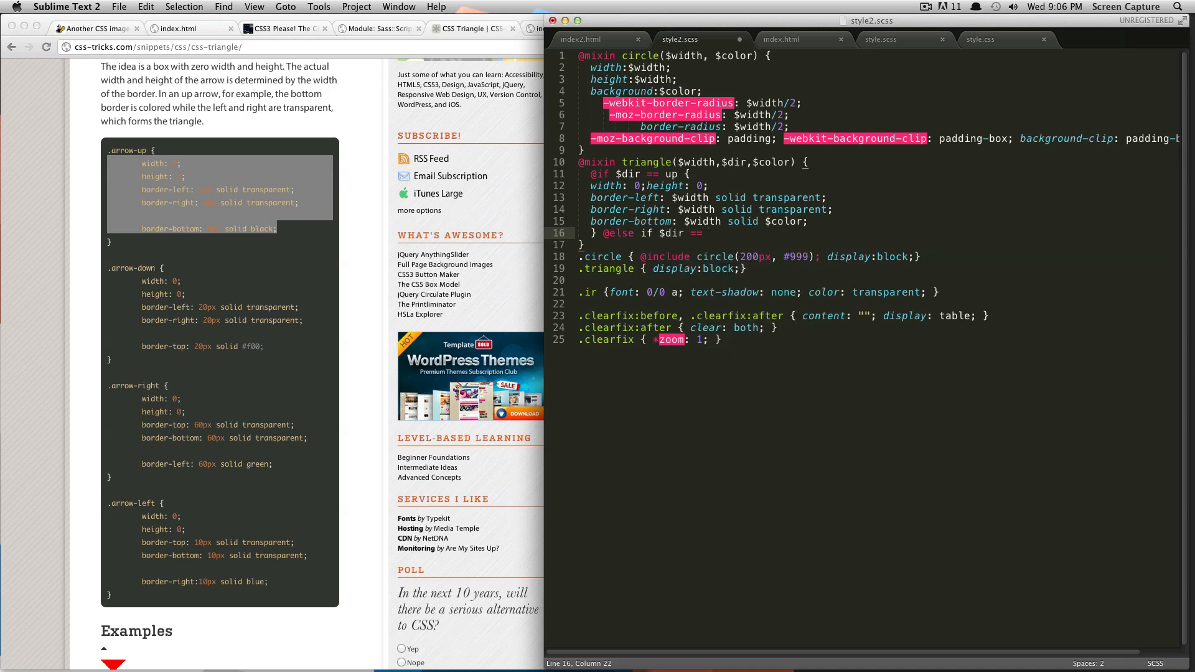
text(down)
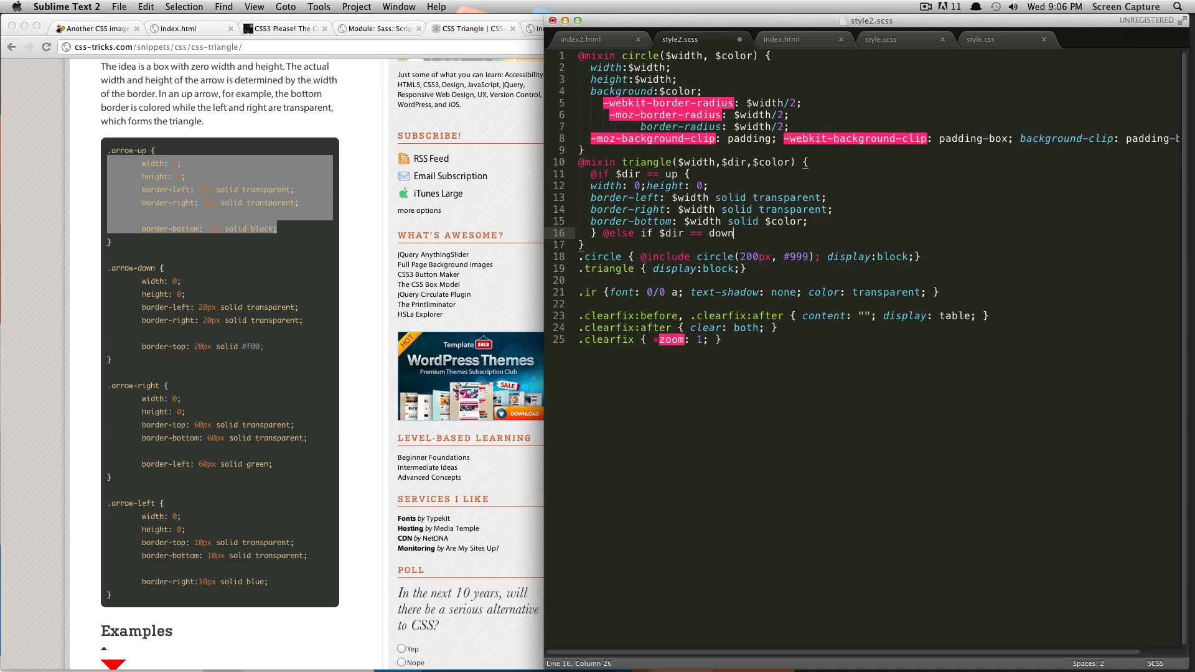
key(enter)
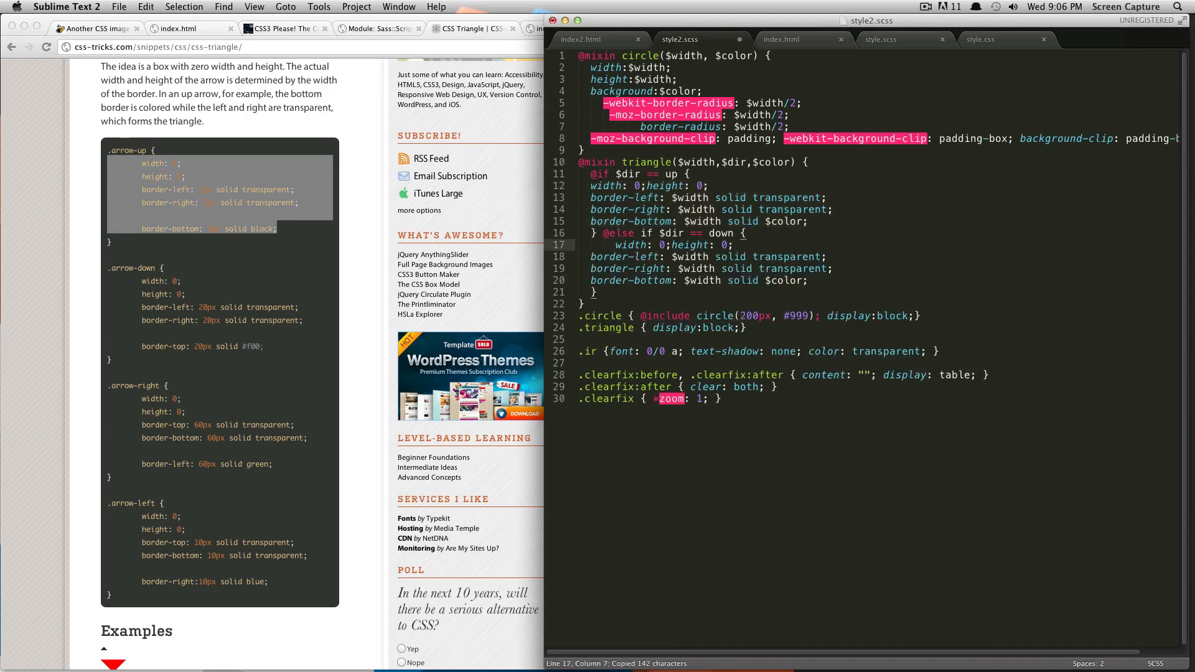
click(640, 256)
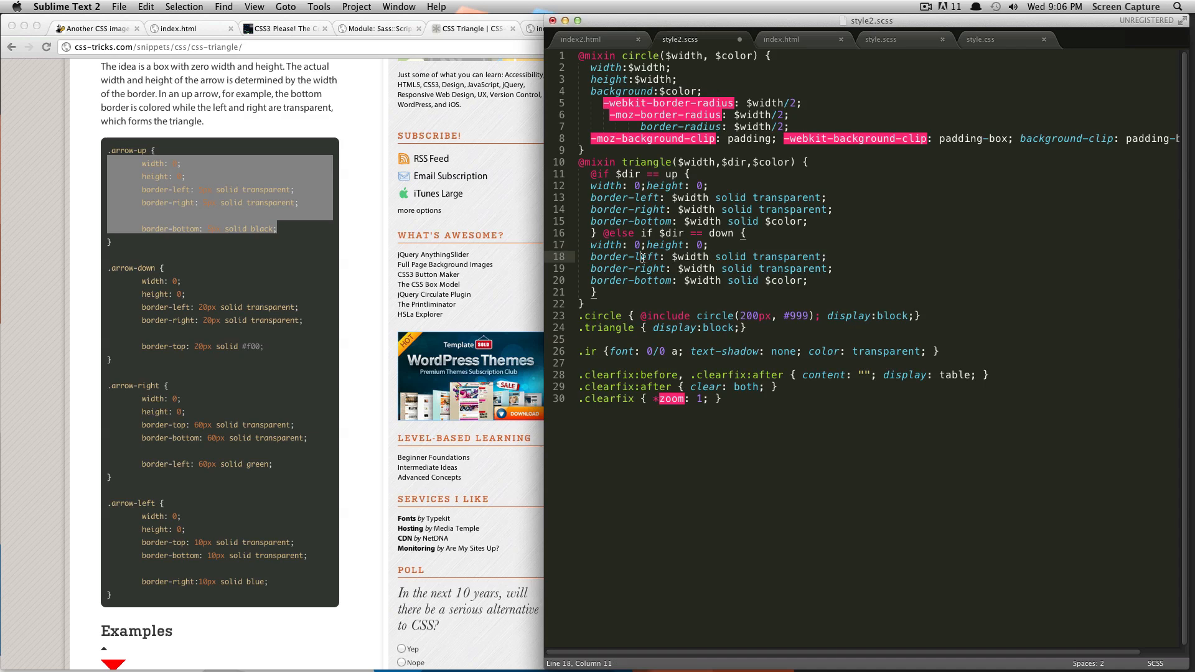
double_click(647, 198)
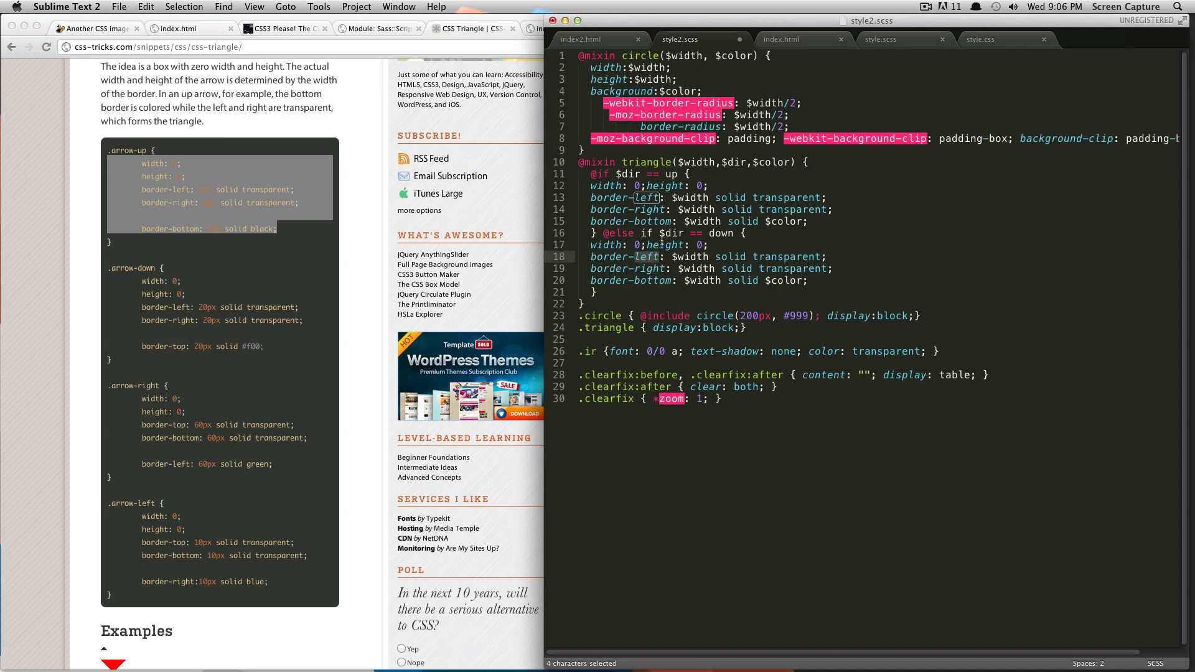
click(650, 280)
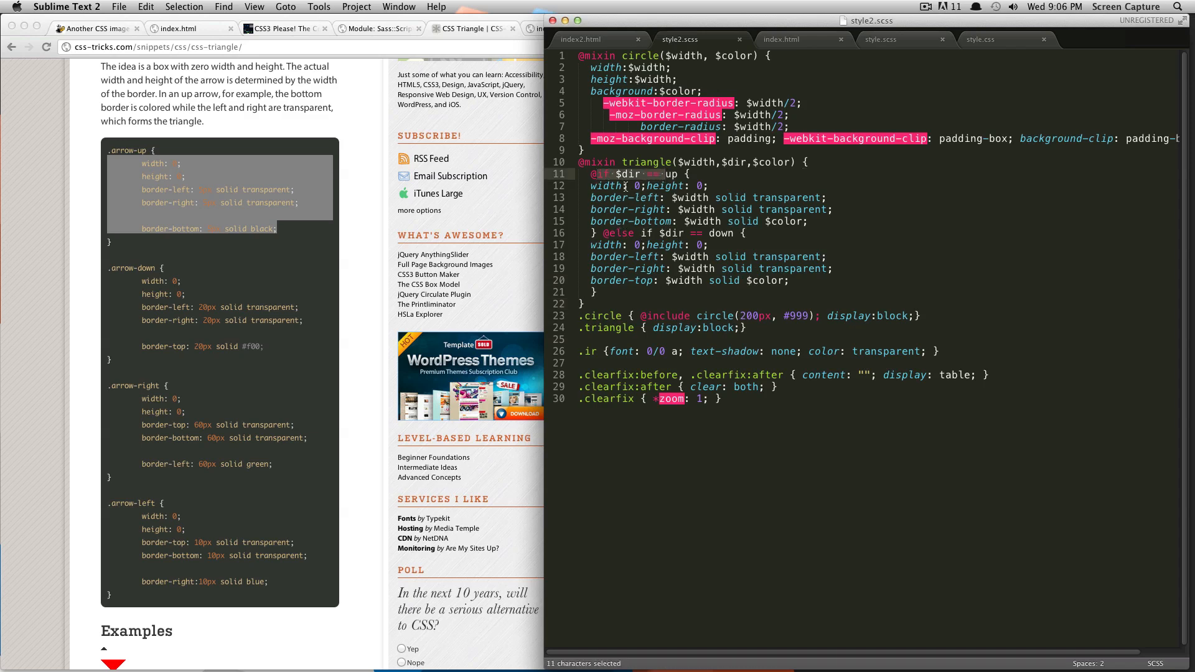
mouse_move(736, 194)
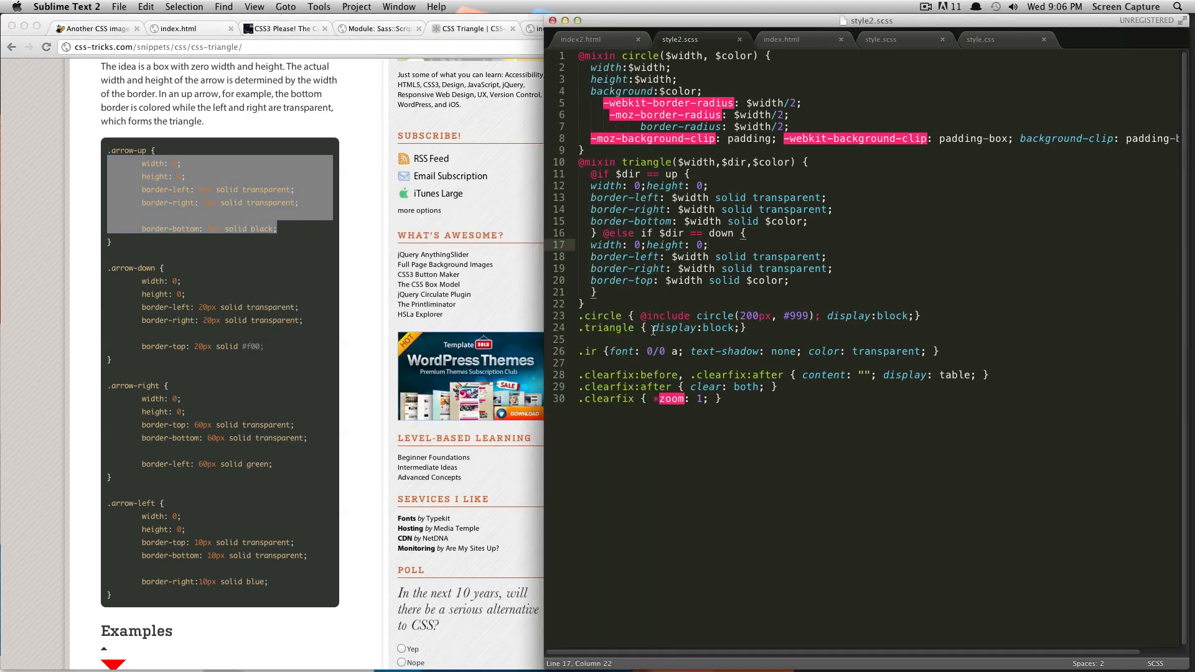
click(654, 328)
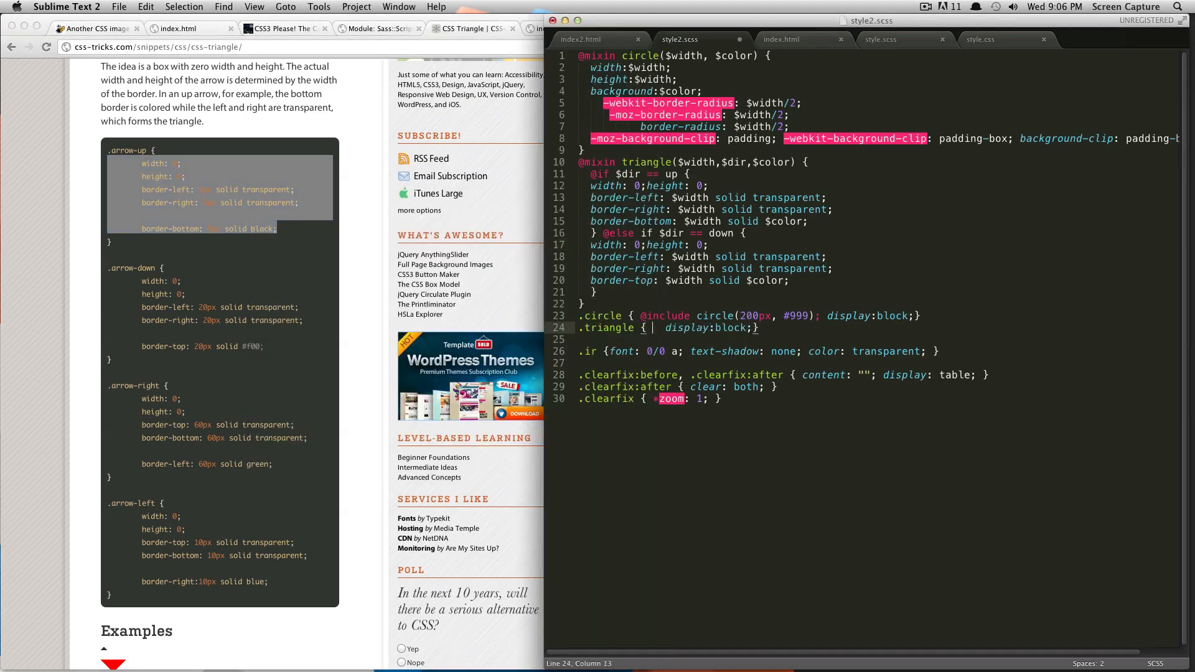
text(@include triangle()
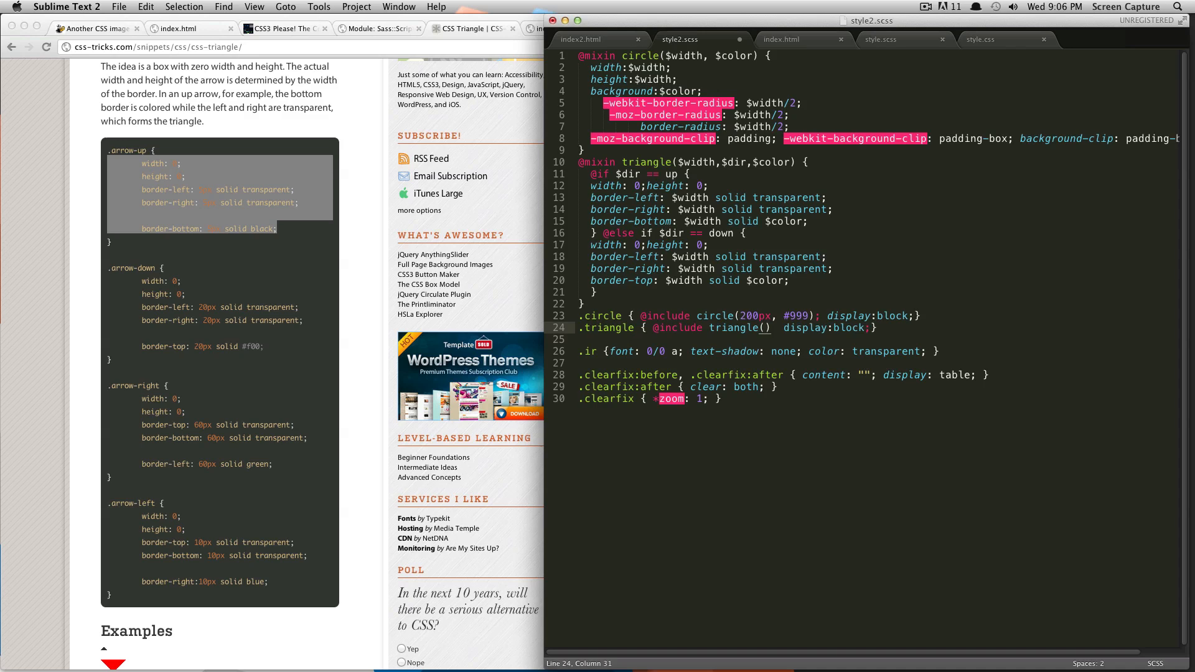
text(200px, up)
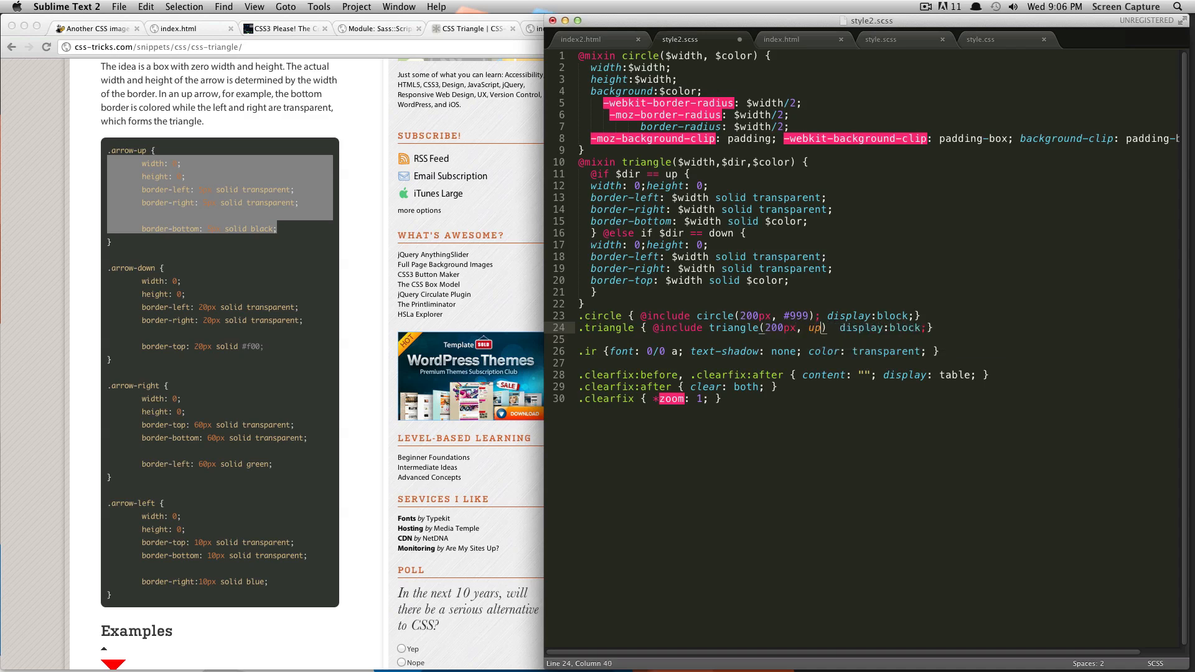
text(, #8)
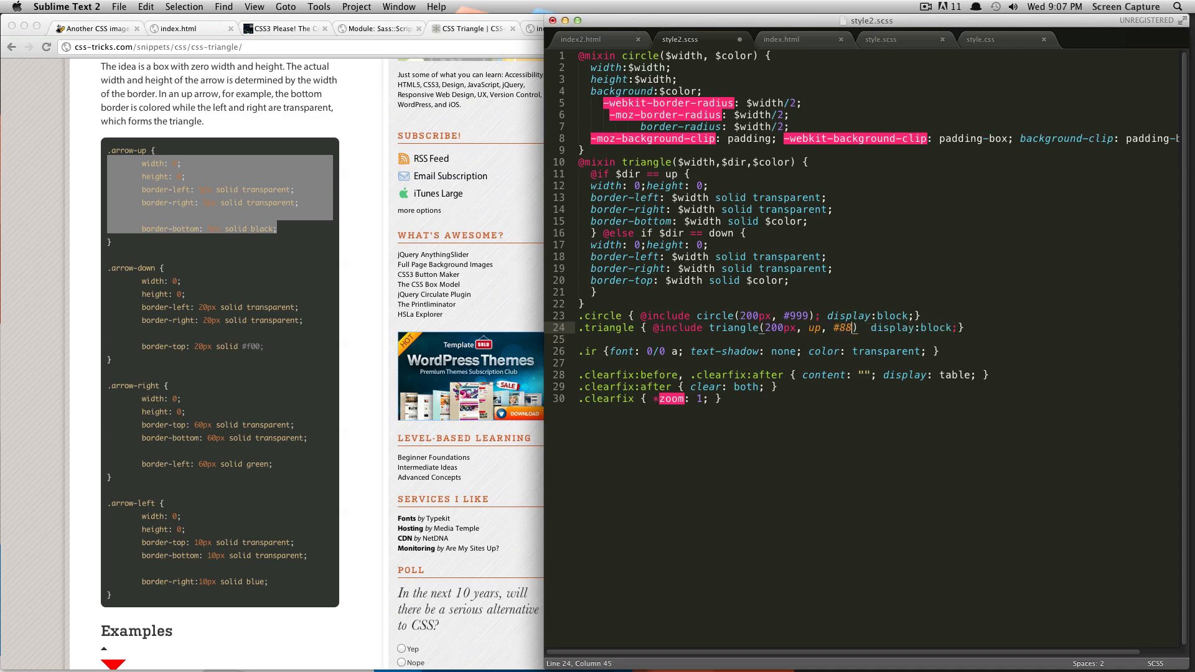
text(8)
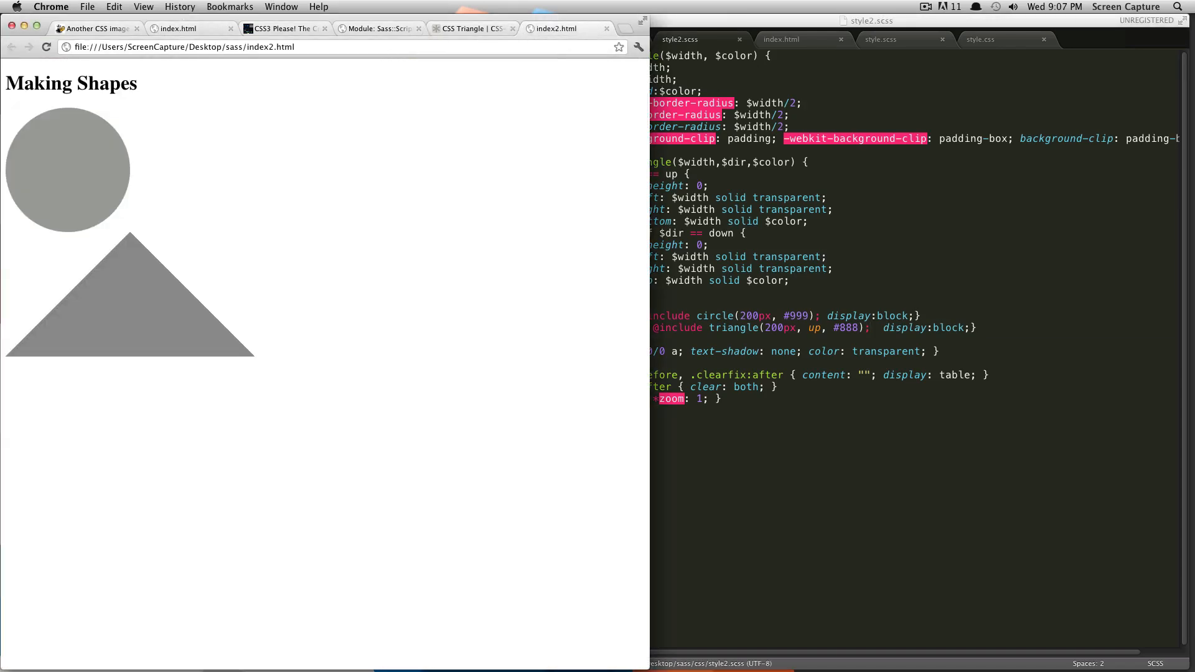
mouse_move(824, 352)
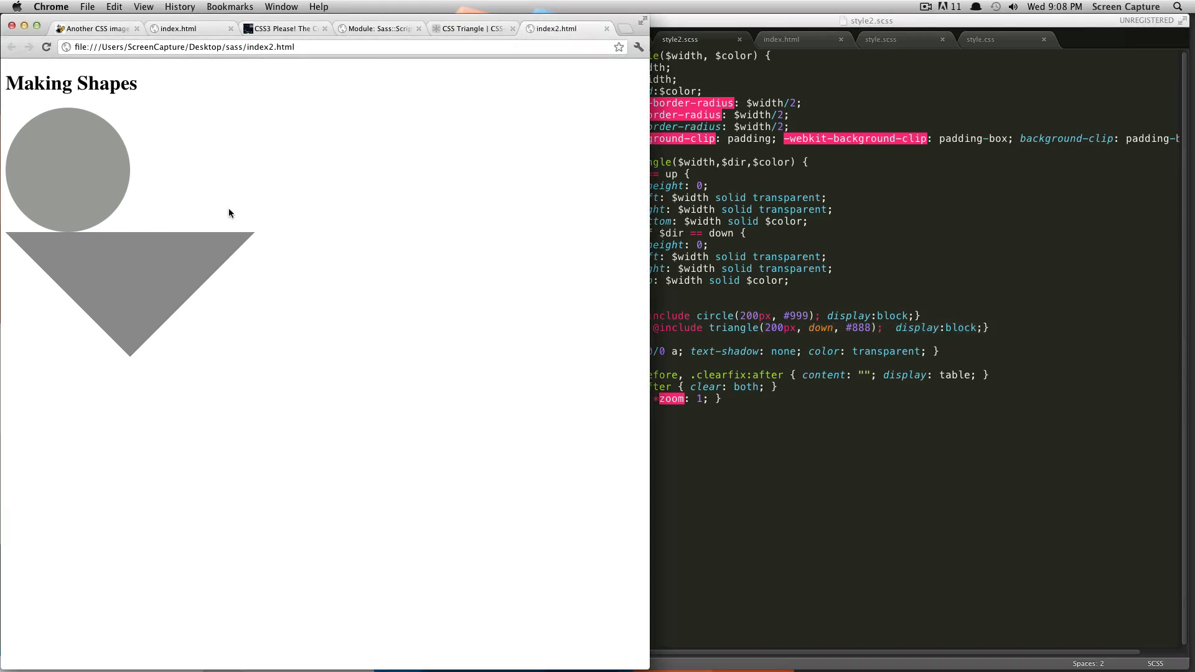
mouse_move(922, 373)
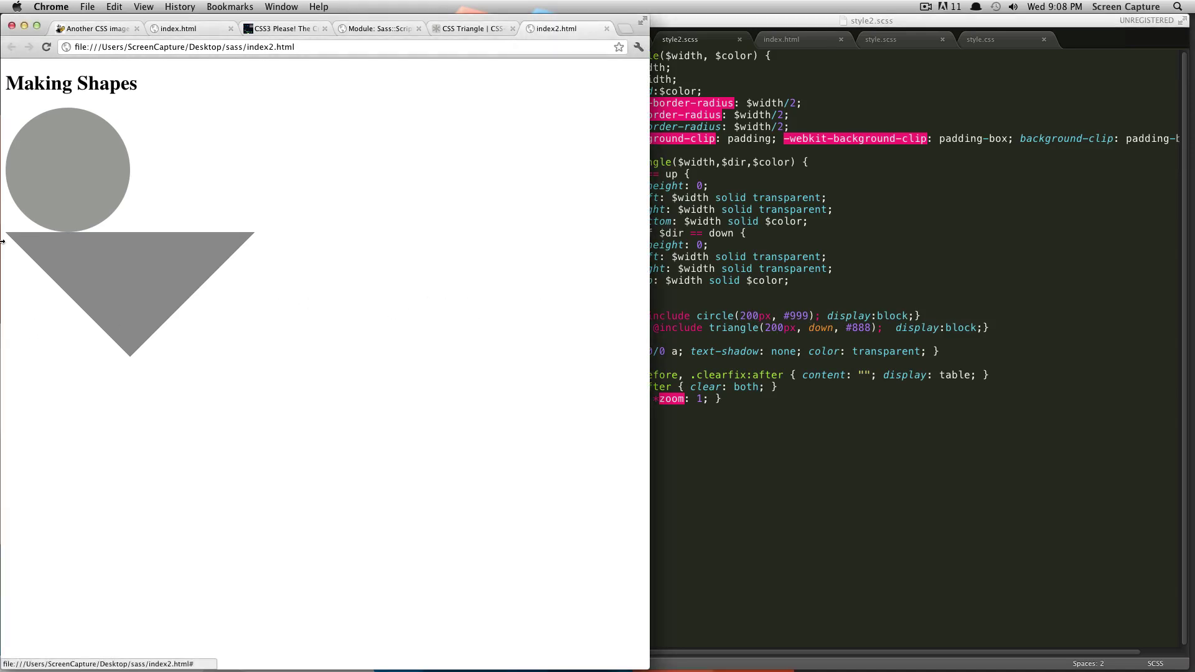
mouse_move(256, 358)
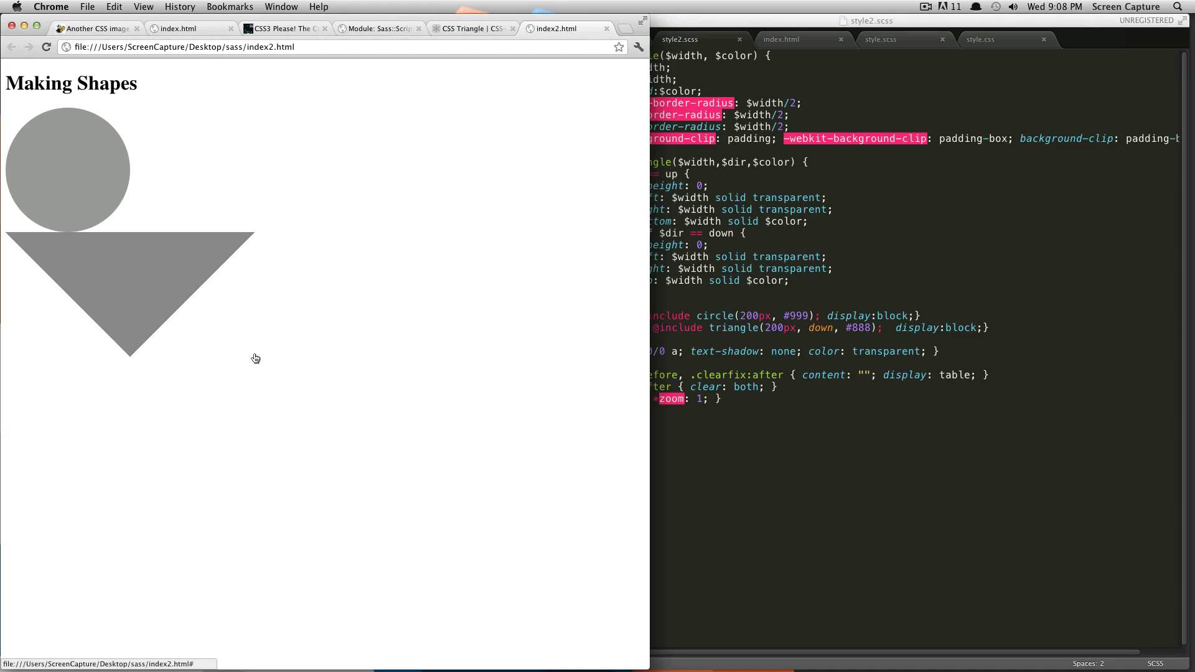
mouse_move(134, 282)
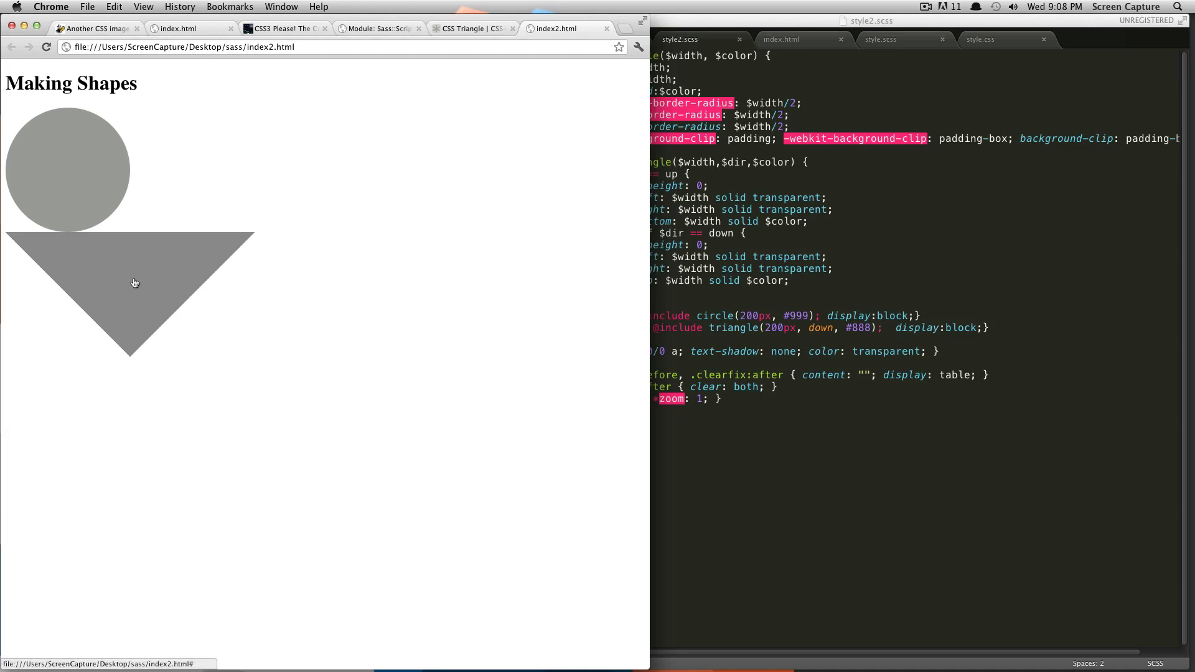
mouse_move(131, 242)
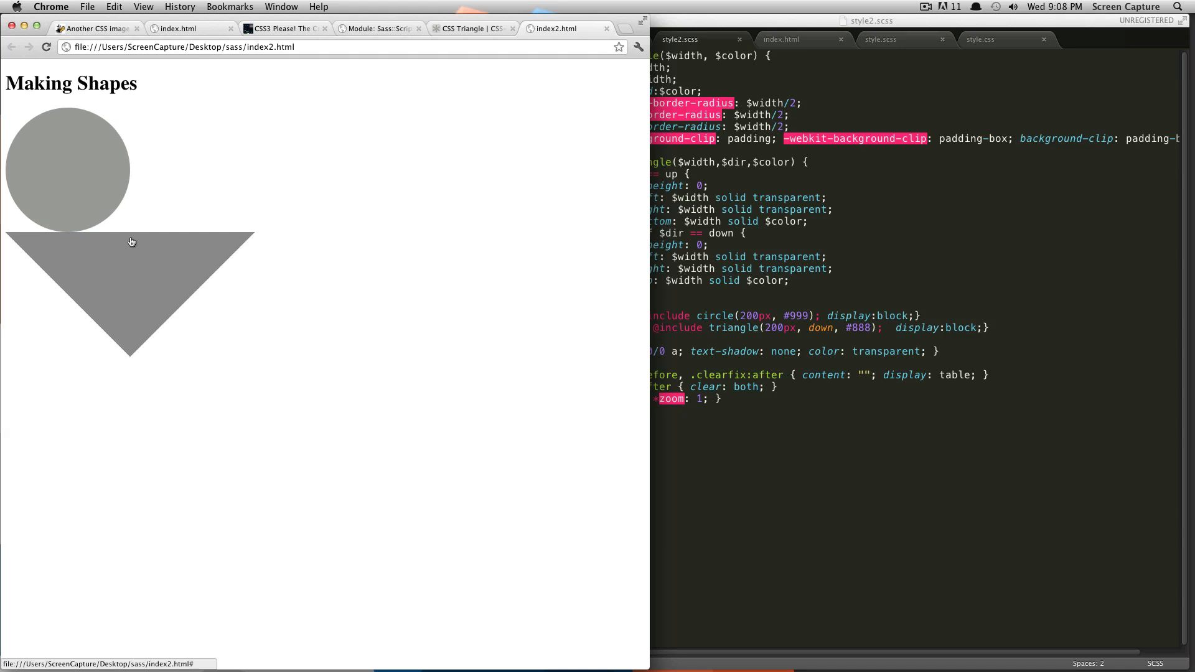
mouse_move(119, 229)
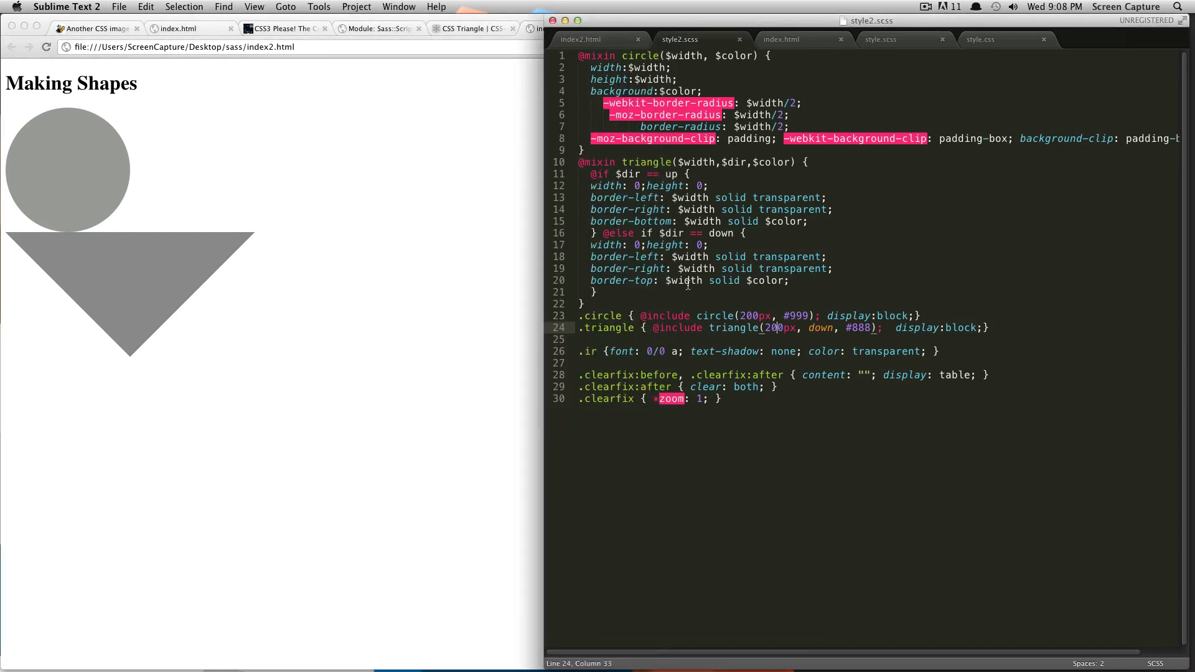
click(707, 280)
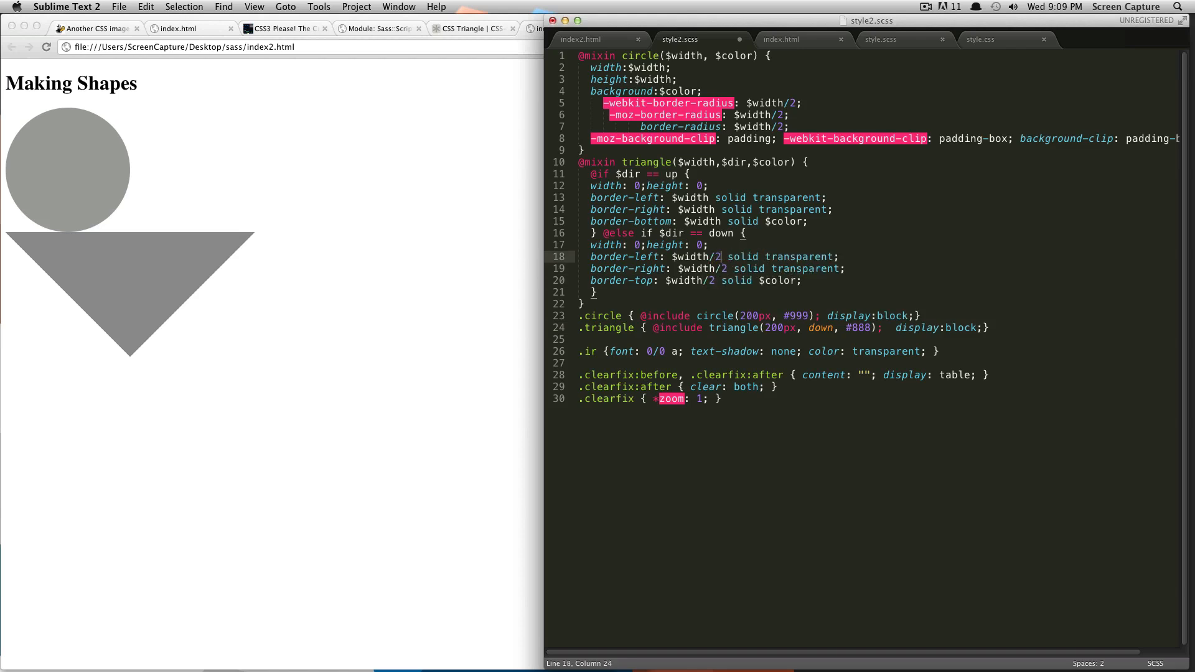
double_click(690, 256)
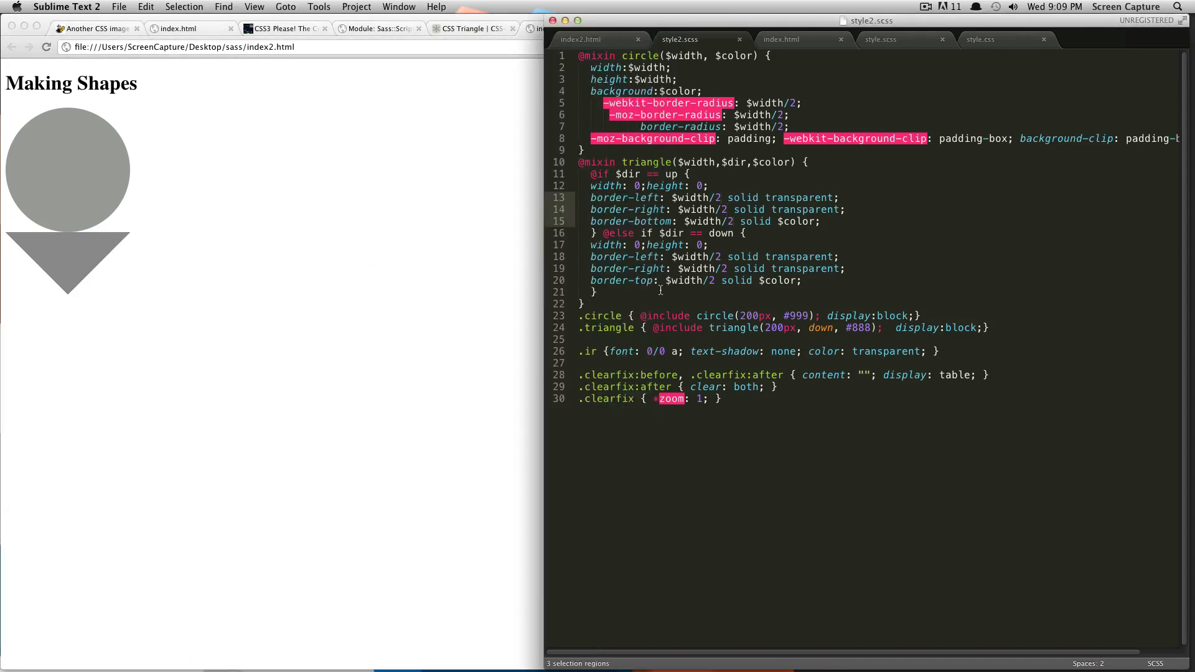
click(600, 291)
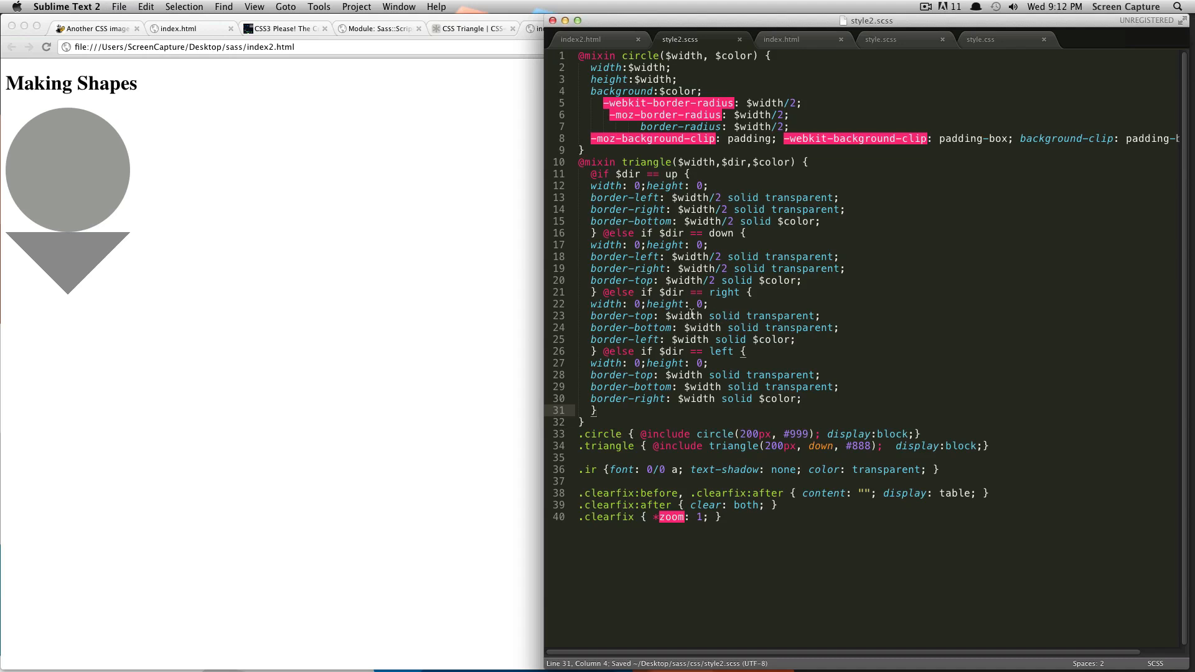
mouse_move(723, 328)
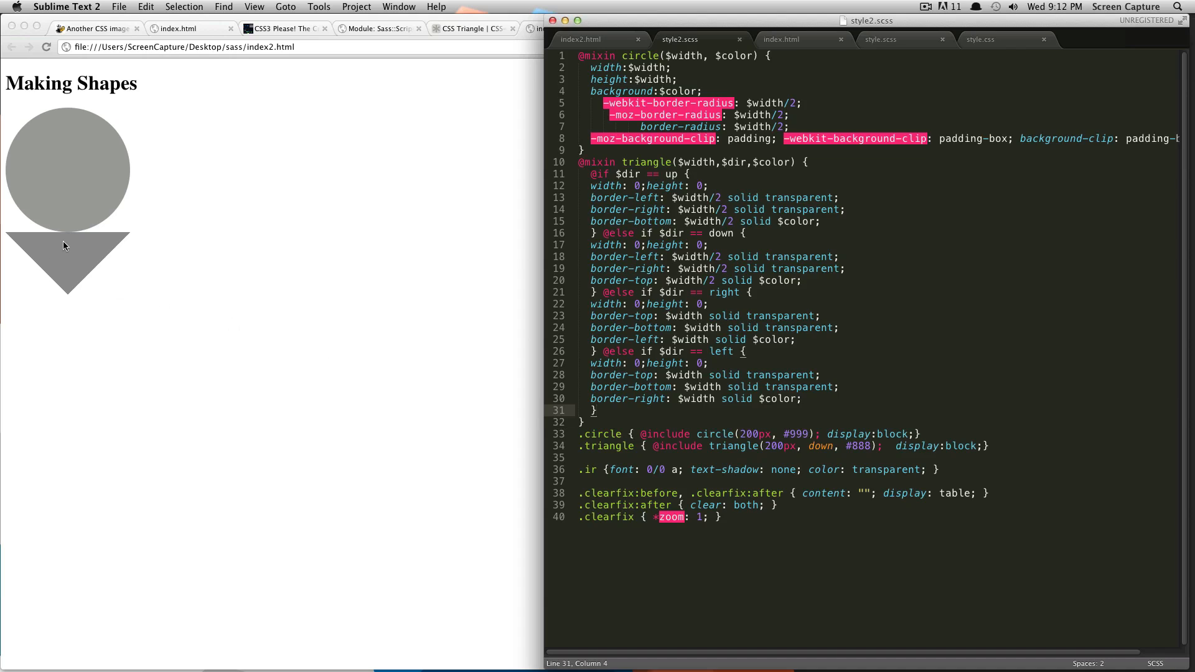
mouse_move(41, 276)
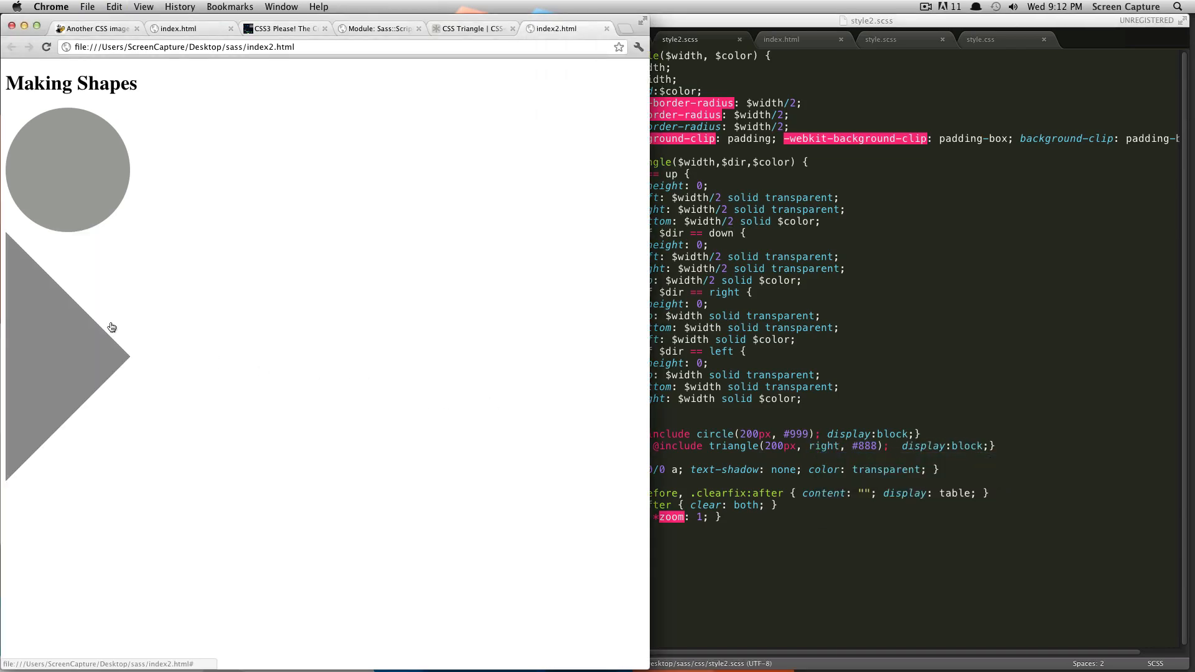
mouse_move(700, 426)
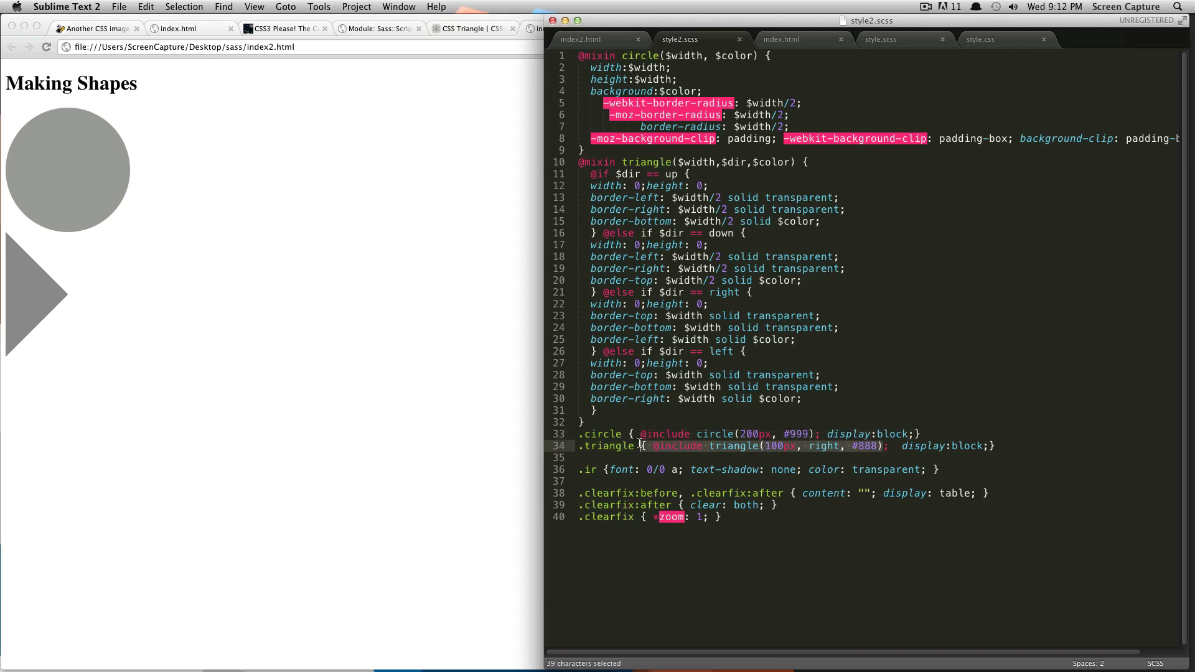
Remove the extra space before display:block on line 34 and select the #888 colour value.
click(904, 446)
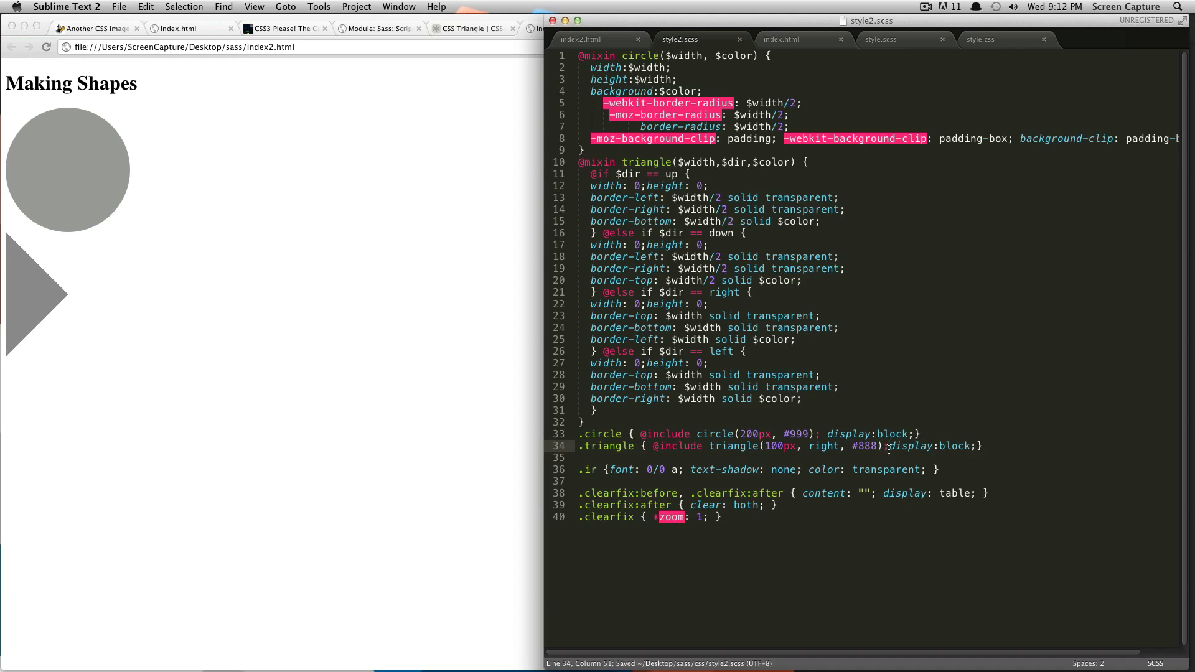
click(774, 446)
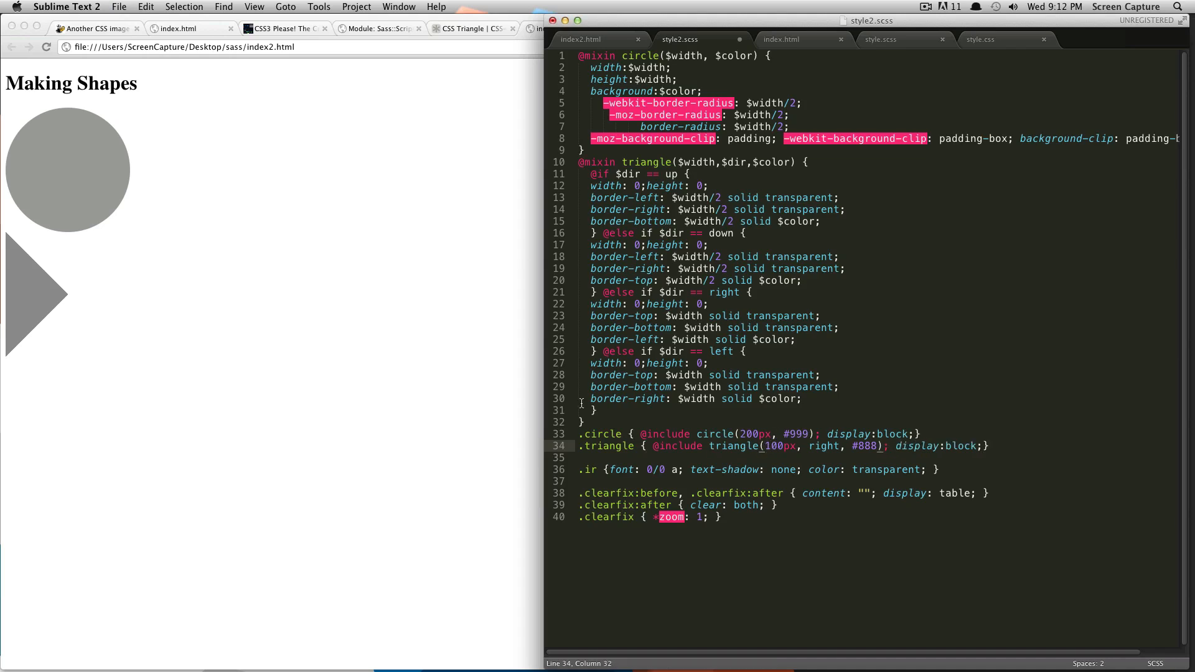
click(885, 446)
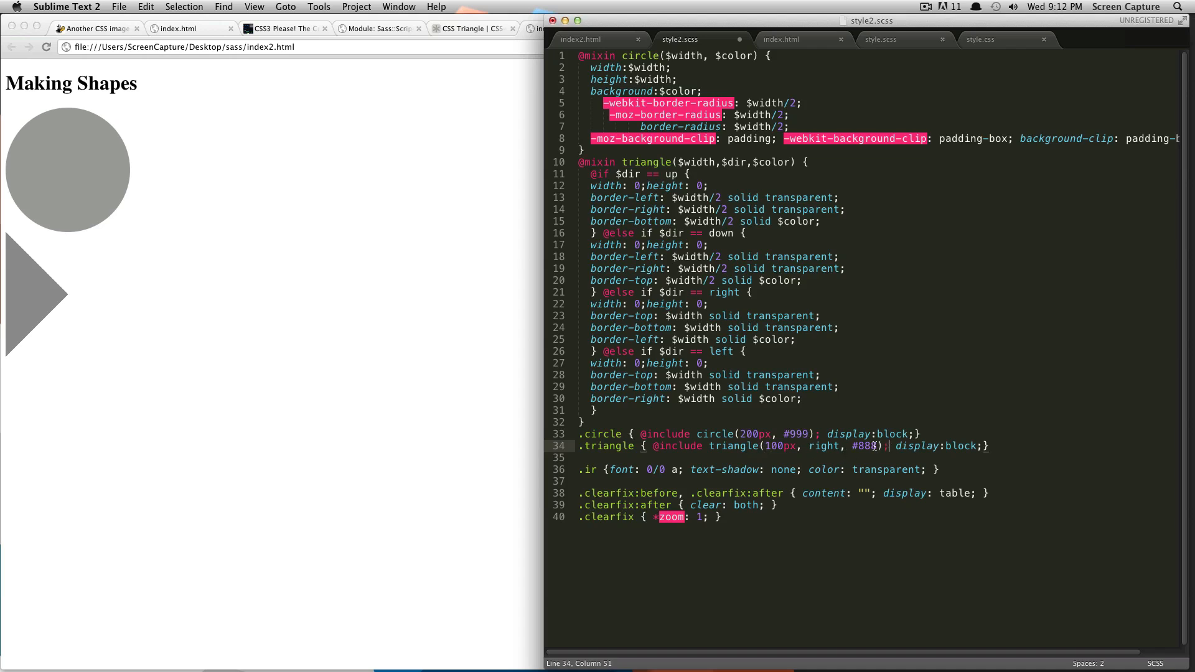
double_click(864, 445)
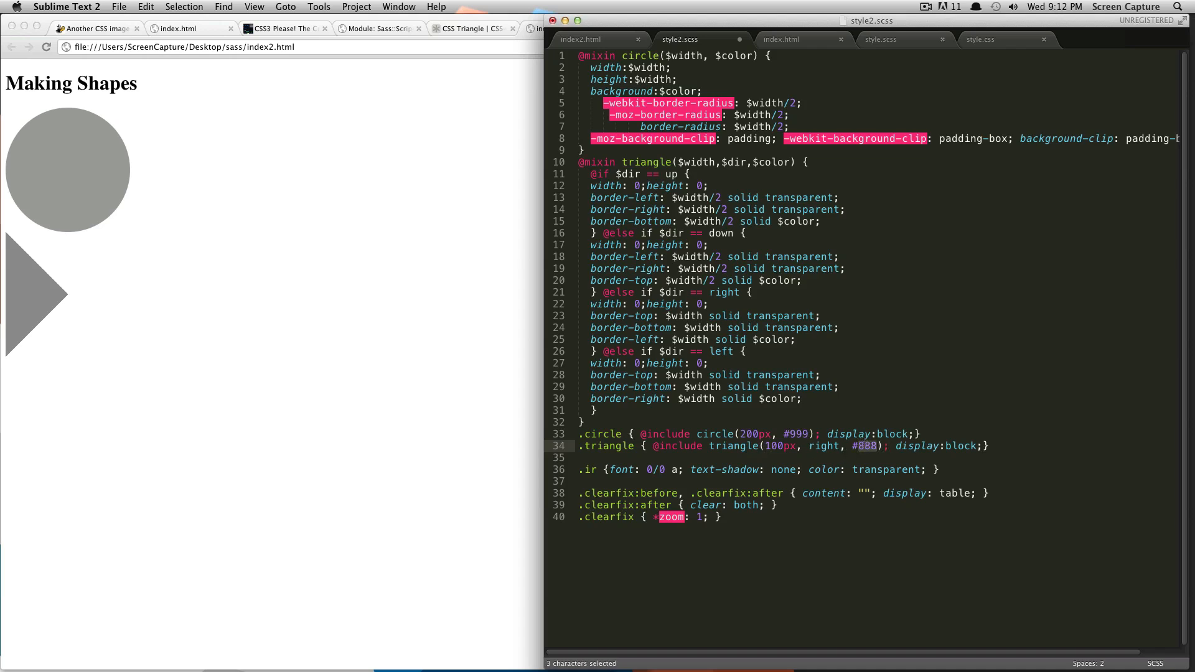